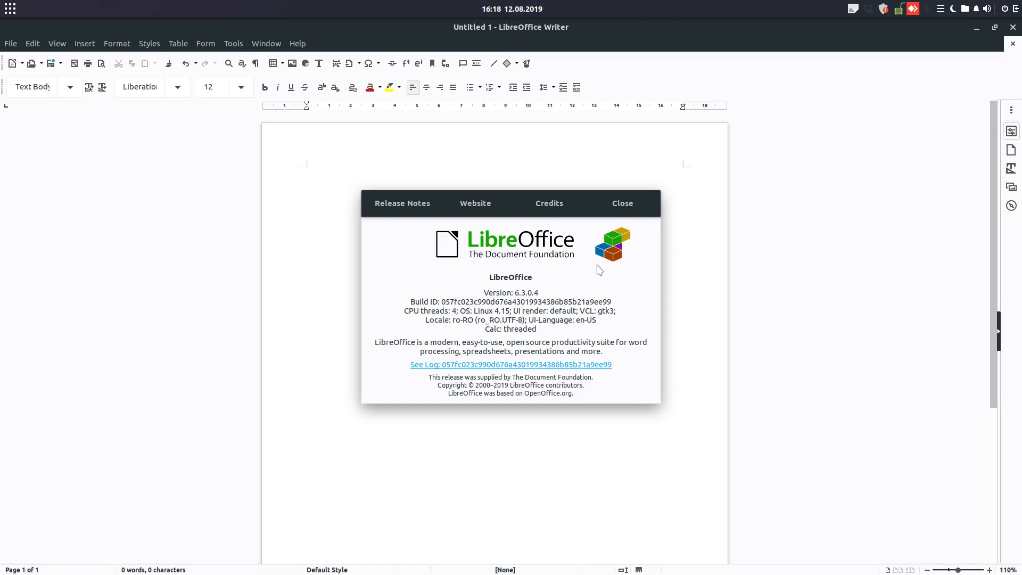
mouse_move(535, 294)
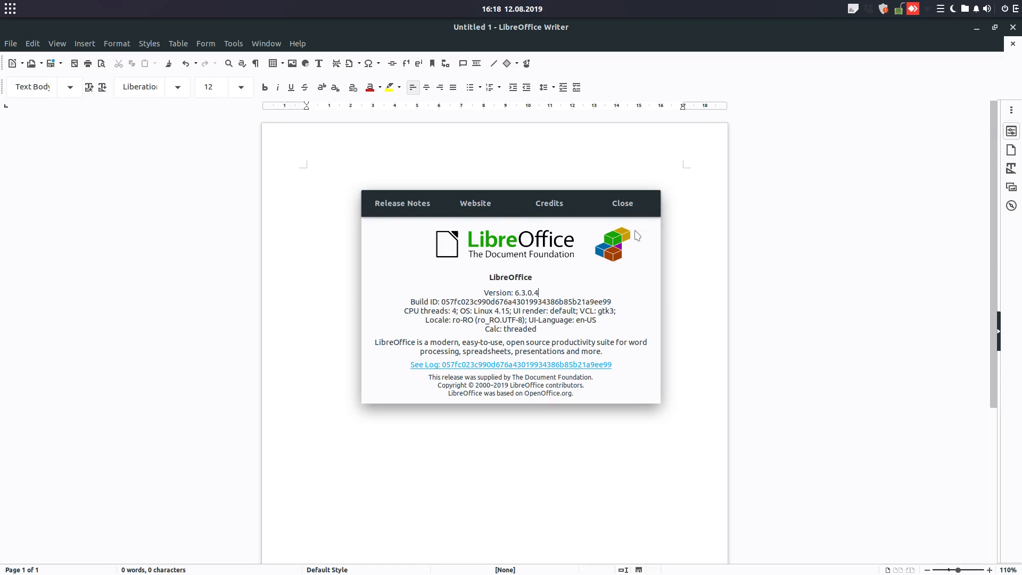
Dismiss the About LibreOffice box and keep the Standard Toolbar layout from View > User Interface
left_click(620, 202)
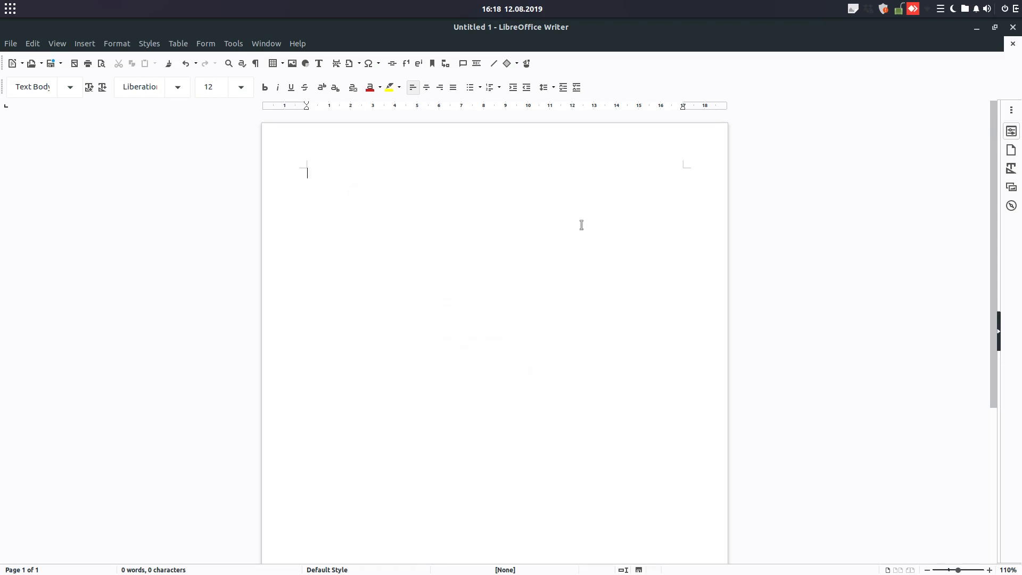
mouse_move(290, 149)
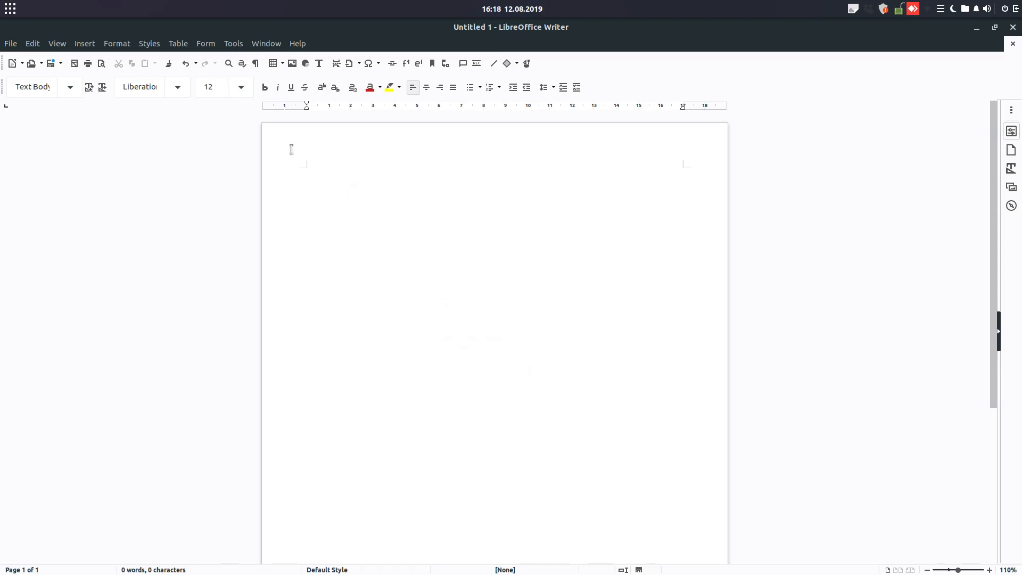
left_click(56, 43)
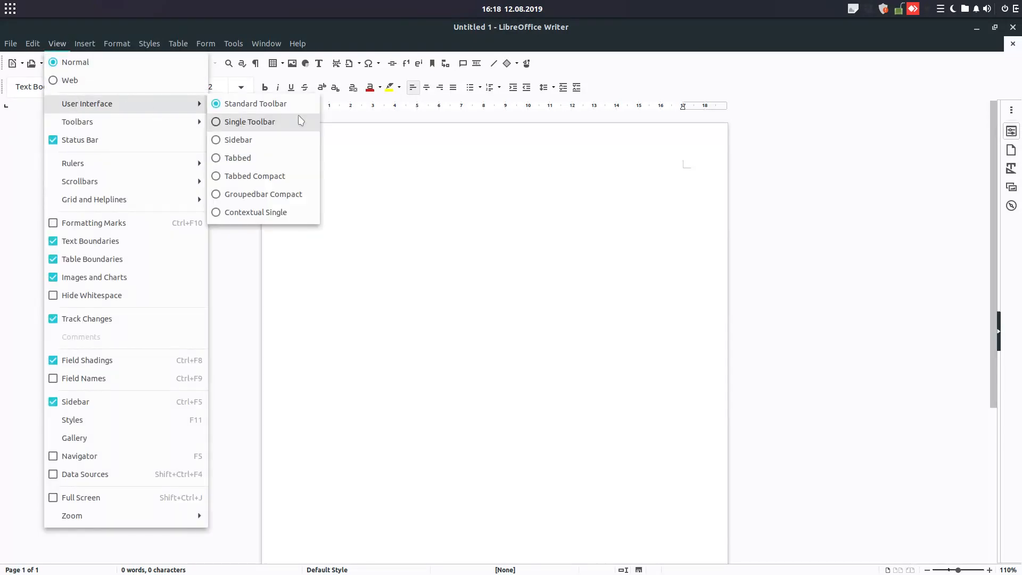
mouse_move(274, 216)
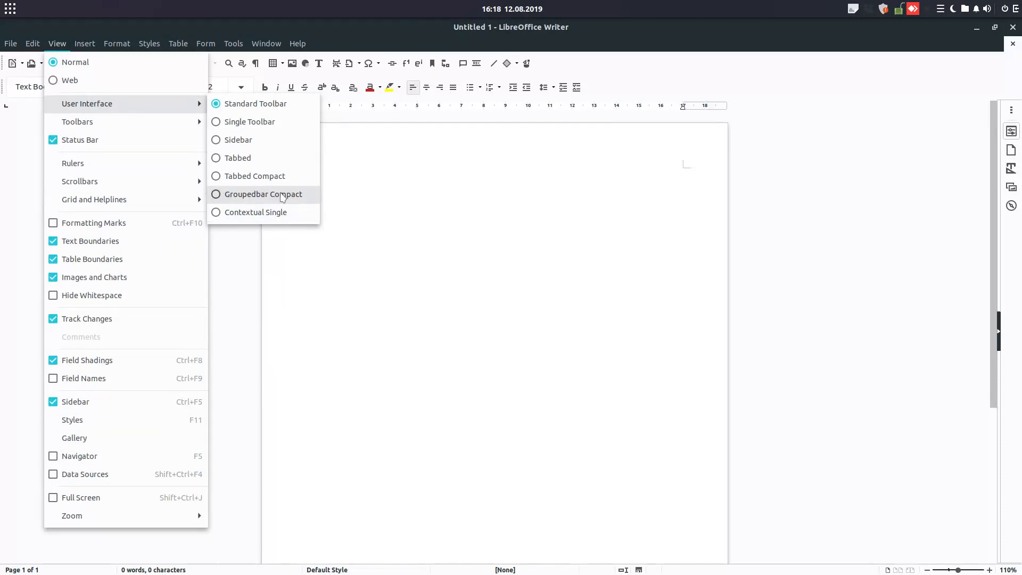
mouse_move(255, 212)
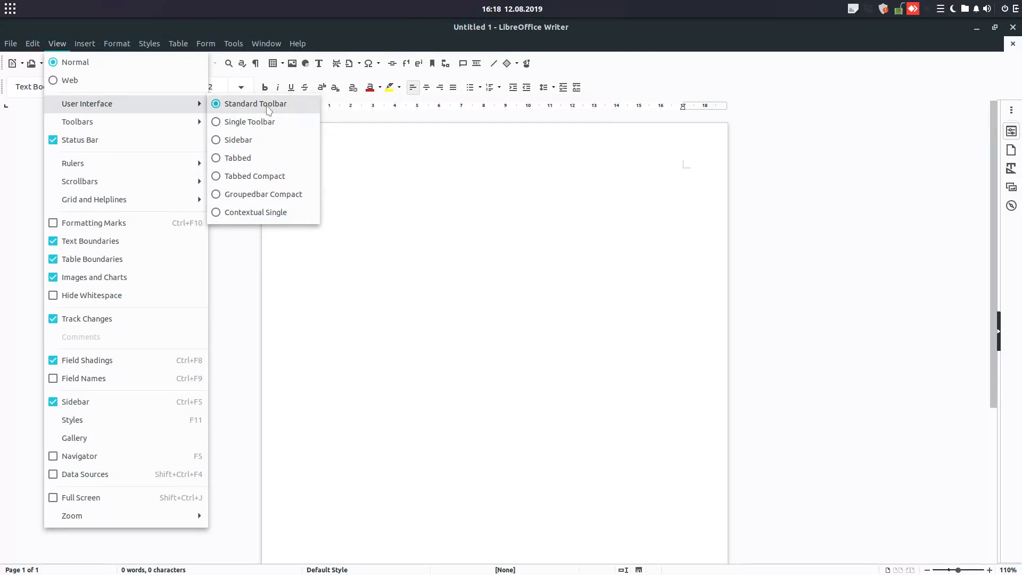
left_click(298, 43)
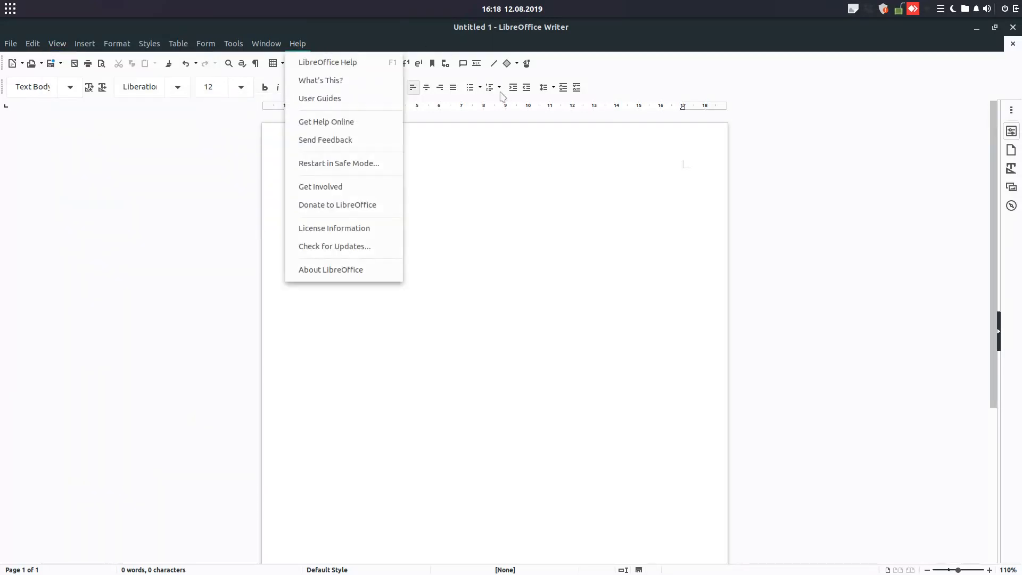
Choose the Single Toolbar layout and insert an empty 3x3 table on the page
left_click(57, 42)
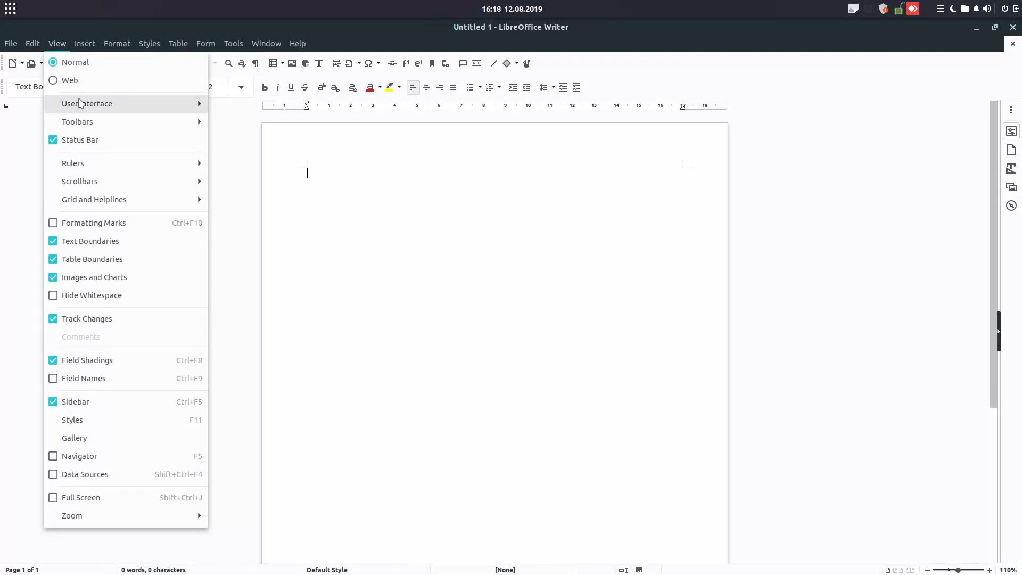
mouse_move(244, 129)
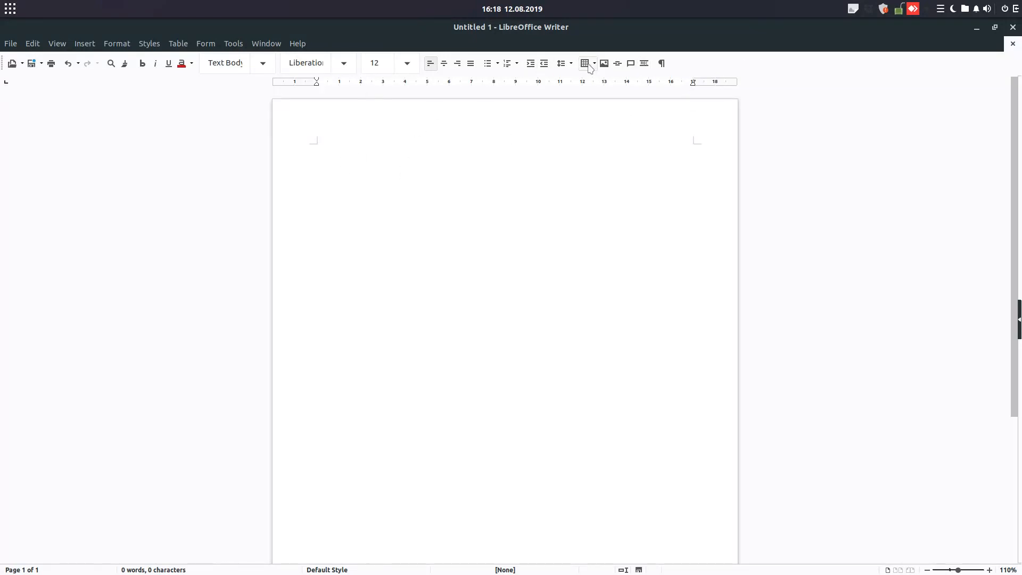
left_click(584, 63)
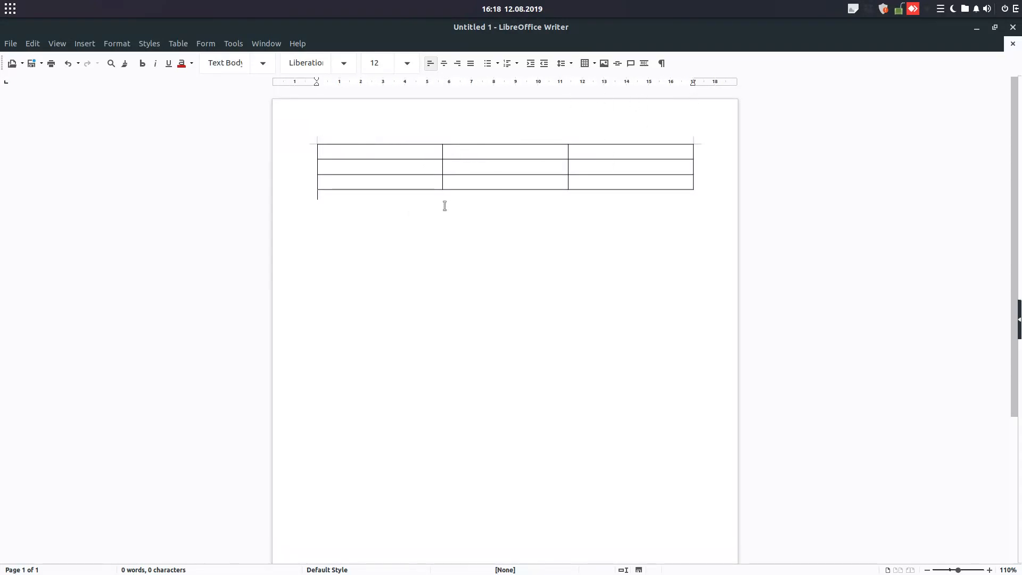
left_click(84, 43)
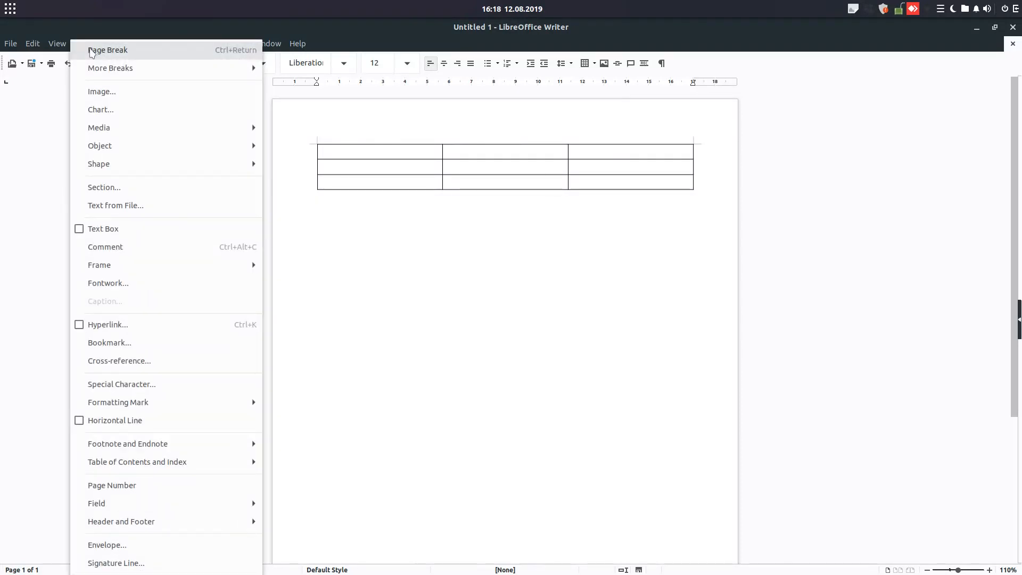
left_click(56, 42)
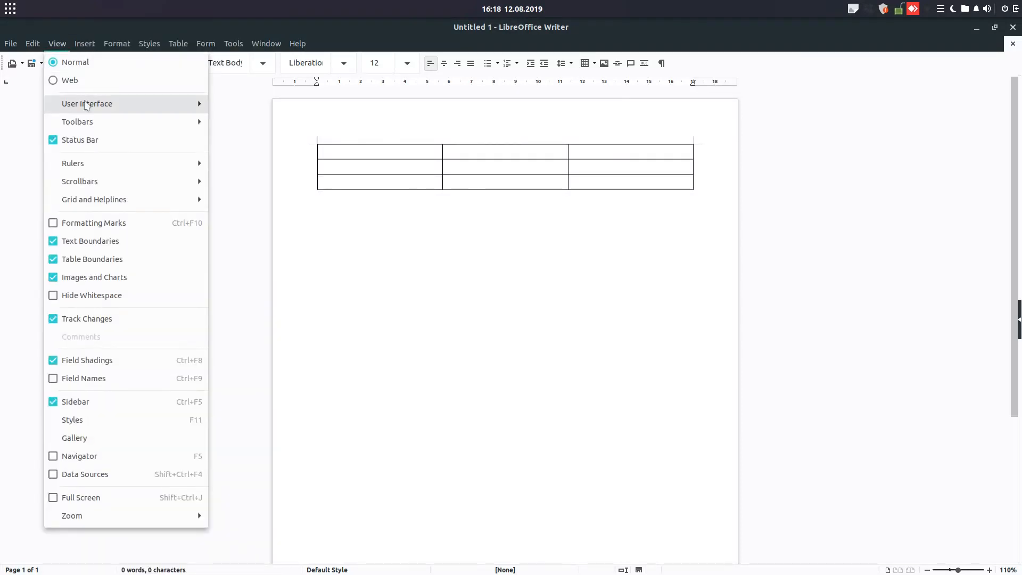
left_click(87, 104)
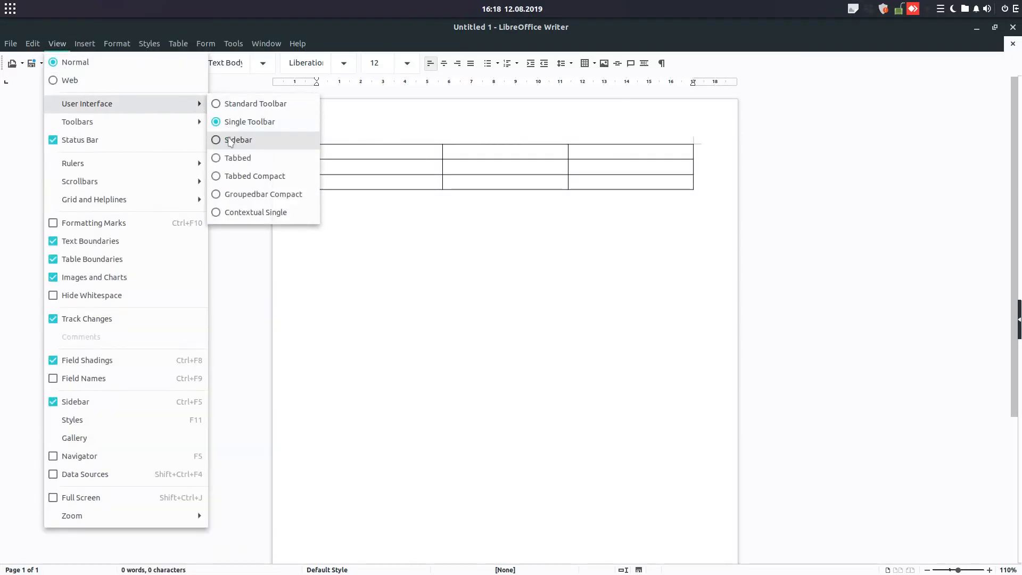
Choose the Sidebar layout and enter the word 'sas' on the line below the table
left_click(239, 139)
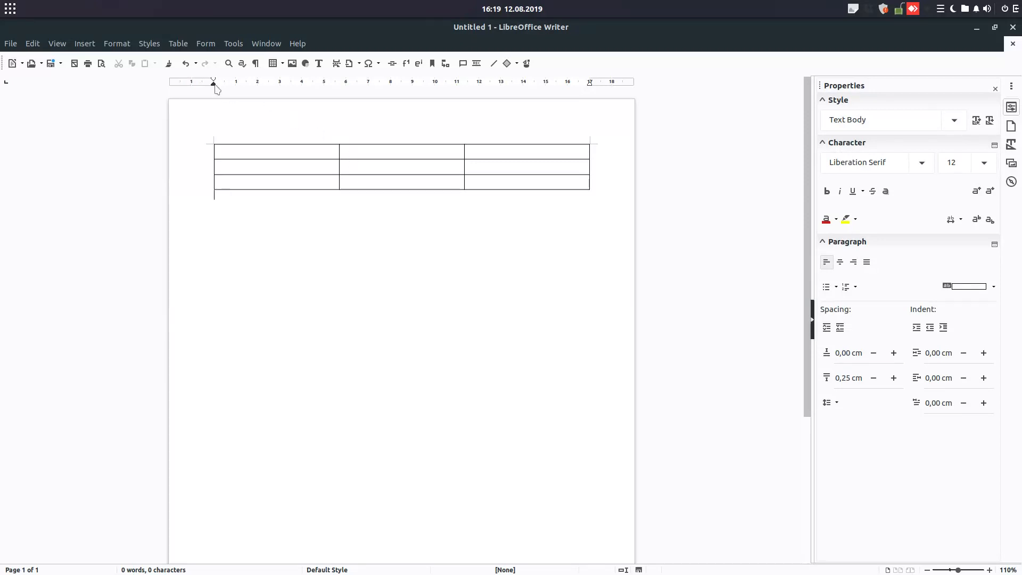
mouse_move(513, 83)
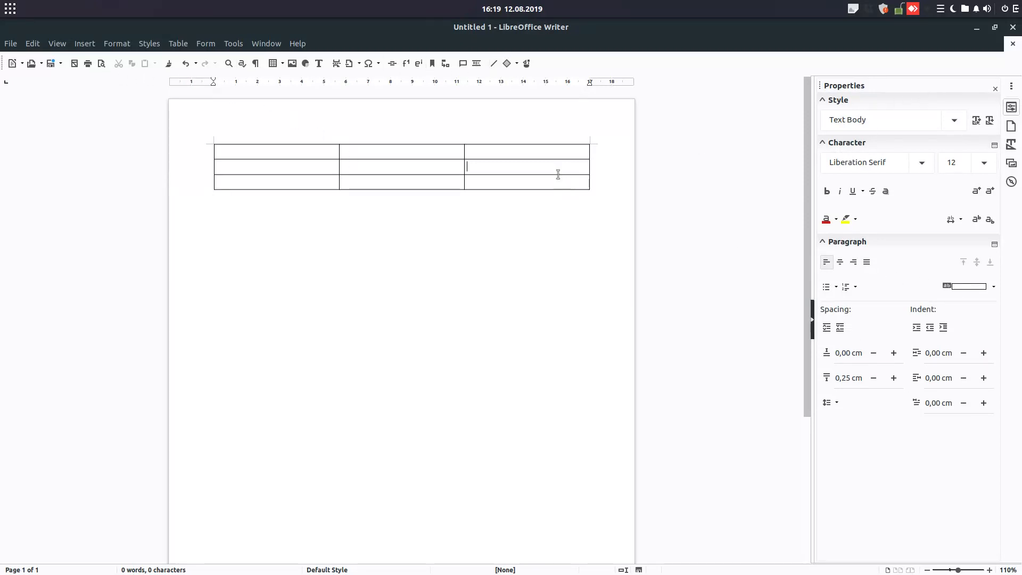
type("sas")
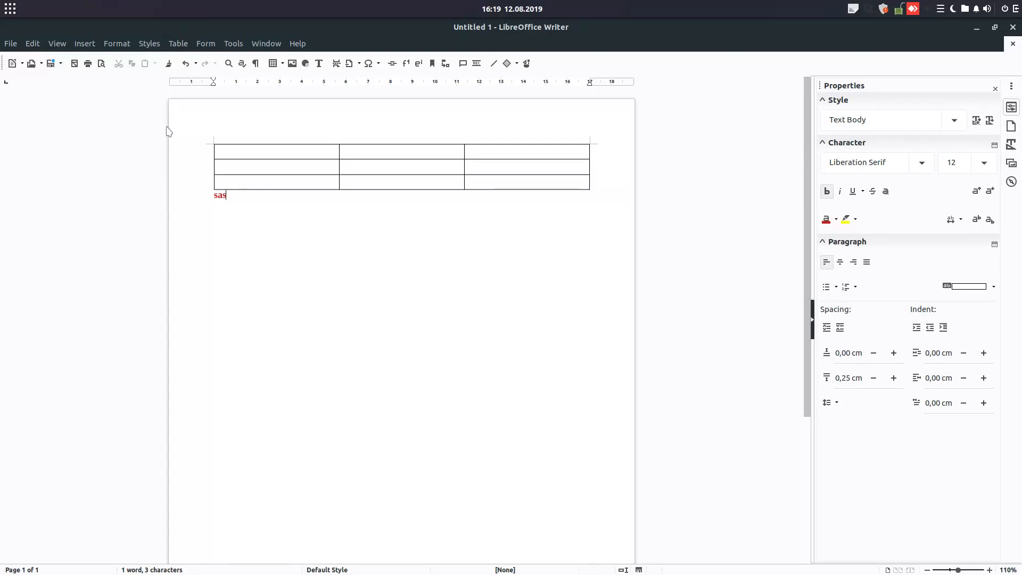
left_click(117, 43)
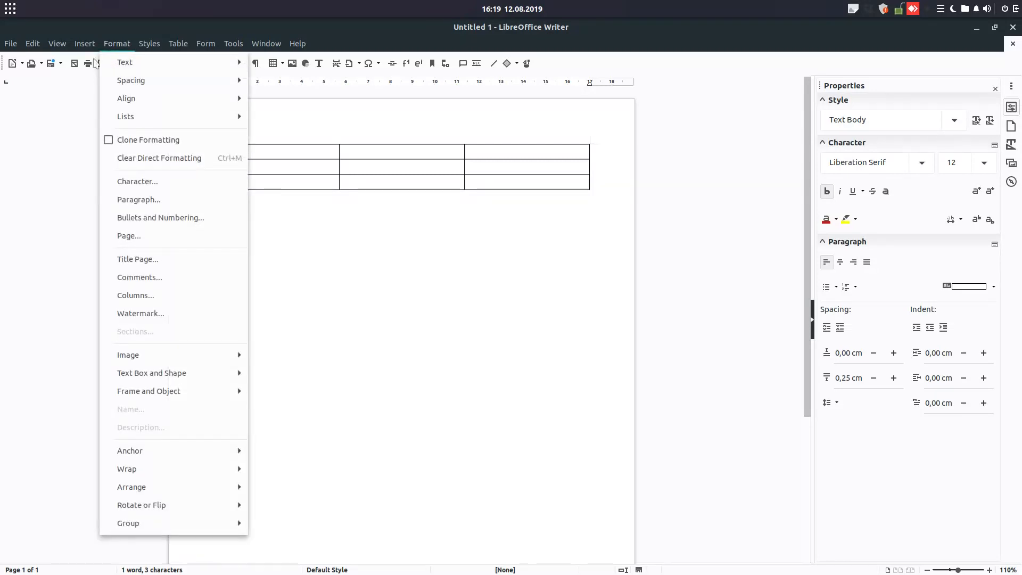
Choose the Tabbed layout, tour References, Tools, File, Insert and Layout, then sit in cell A1
left_click(57, 42)
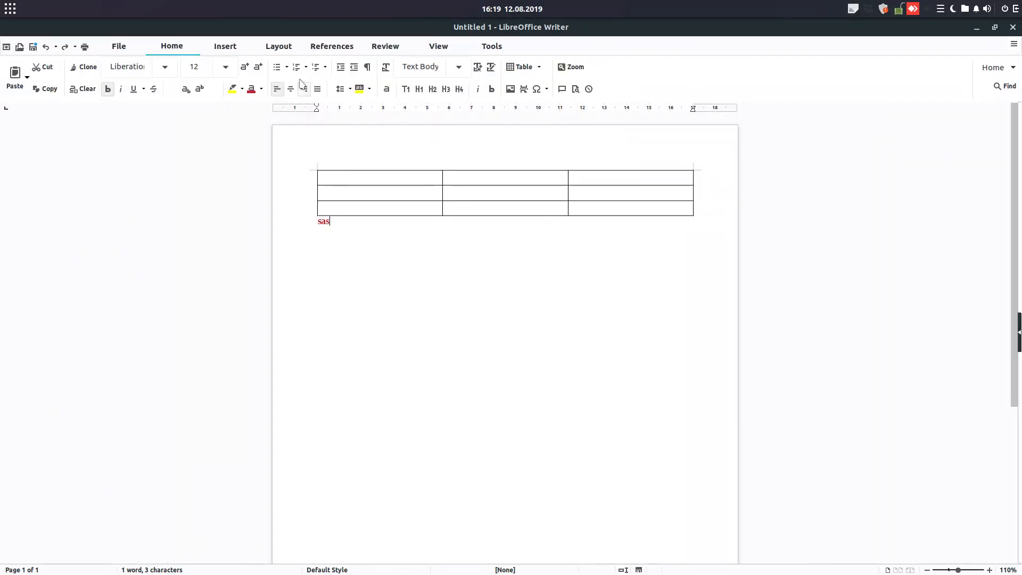
left_click(331, 46)
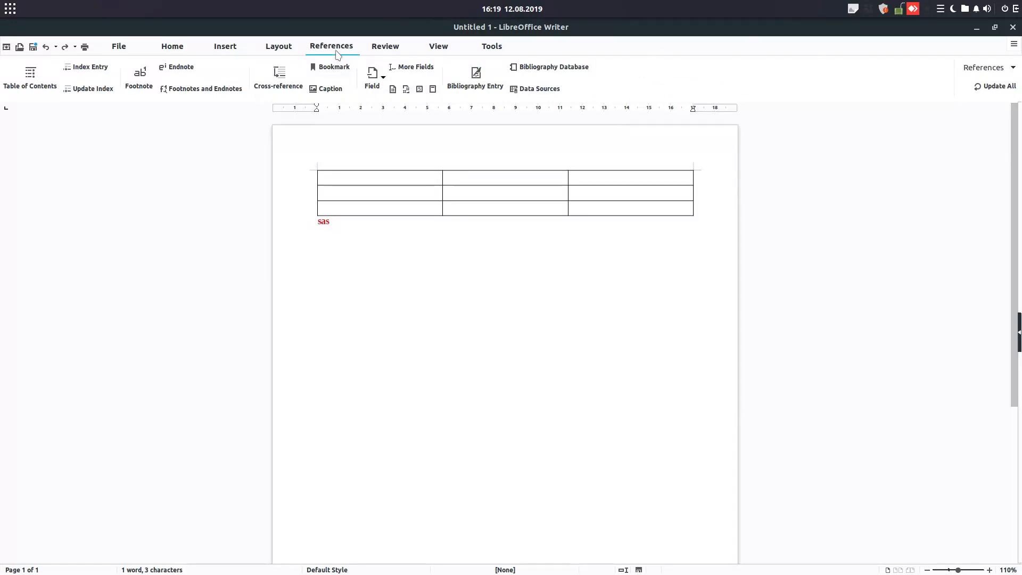
left_click(491, 46)
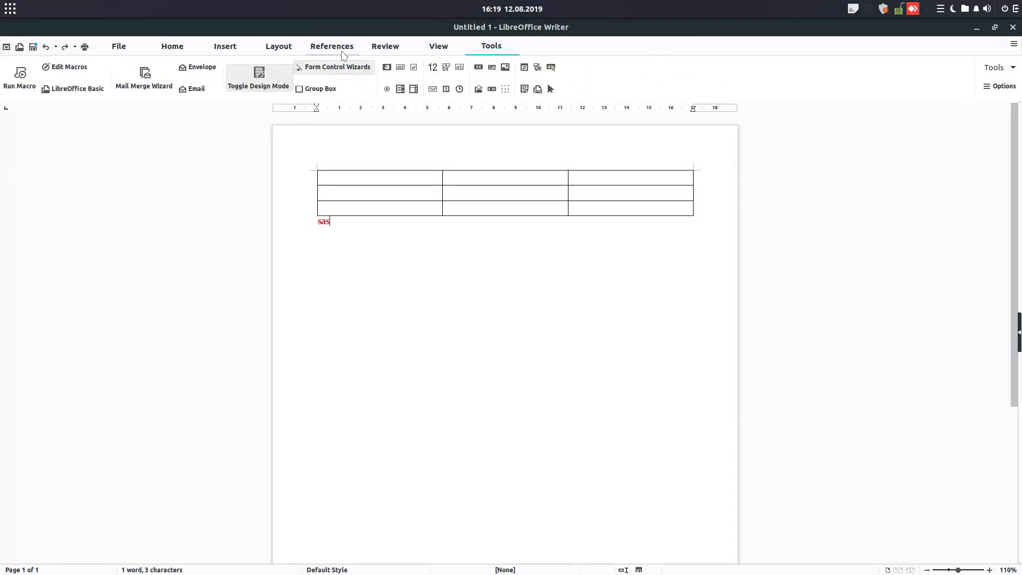
left_click(118, 45)
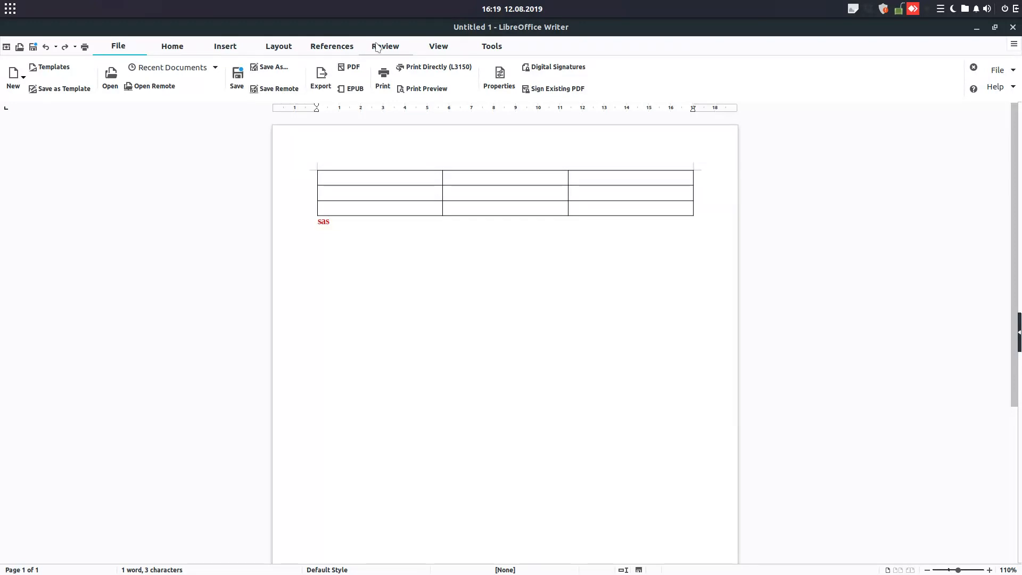
left_click(224, 46)
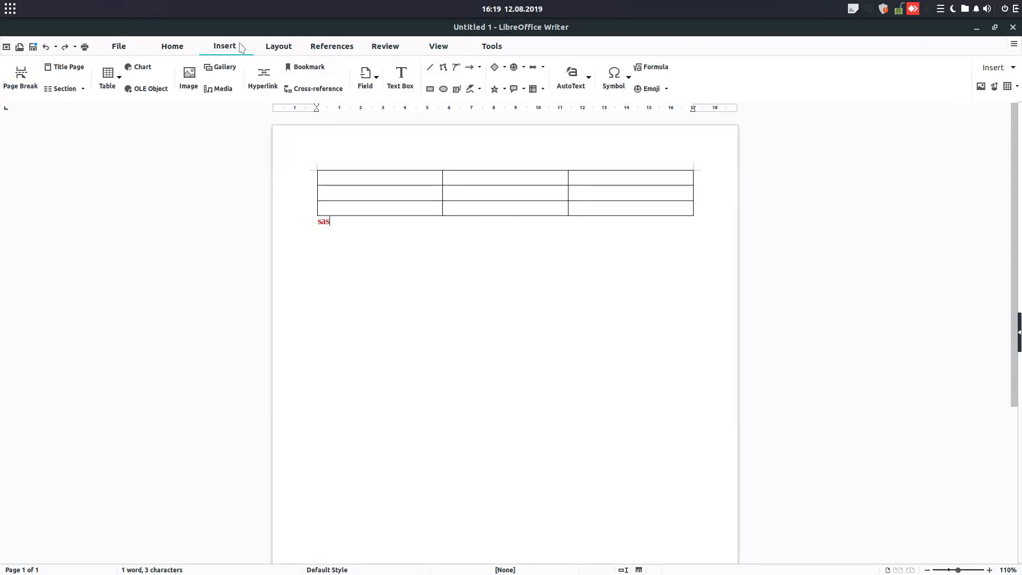
left_click(278, 46)
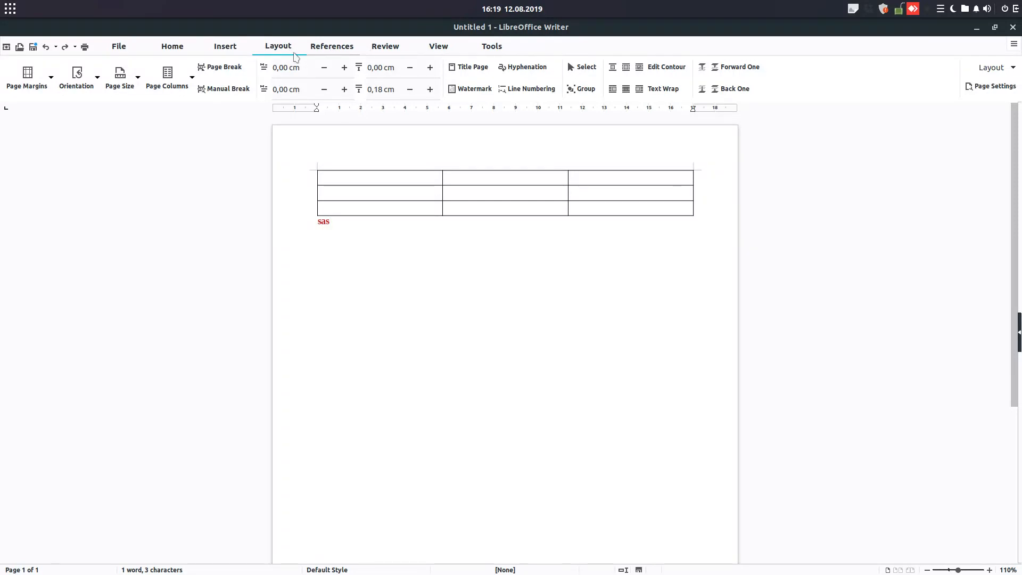
left_click(225, 46)
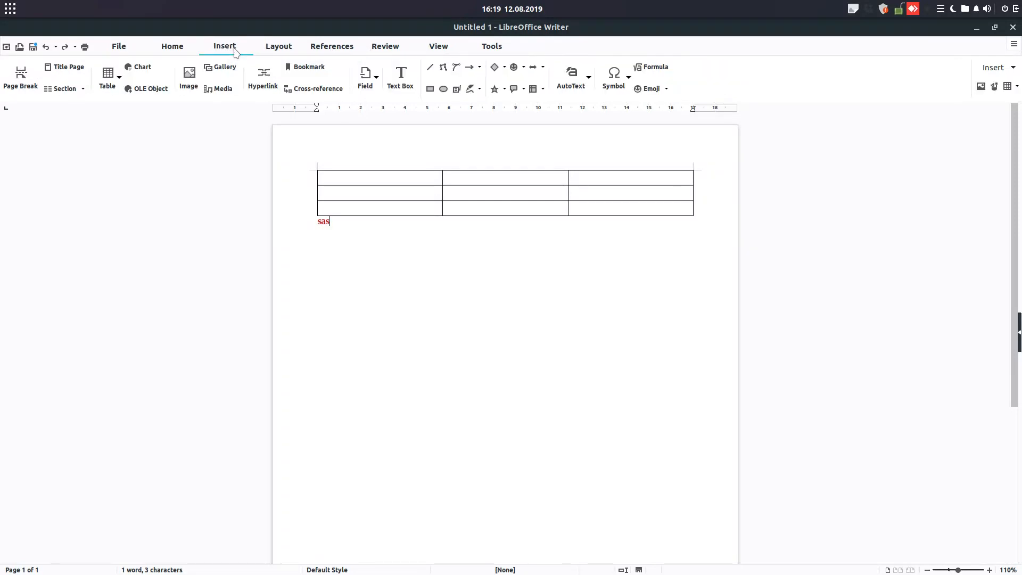
mouse_move(531, 62)
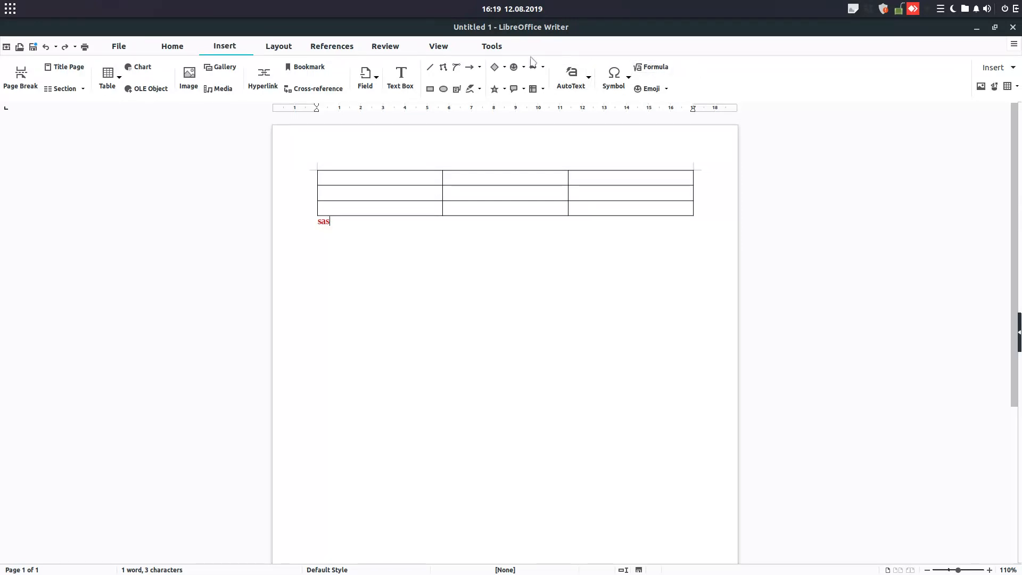
left_click(379, 178)
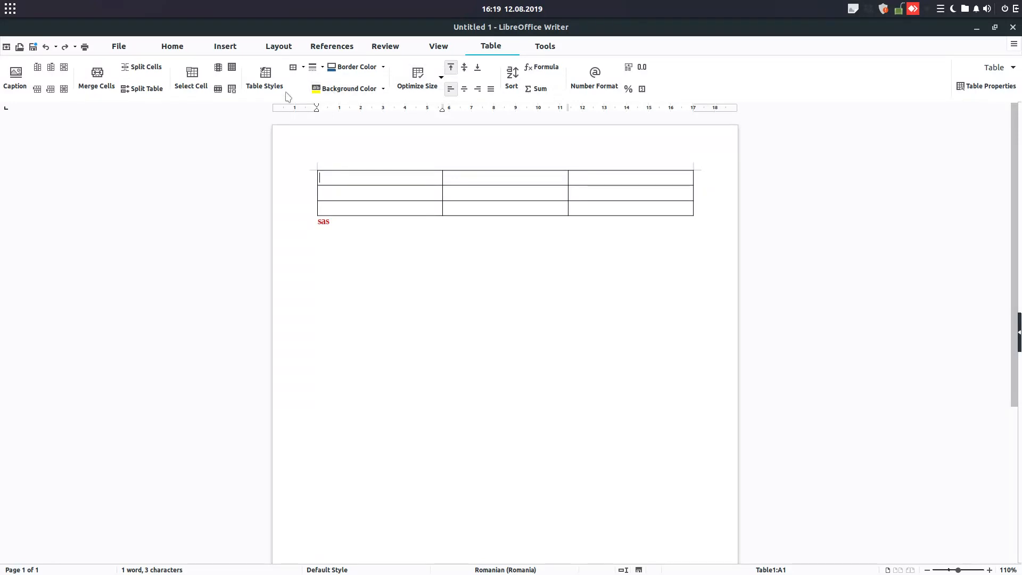
Put a euro sign into the table's first cell via the special characters picker
left_click(225, 46)
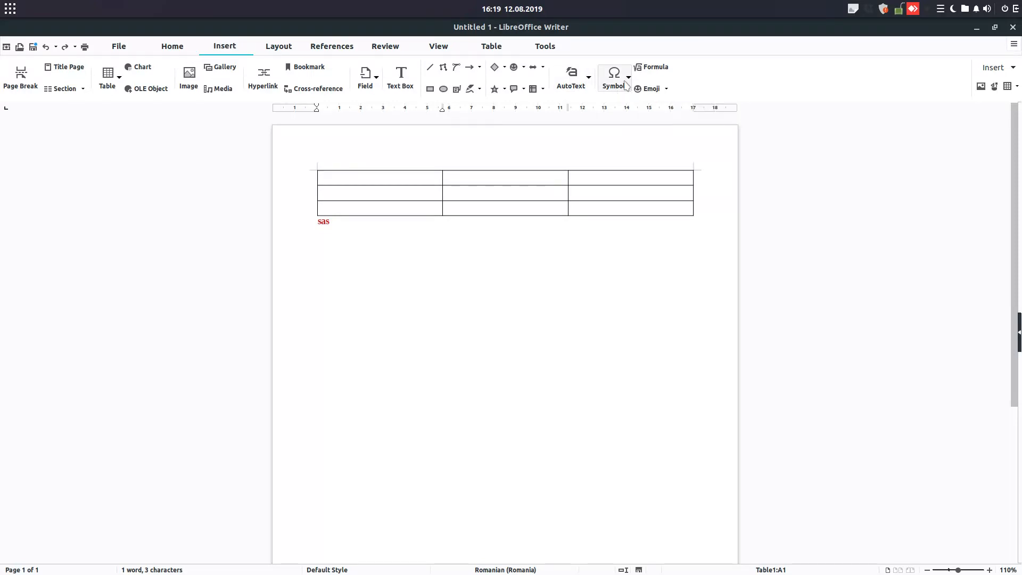
left_click(613, 72)
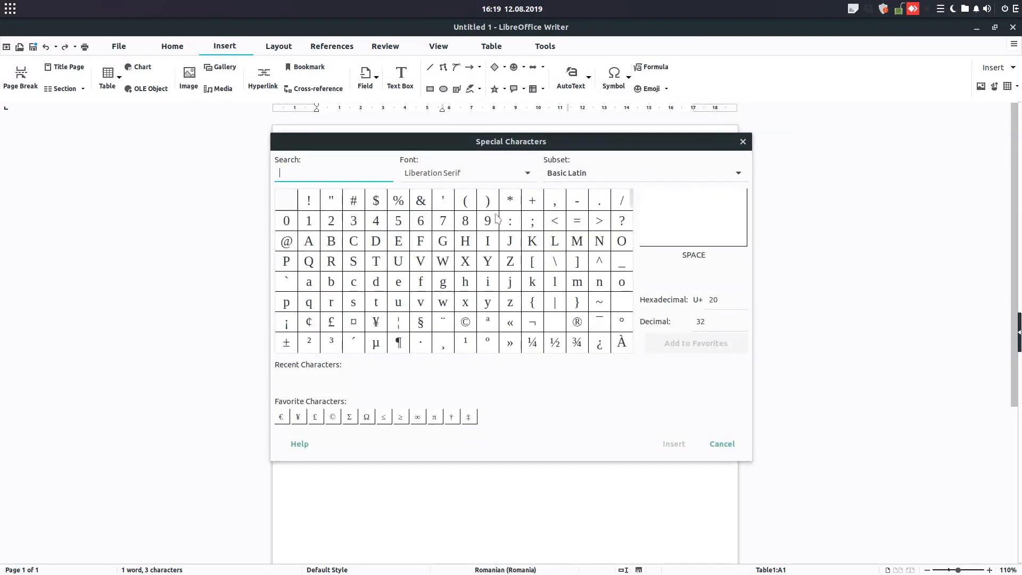
mouse_move(433, 254)
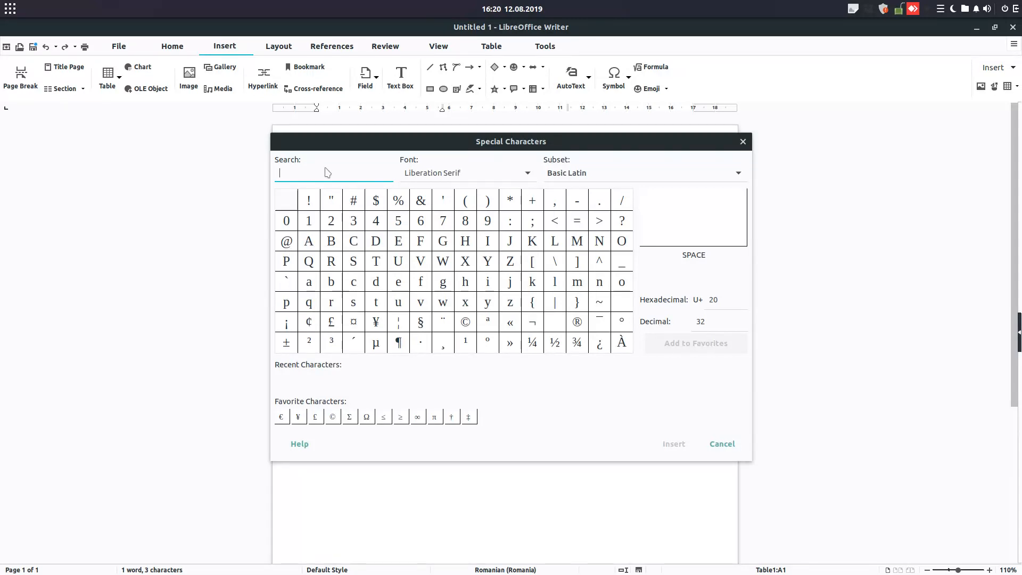
type("euro")
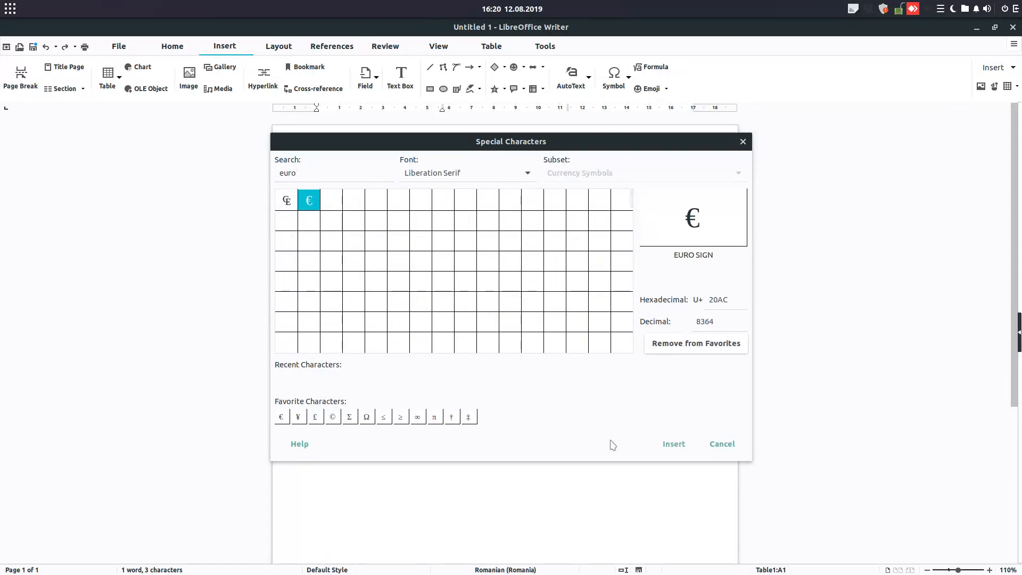
left_click(673, 444)
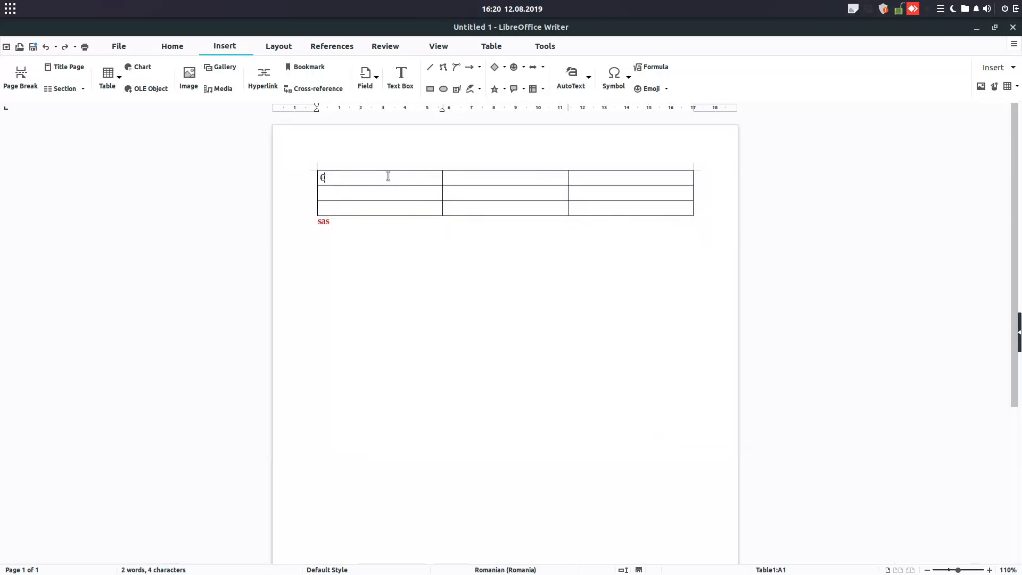
type("€")
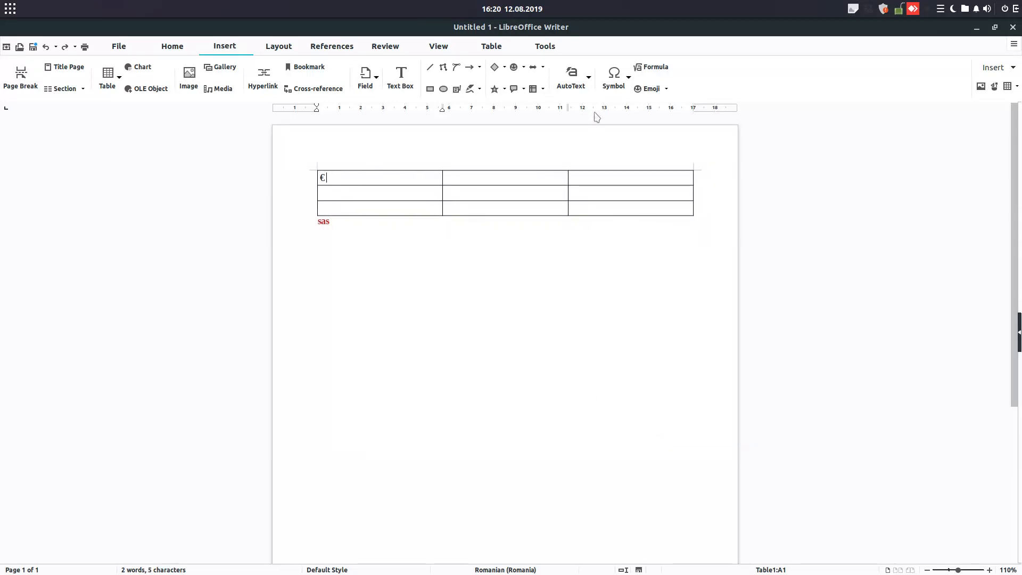
Add a less-than sign after the euro from the full special characters set
left_click(628, 73)
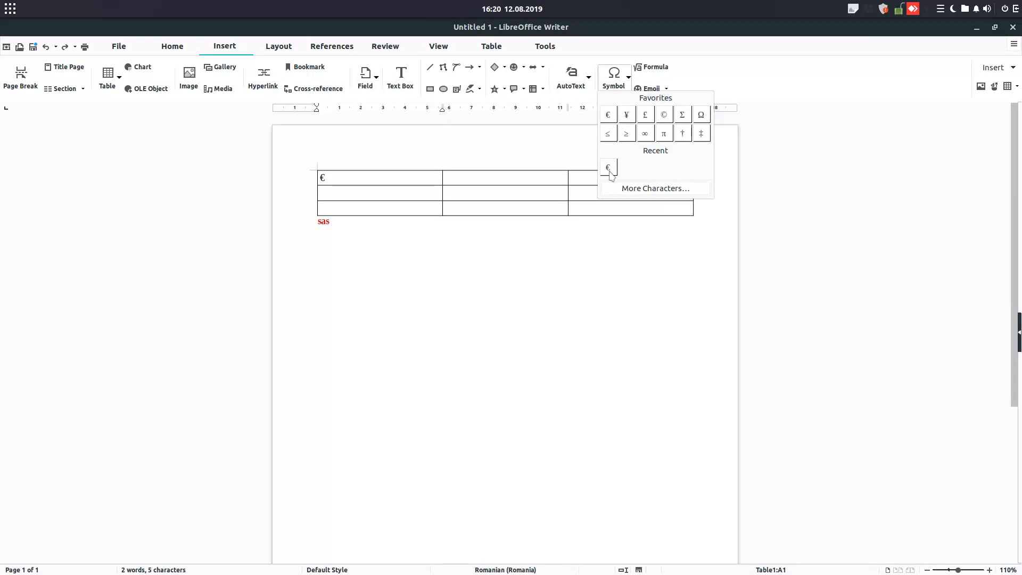
left_click(655, 187)
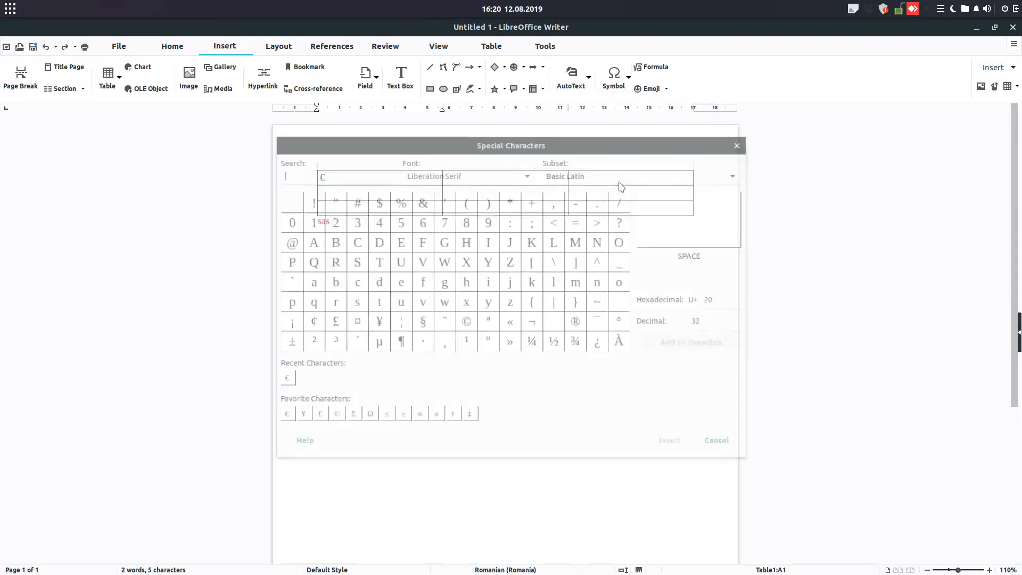
left_click(553, 220)
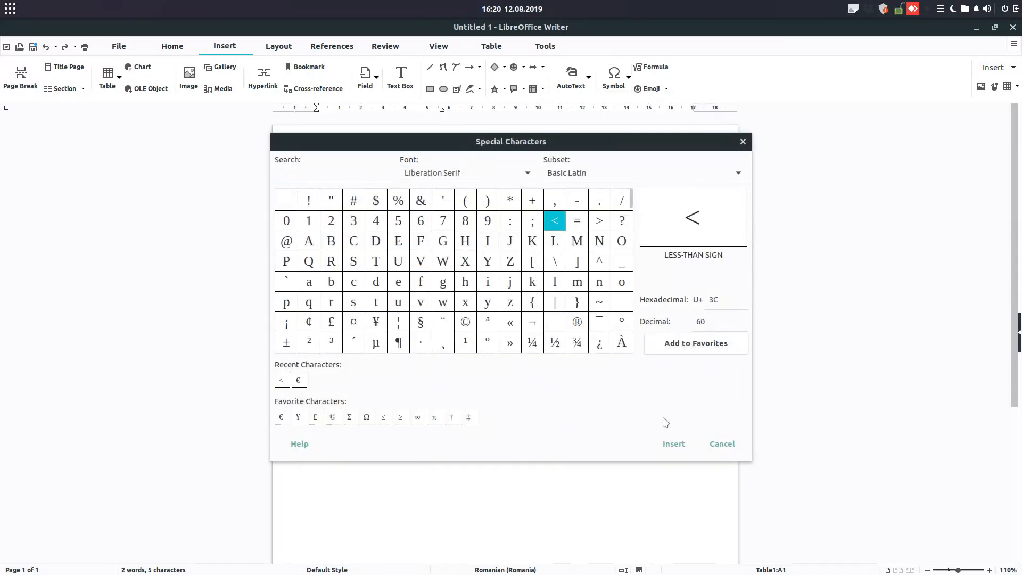
left_click(673, 444)
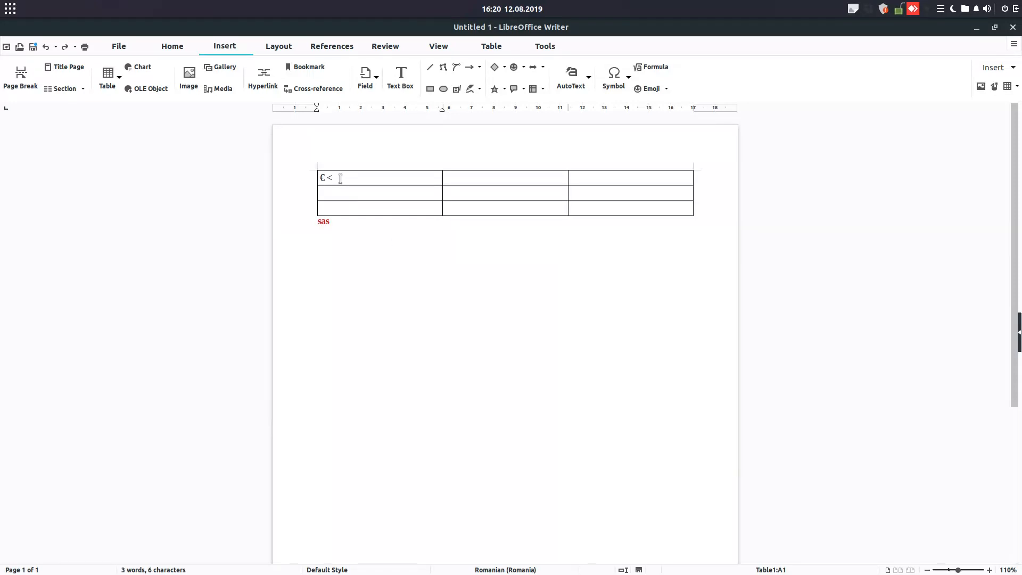
Choose the Tabbed Compact layout and browse its Insert and References tabs and dropdowns
left_click(629, 78)
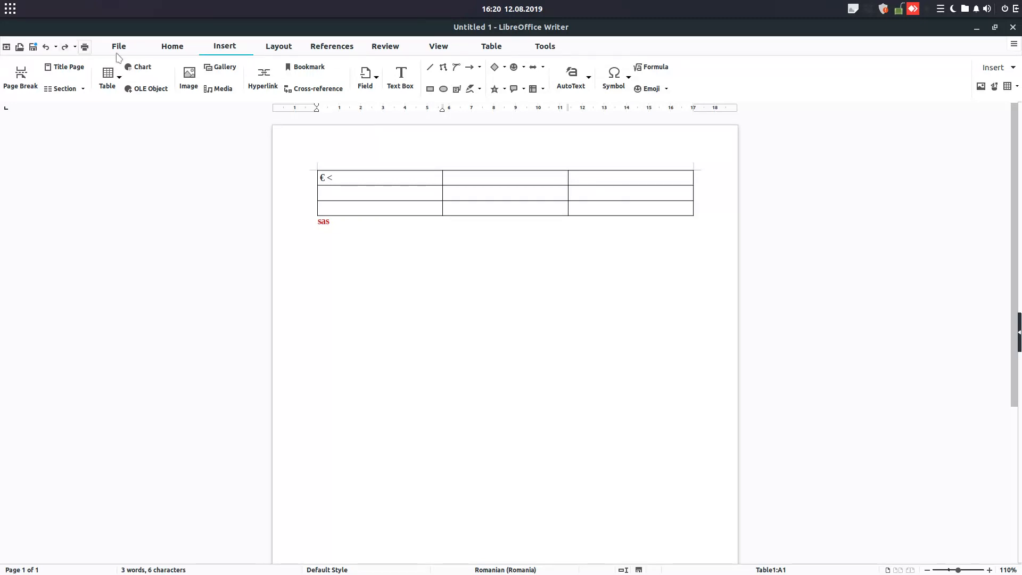
left_click(1013, 44)
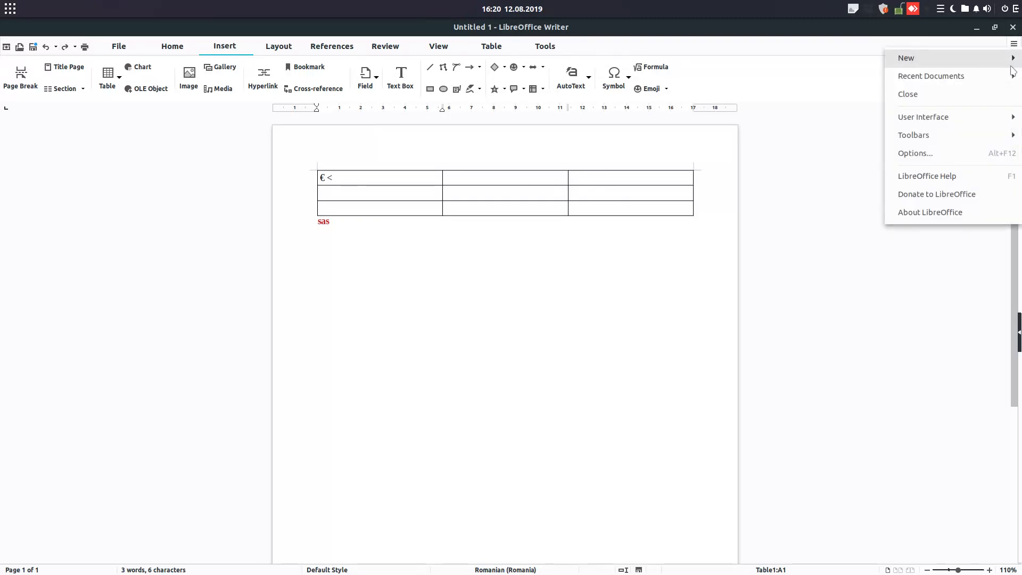
mouse_move(923, 117)
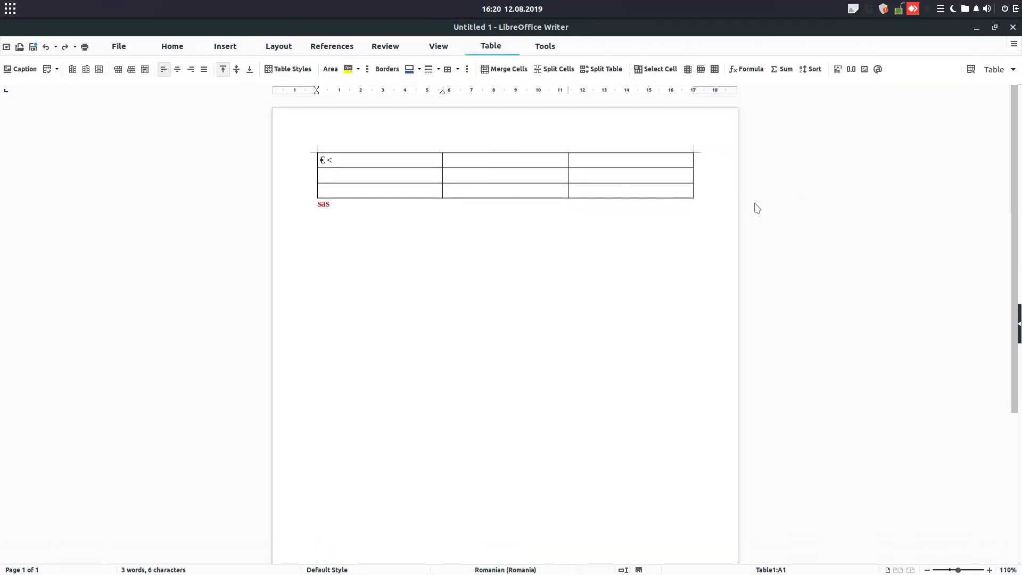
left_click(225, 45)
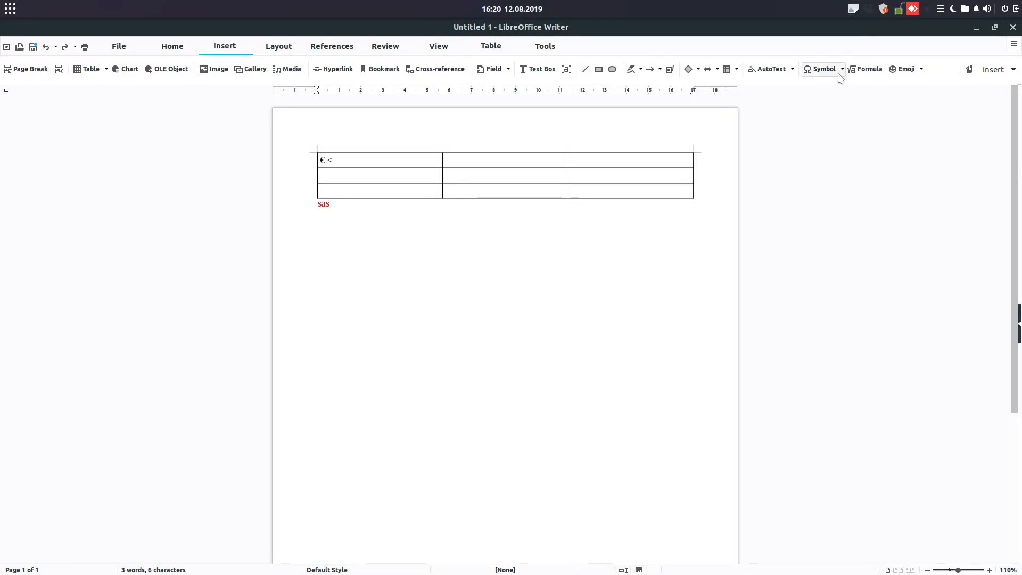
left_click(841, 69)
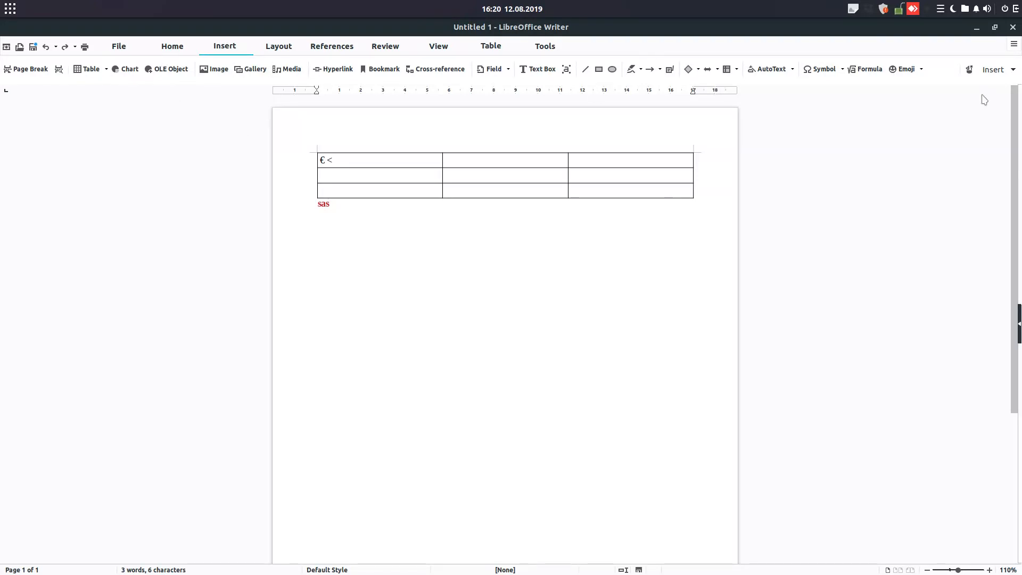
left_click(1008, 69)
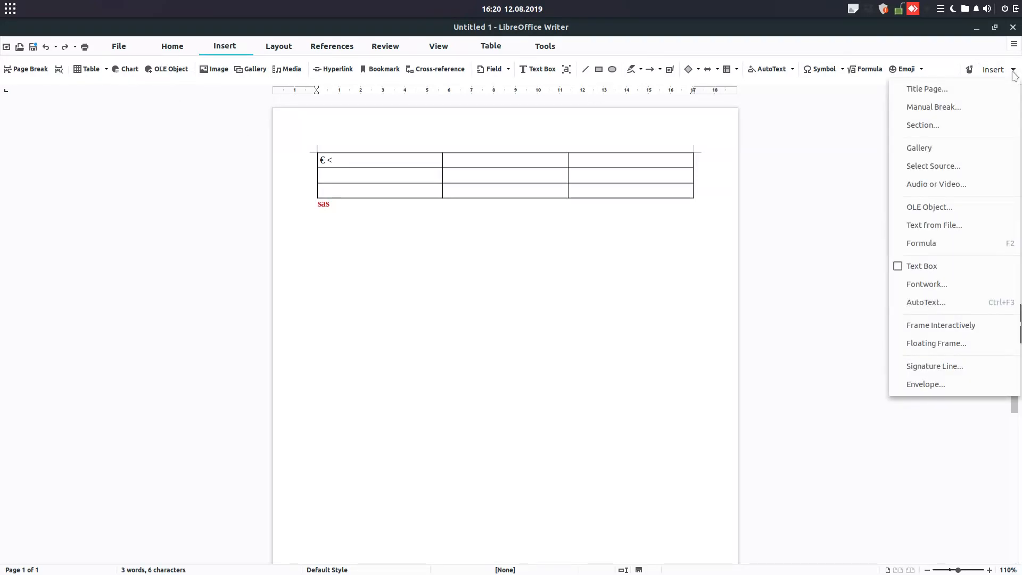
mouse_move(925, 385)
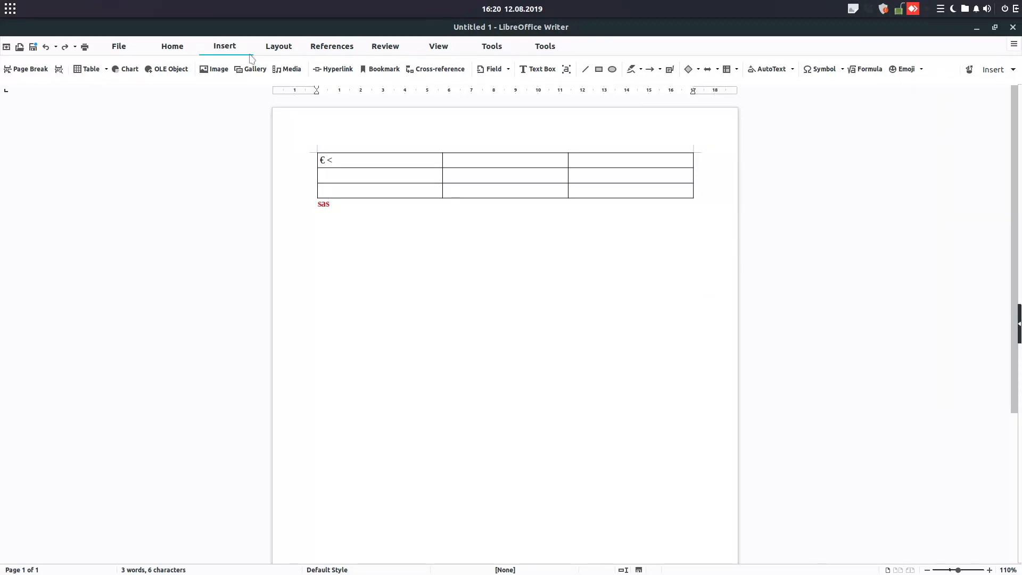
left_click(331, 46)
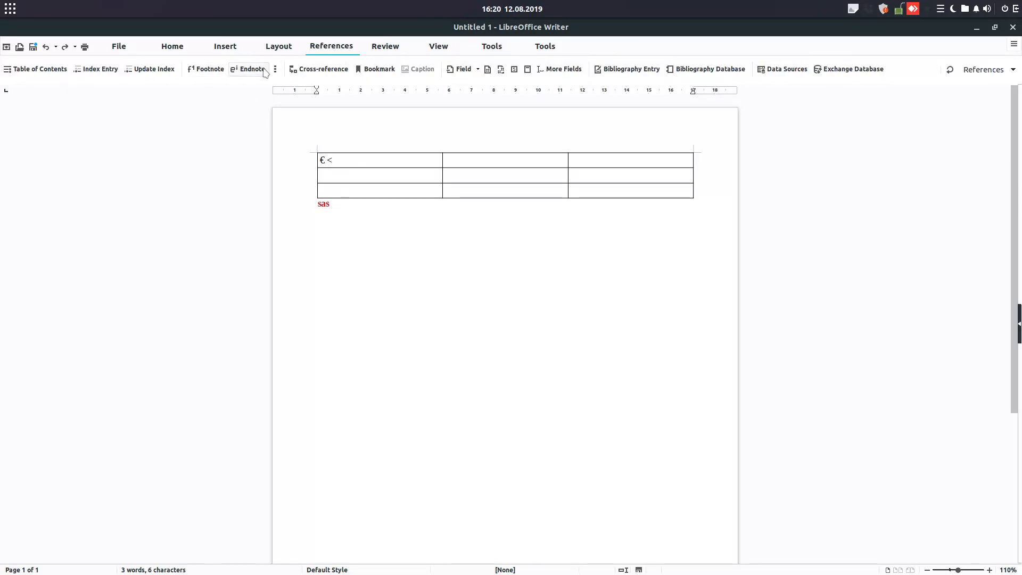
Return to the full Tabbed layout and show the complete list of references commands
left_click(1012, 43)
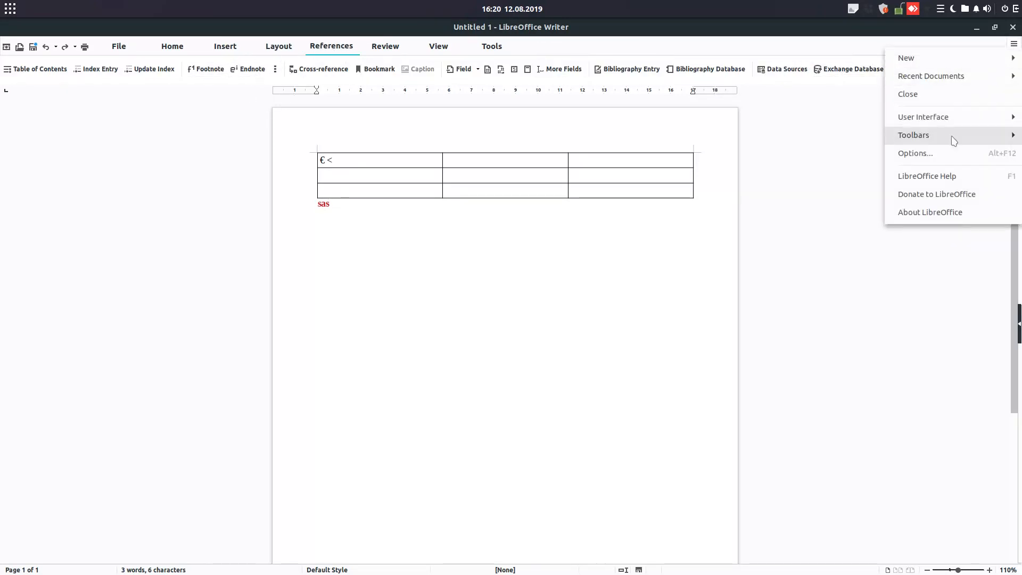
left_click(923, 117)
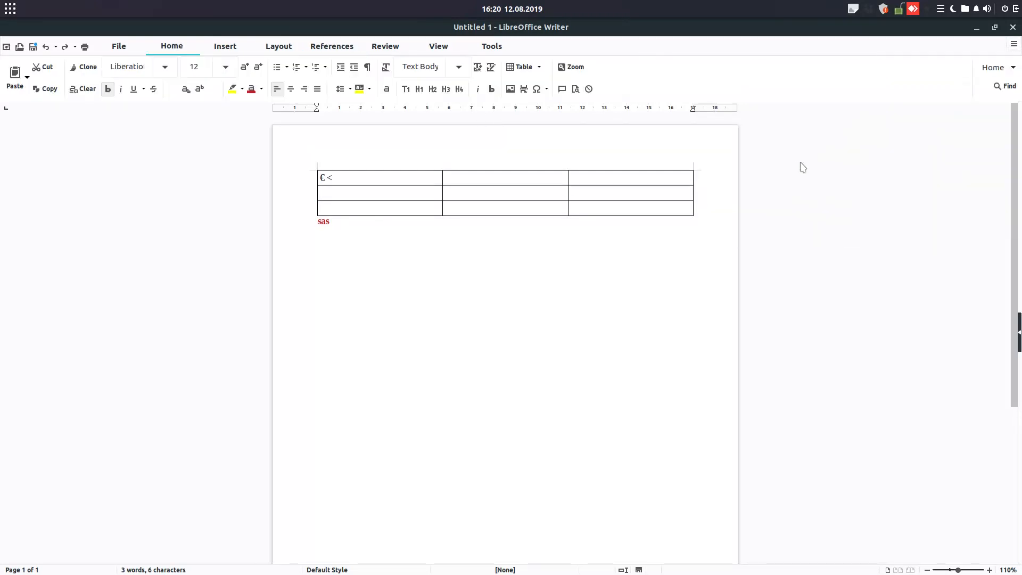
left_click(331, 45)
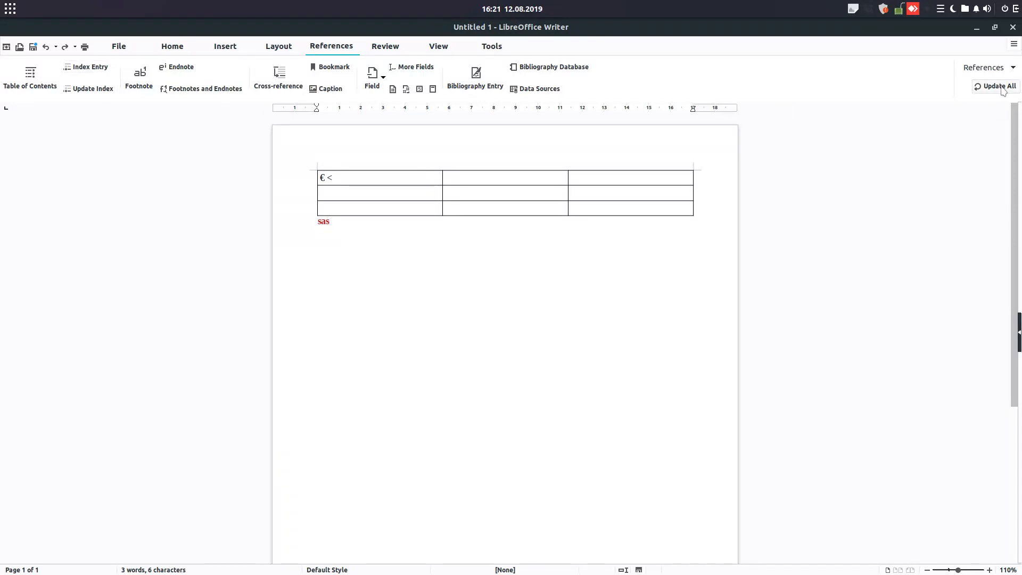
left_click(1012, 44)
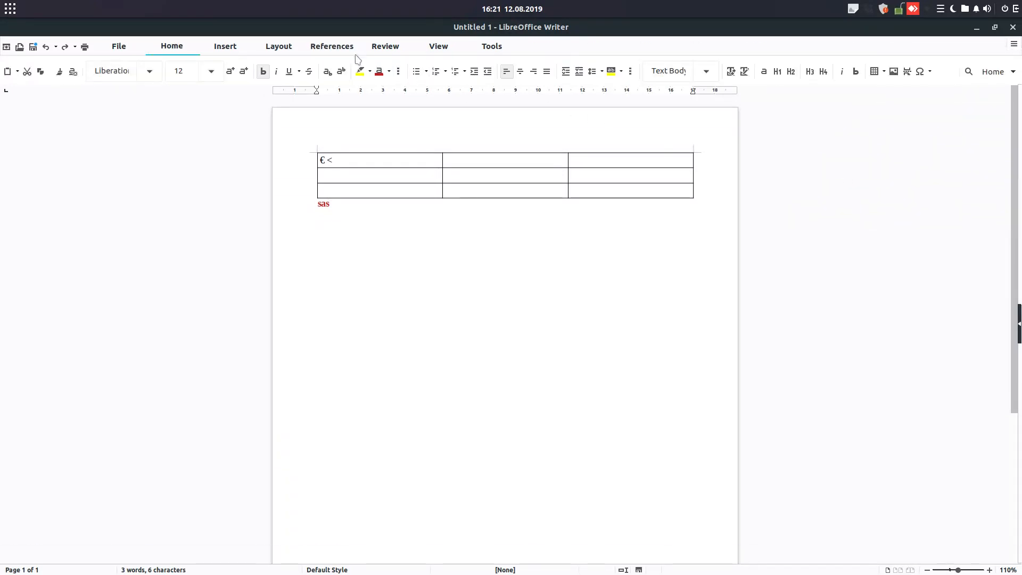
left_click(331, 45)
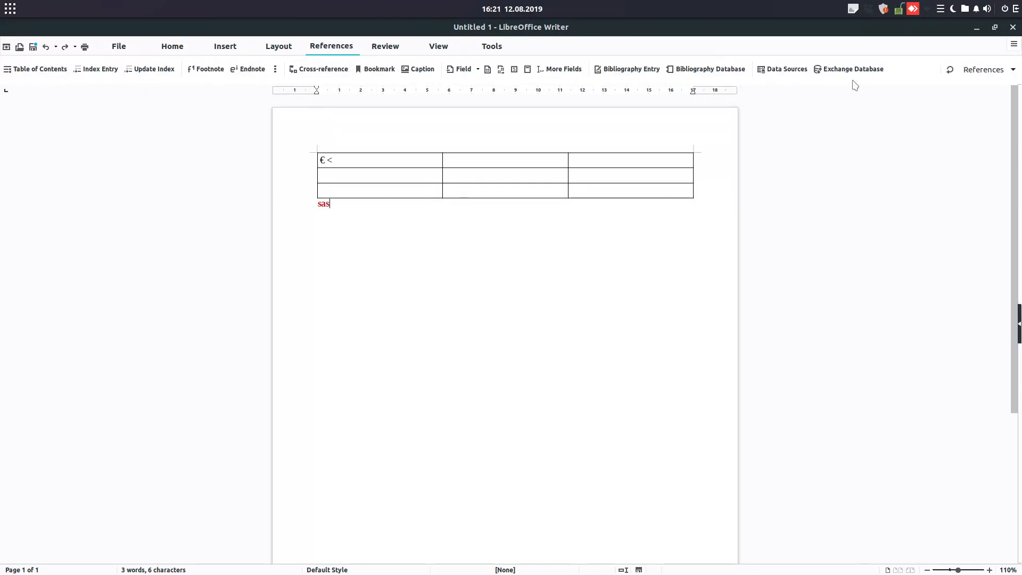
left_click(1012, 70)
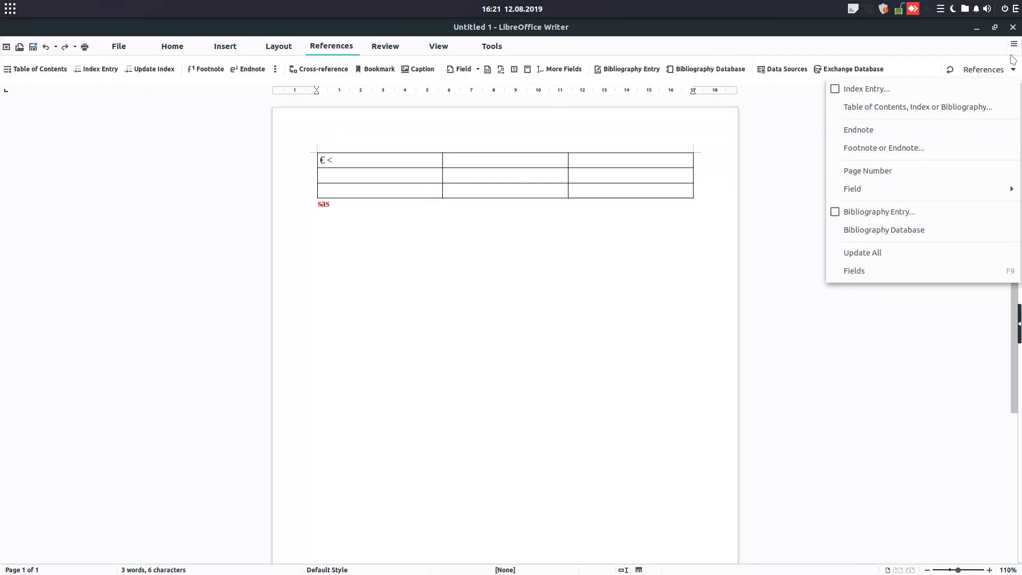
Choose the Groupedbar Compact layout and insert a second three-column, six-row table below 'sas'
left_click(1013, 43)
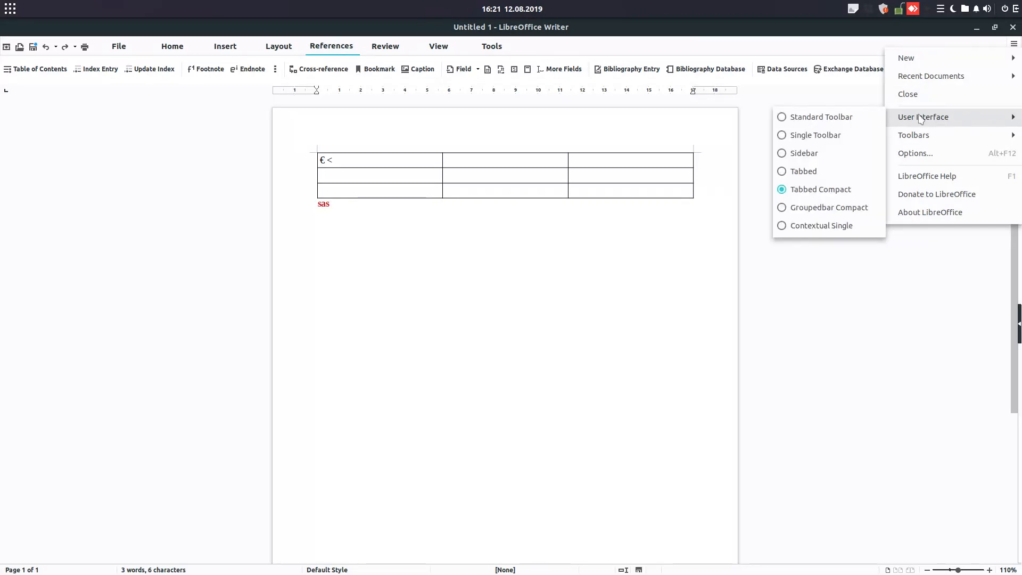
left_click(822, 225)
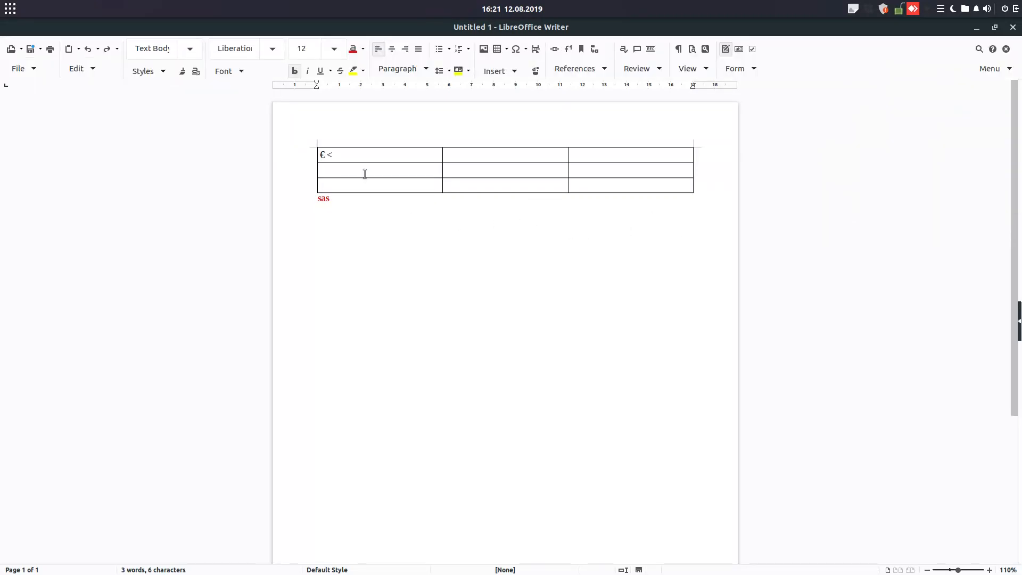
left_click(505, 178)
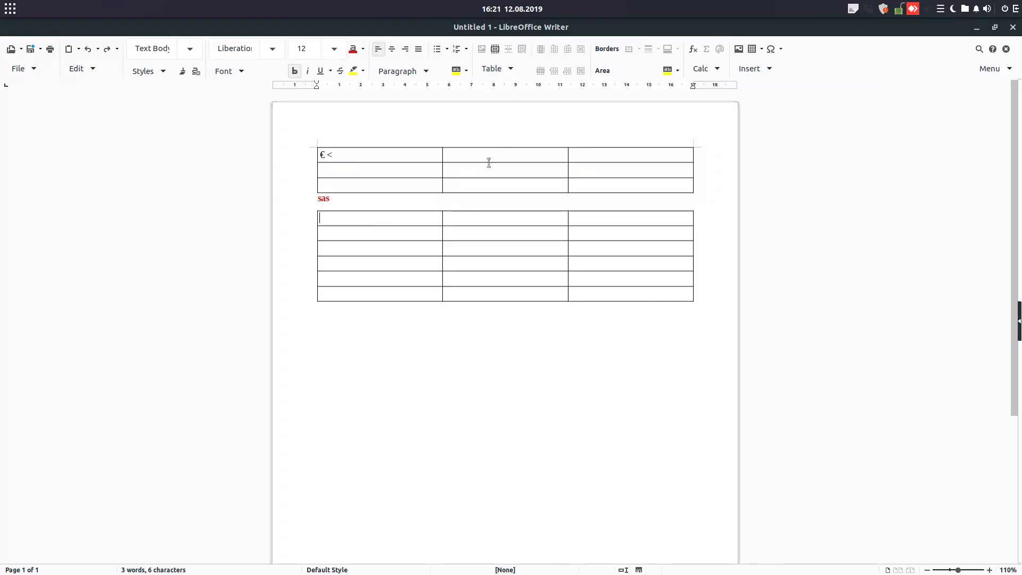
Split the lower table's first cell into two
left_click(378, 217)
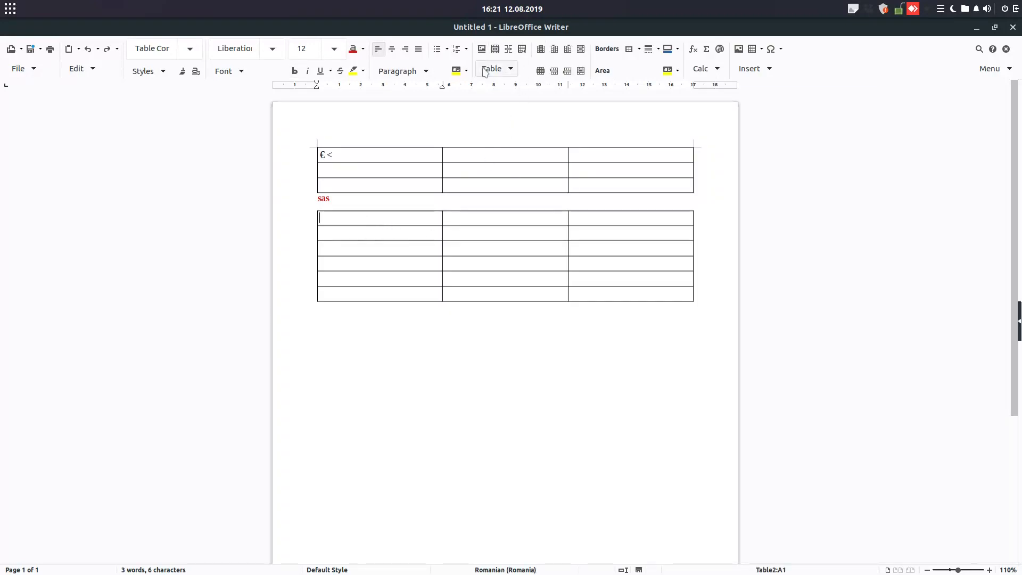
mouse_move(508, 49)
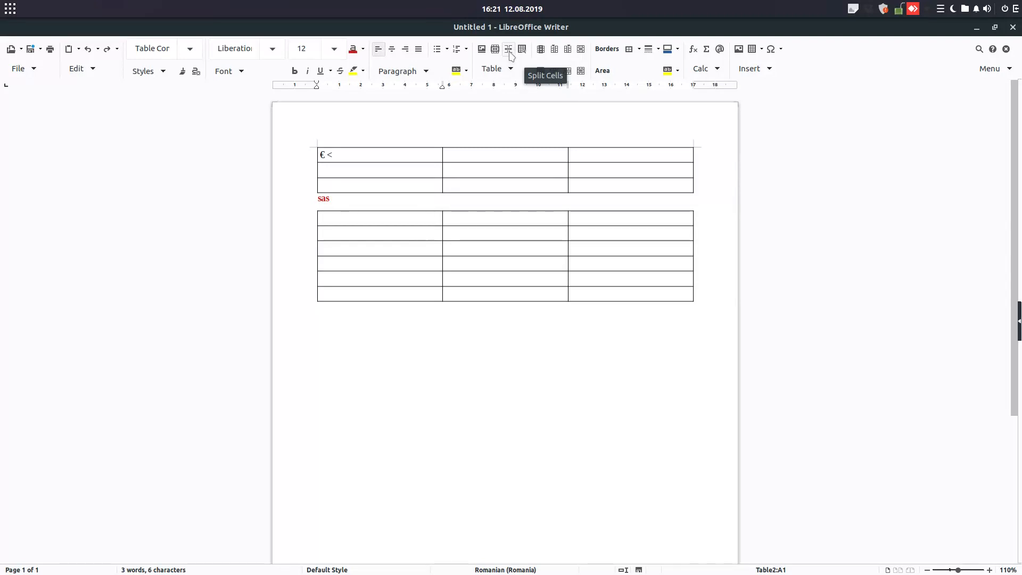
left_click(507, 49)
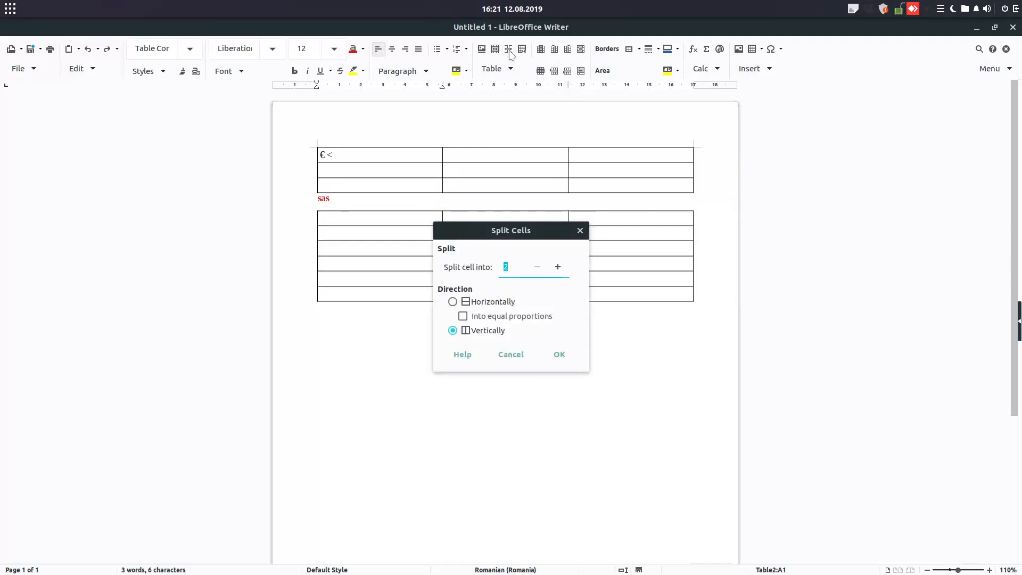
left_click(558, 354)
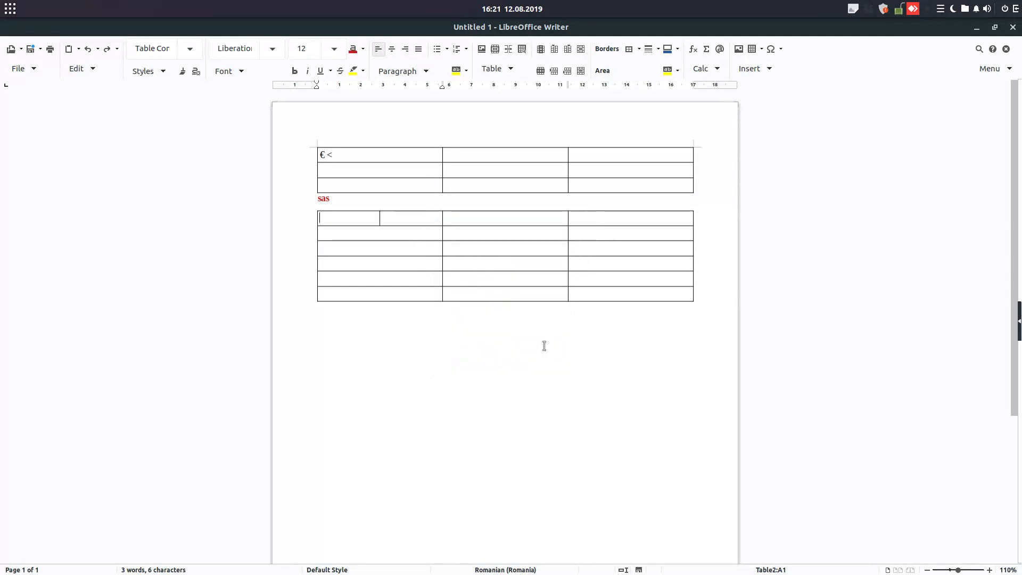
left_click(512, 219)
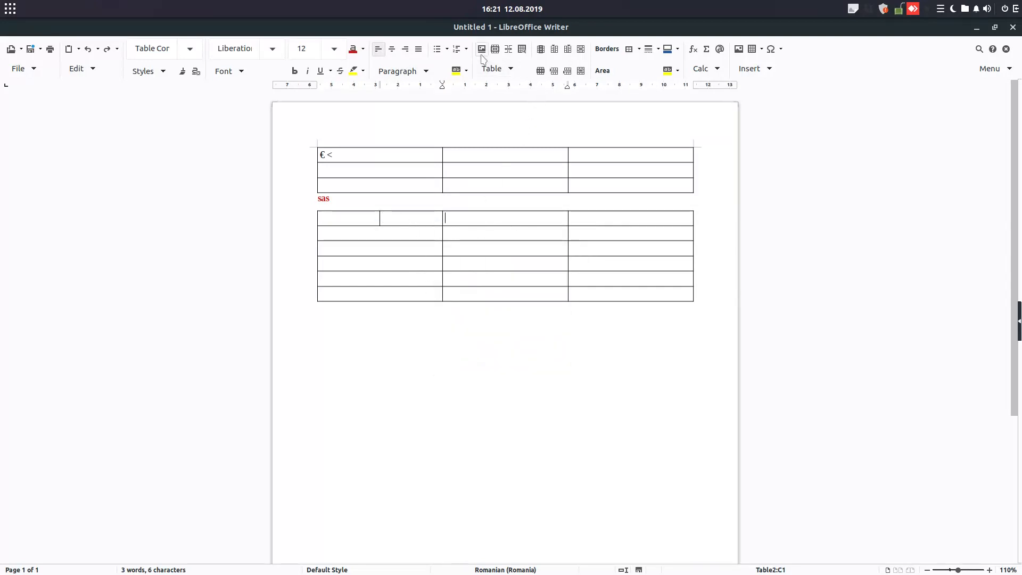
left_click(492, 68)
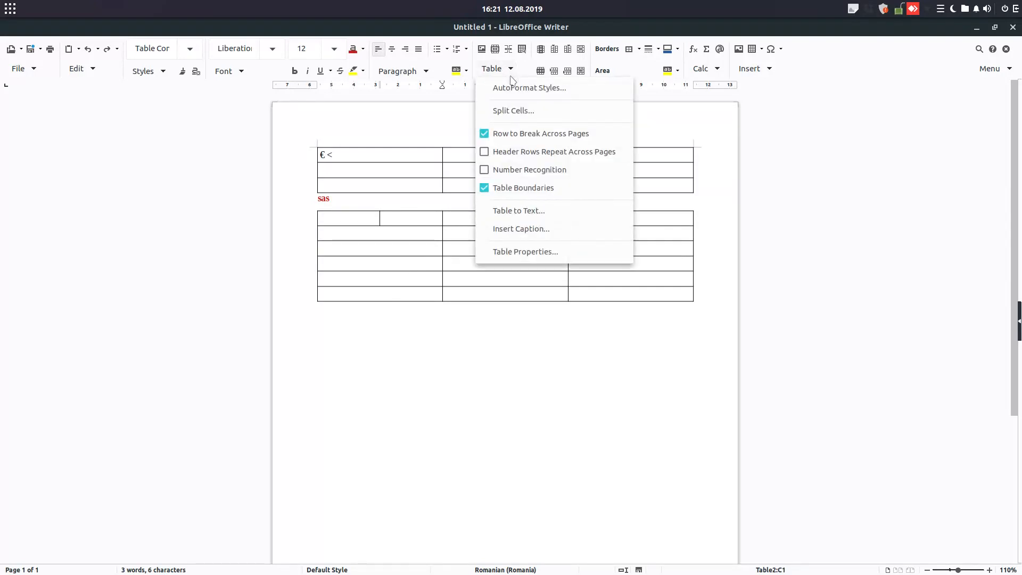
left_click(445, 217)
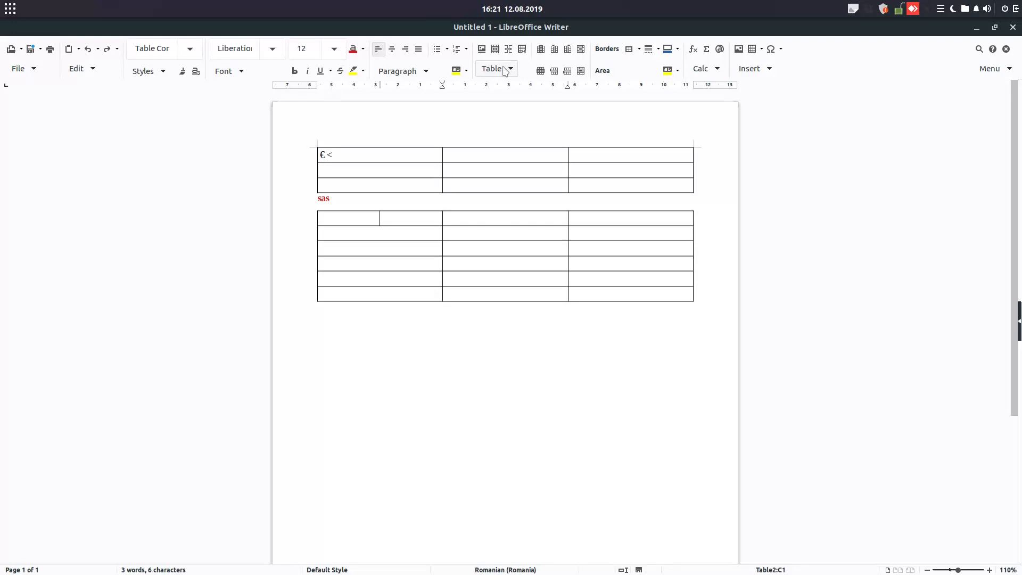
mouse_move(521, 49)
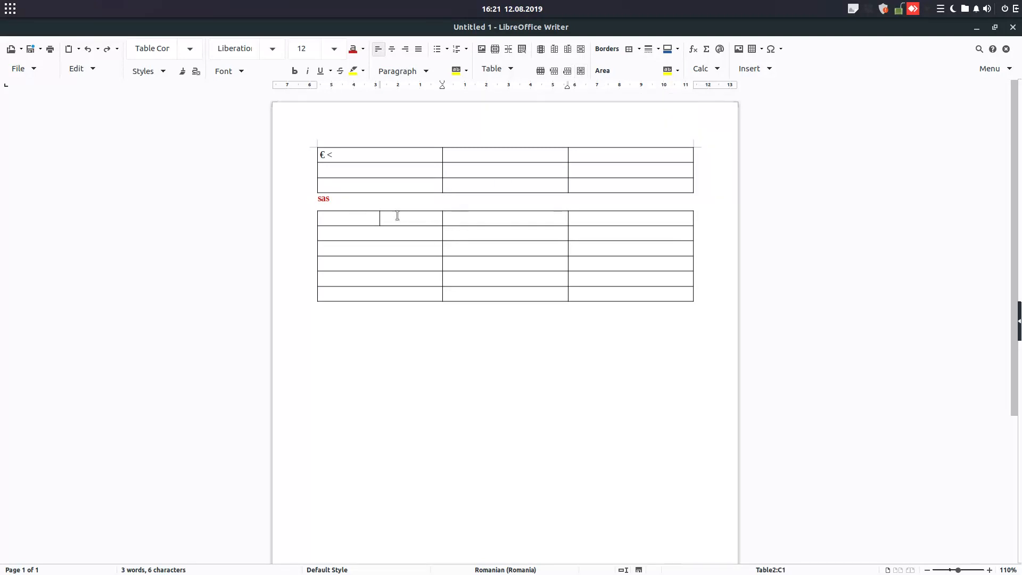
Merge two neighbouring cells in the lower table's top row into one wide cell
left_click_drag(396, 217, 505, 218)
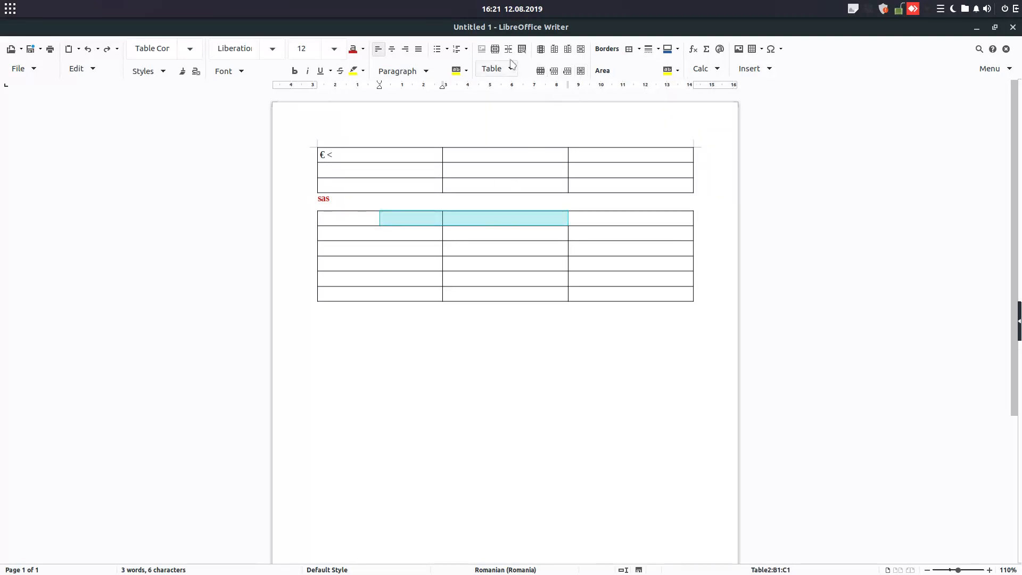
left_click(381, 217)
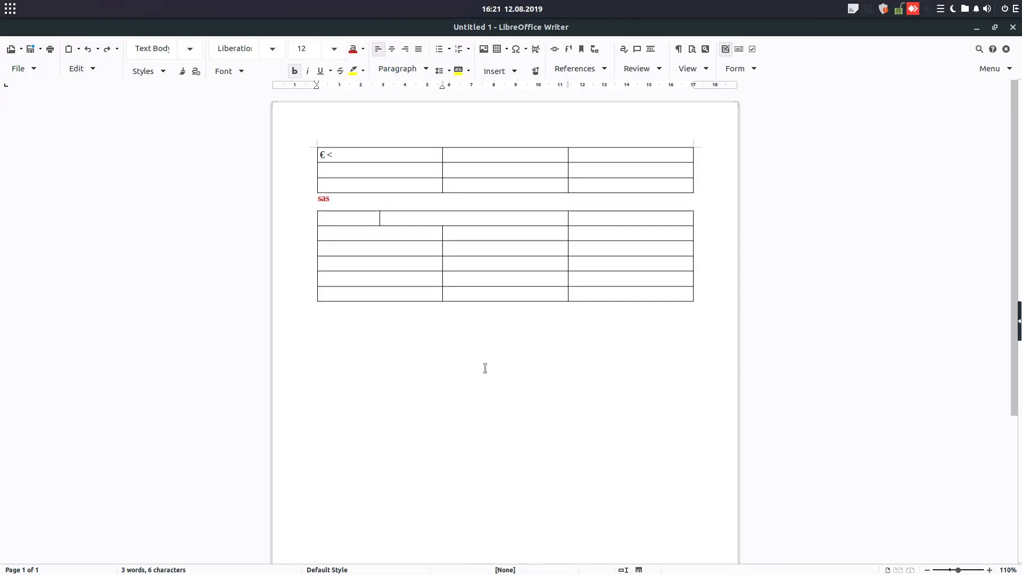
left_click(440, 265)
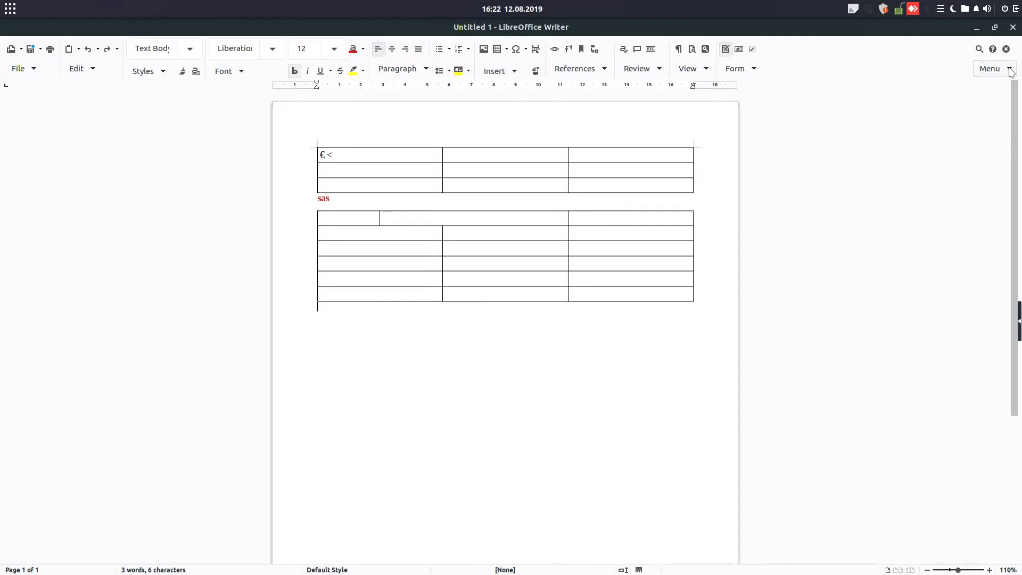
Show the classic menu bar above the grouped-bar layout, toggling it off and back on
left_click(989, 68)
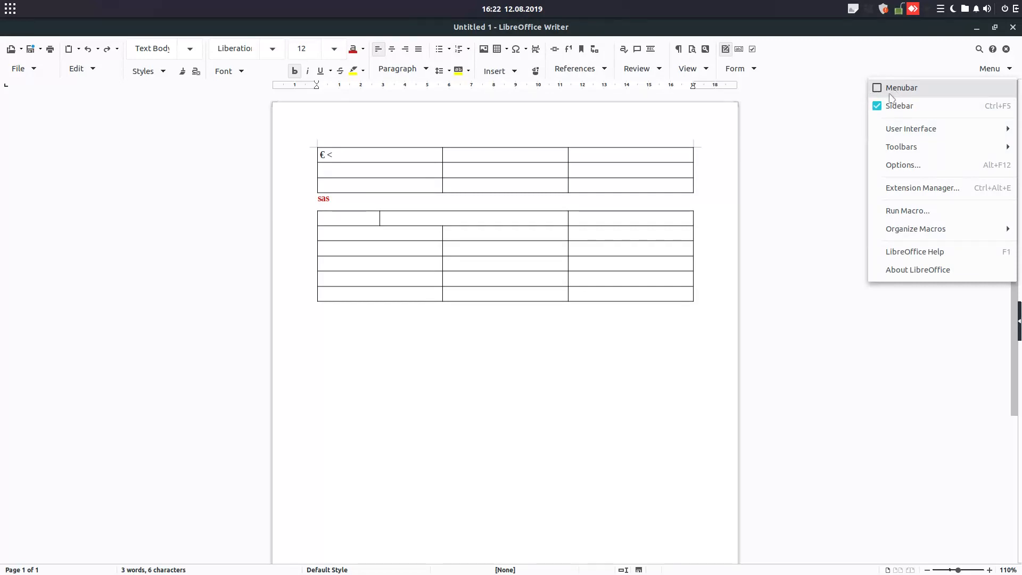
left_click(901, 87)
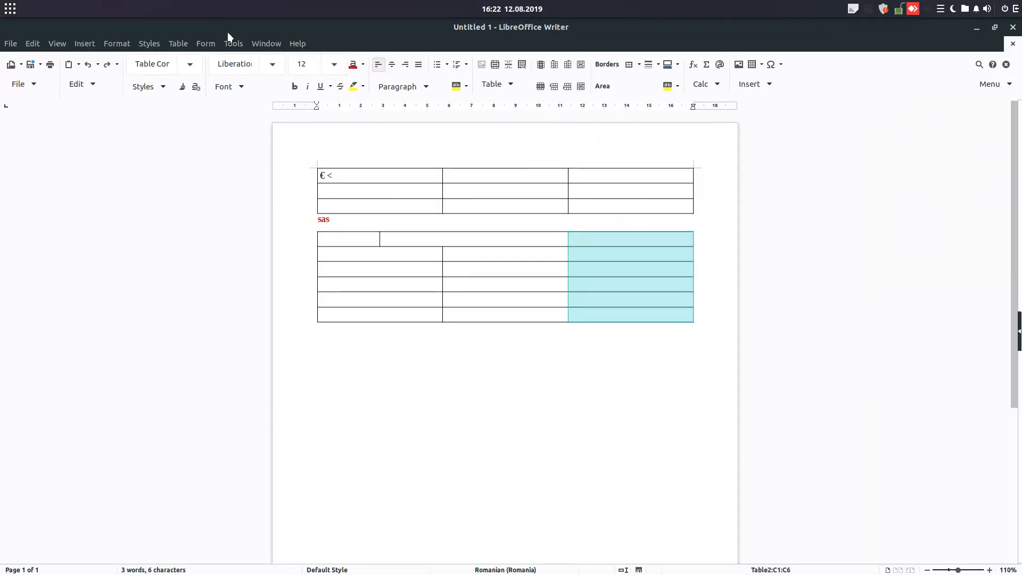
left_click(84, 42)
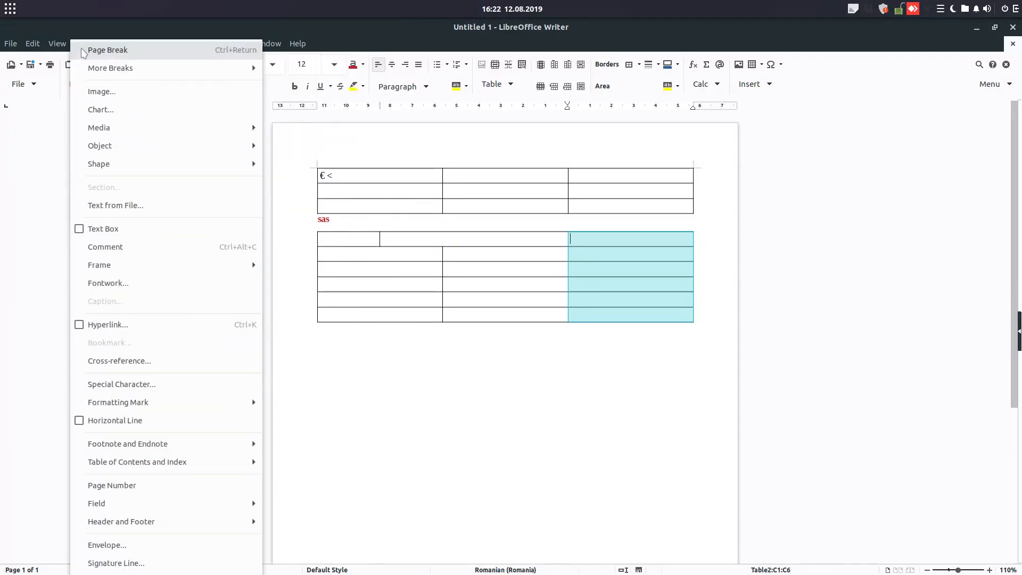
left_click(990, 84)
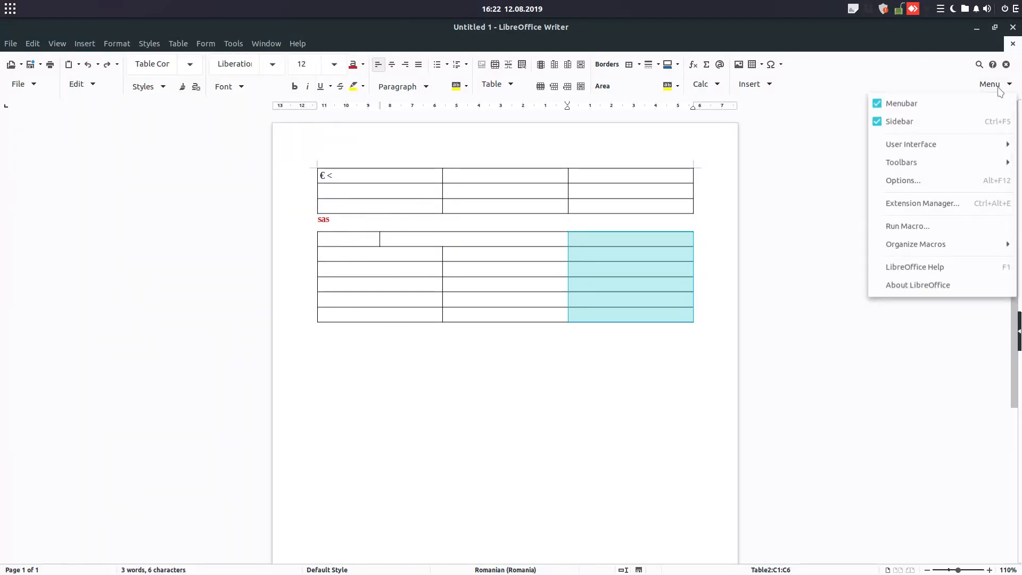
left_click(901, 103)
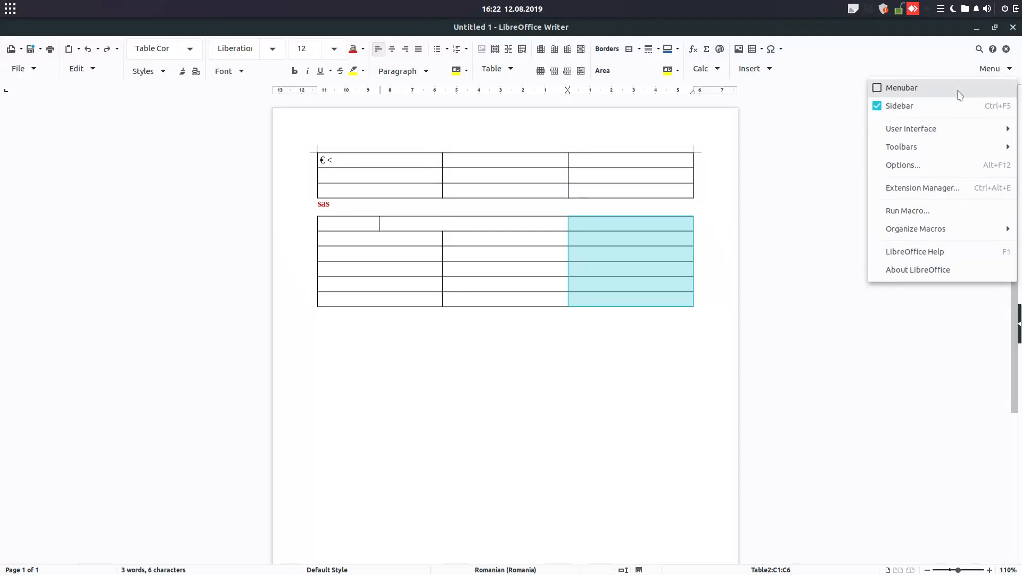
left_click(901, 88)
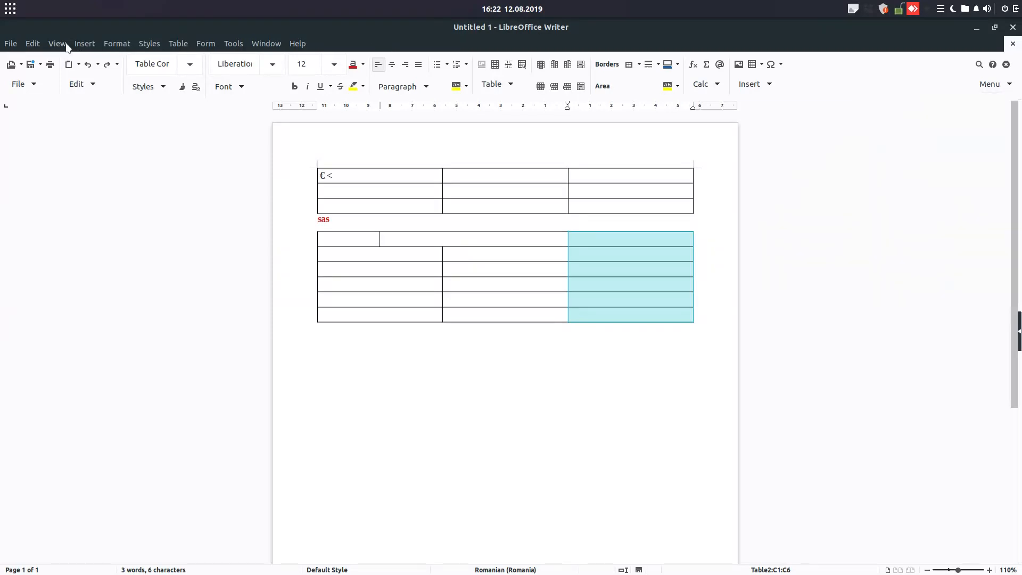
Expose the list of interface layouts from the classic View menu
left_click(57, 42)
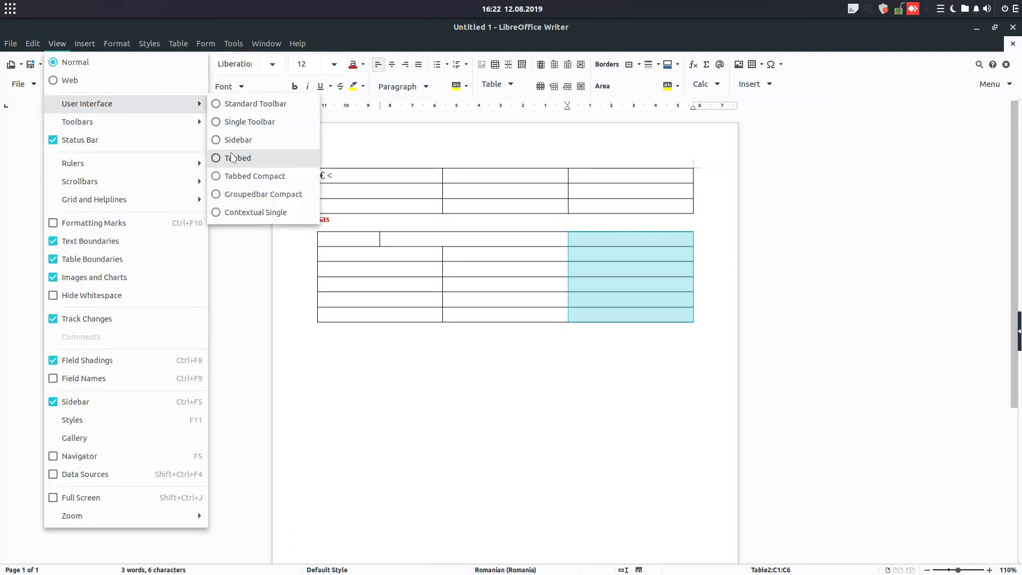
mouse_move(263, 194)
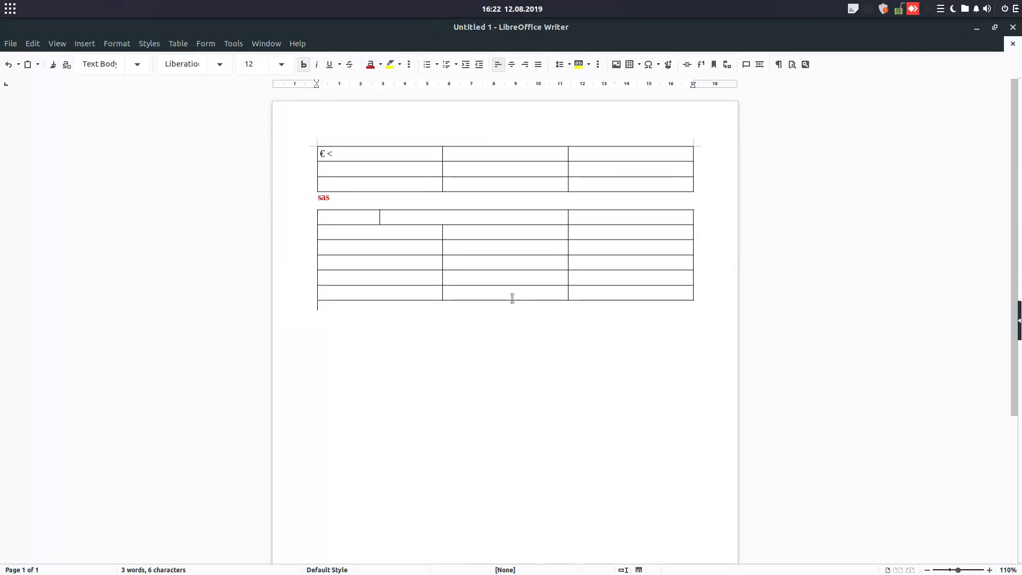
Type 'xzxz' below the lower table and 'XZXZXZXZ', 'xzxzx' into two of its fourth-row cells
left_click(504, 292)
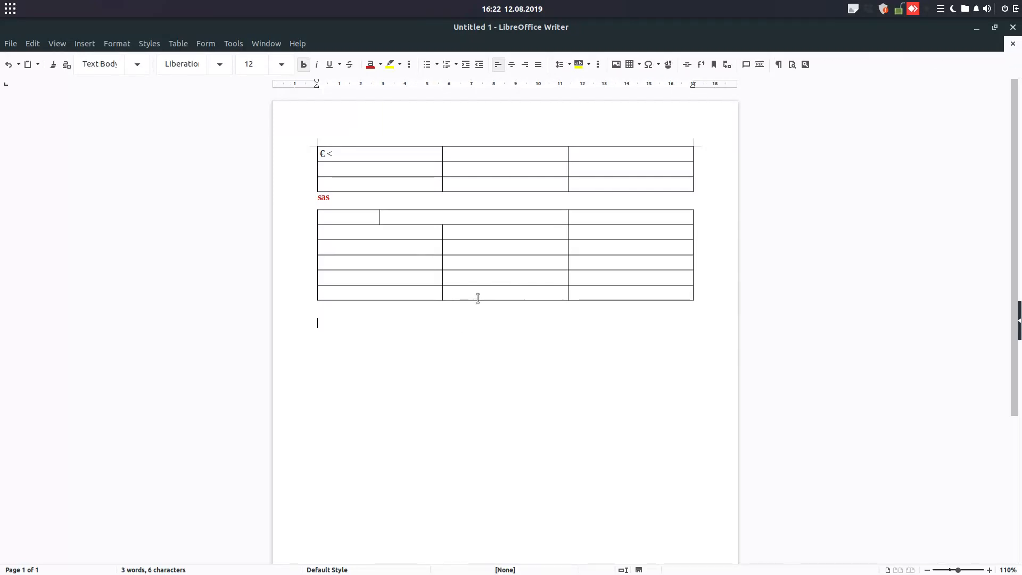
type("xzxz")
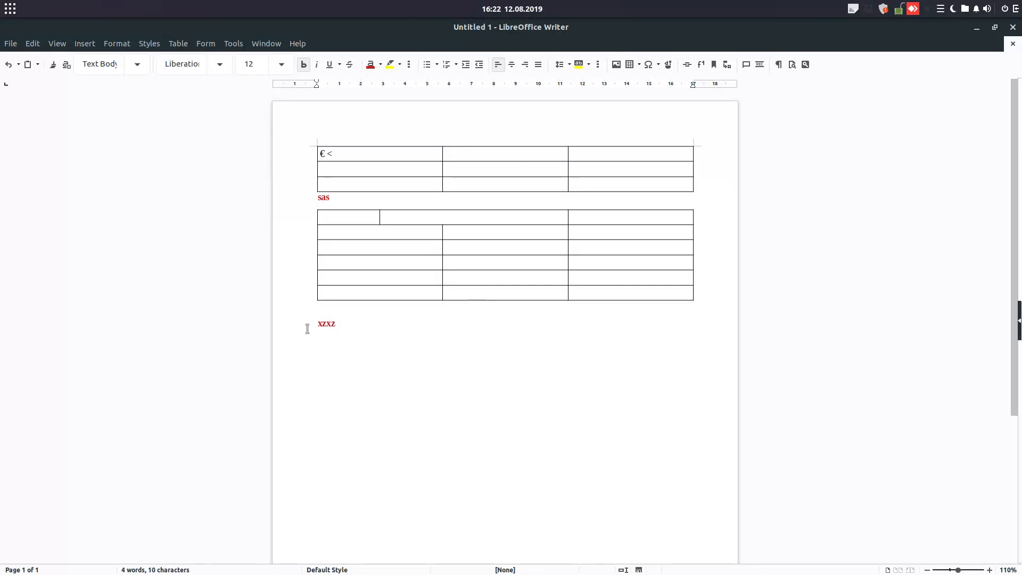
double_click(326, 324)
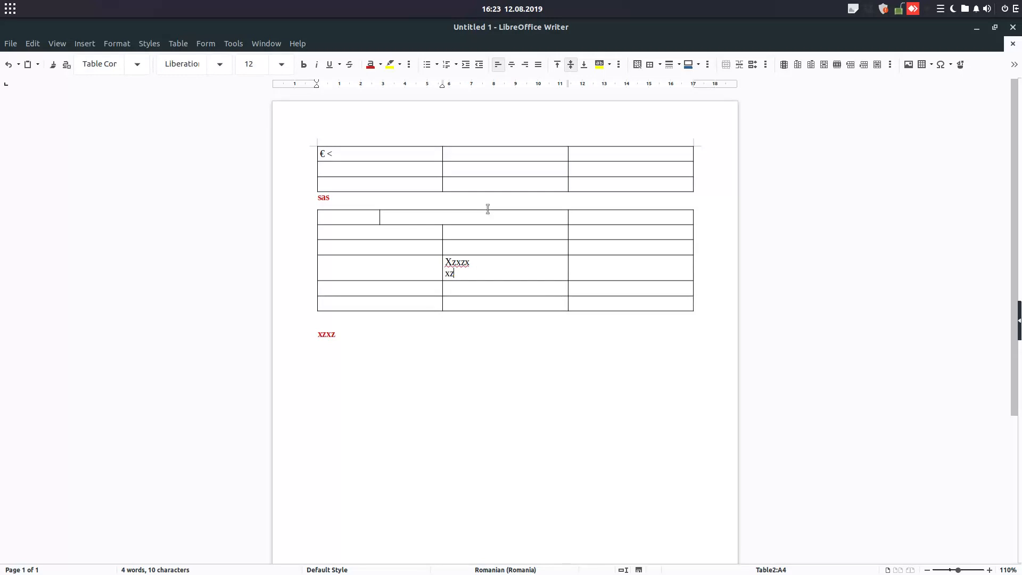
type("XZXZXZXZ")
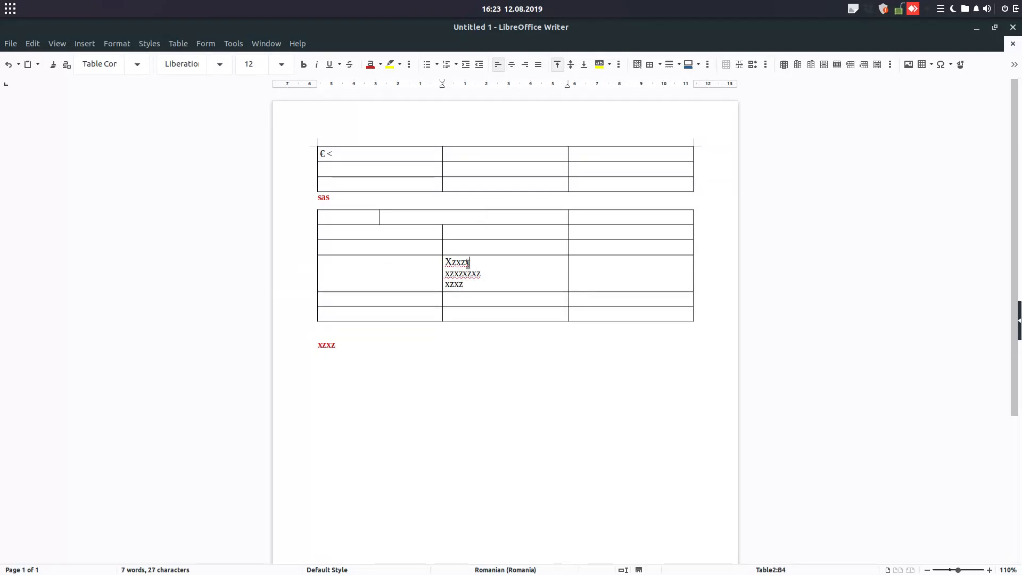
type("xzxzx")
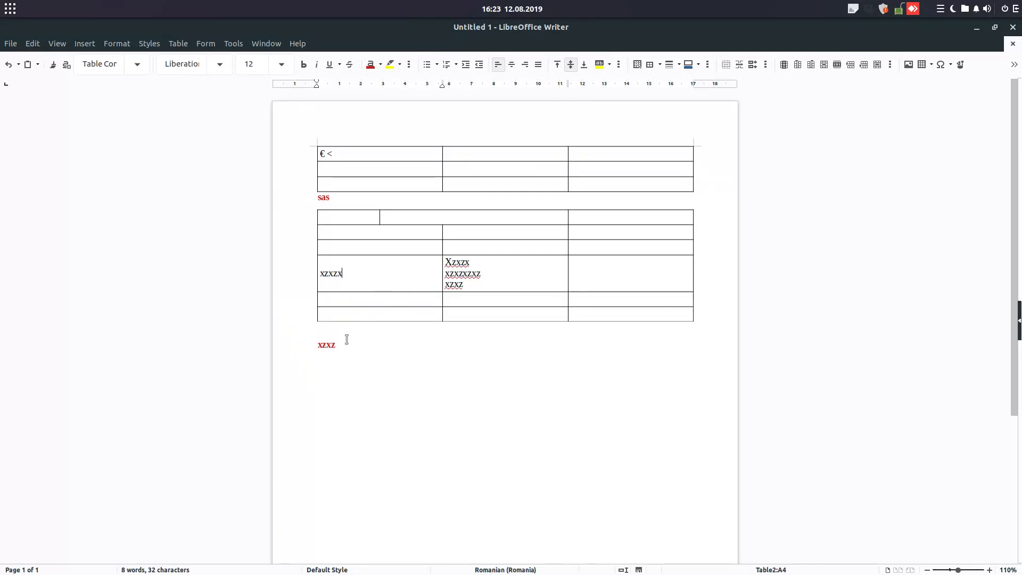
left_click(512, 64)
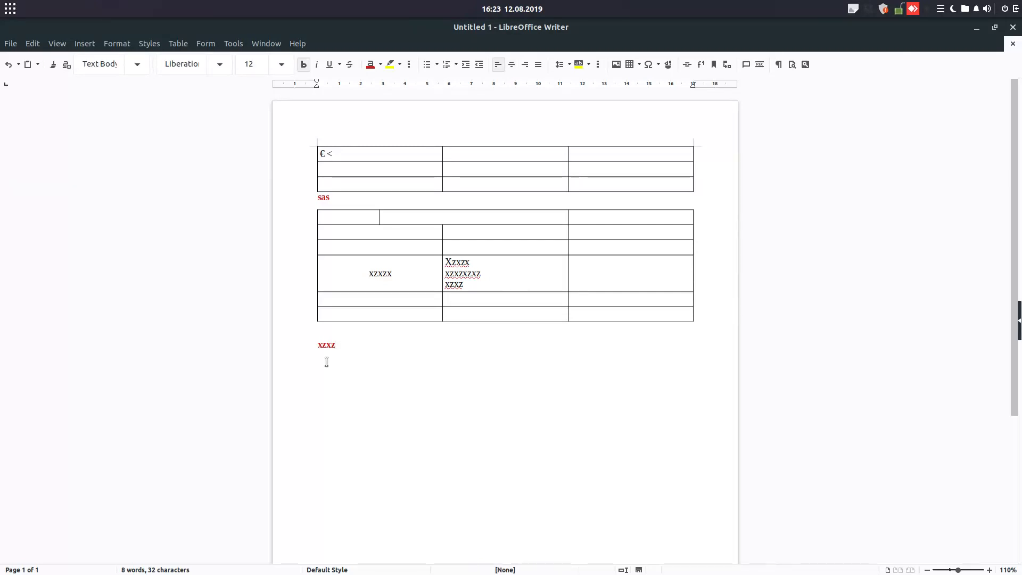
Delete all rows of the lower table so only the first table and the red text remain
left_click(380, 274)
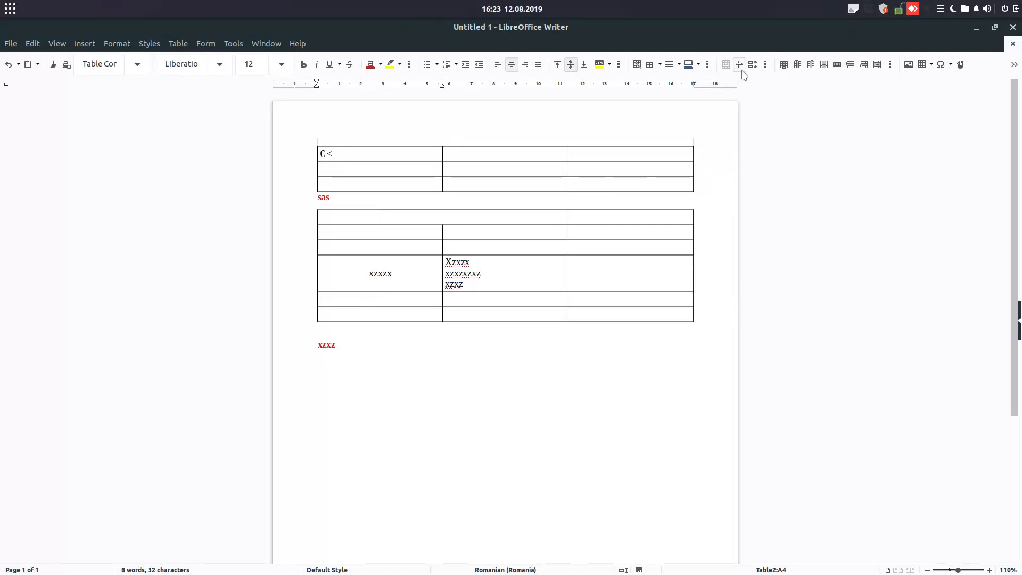
mouse_move(752, 64)
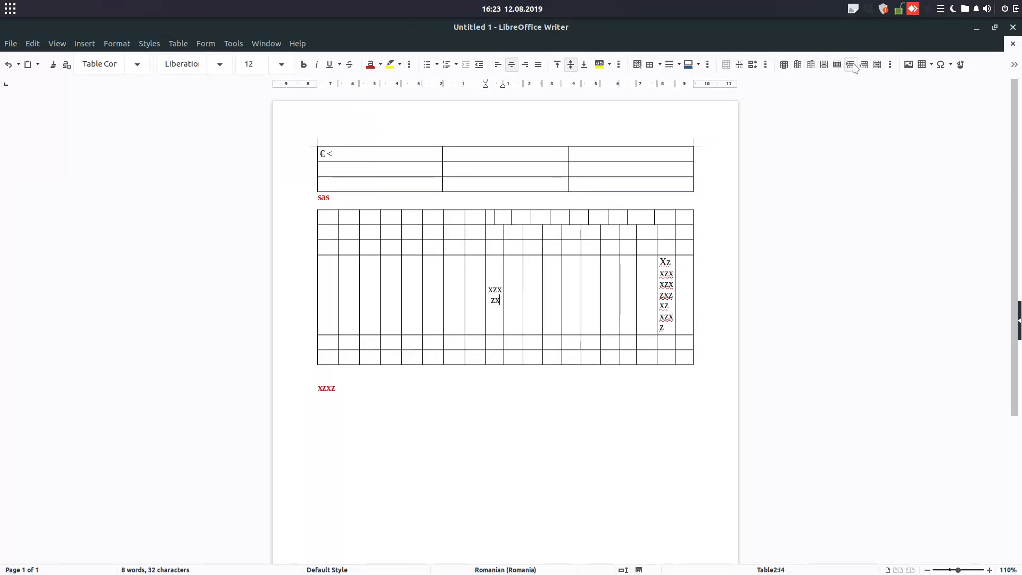
mouse_move(876, 65)
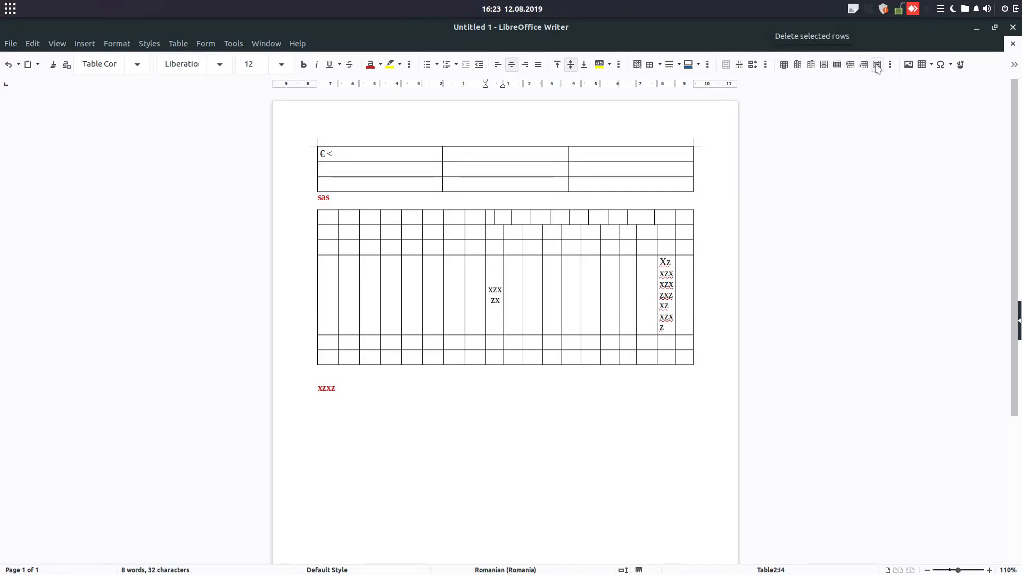
left_click(876, 64)
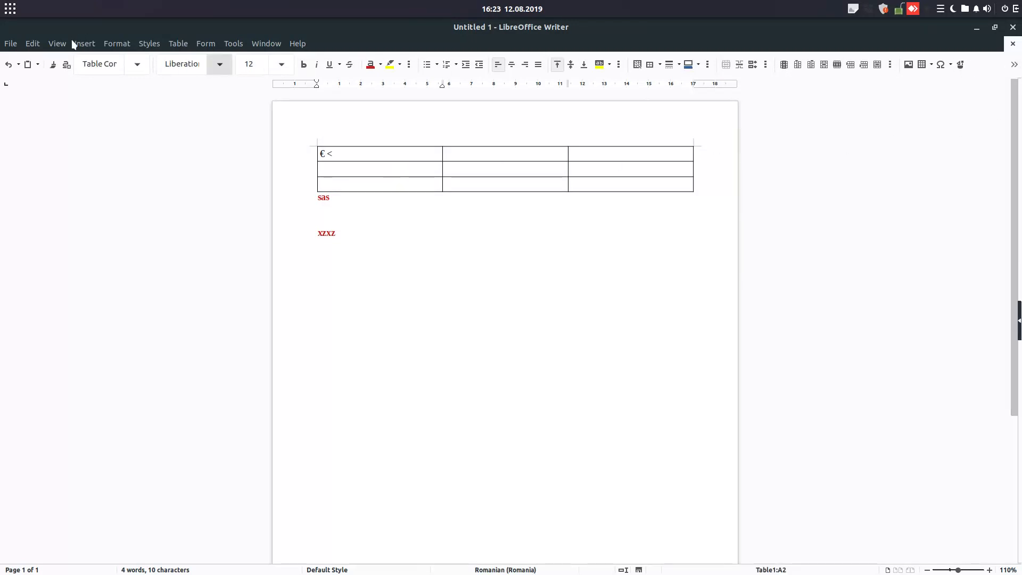
Switch to the Standard Toolbar layout and check its toolbars in table cells and body text
left_click(56, 43)
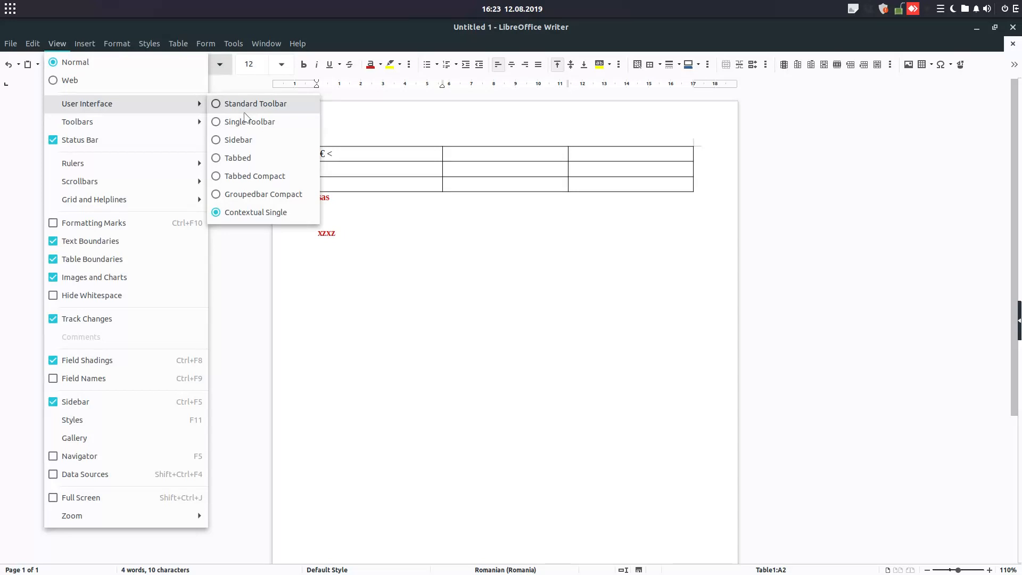
left_click(255, 104)
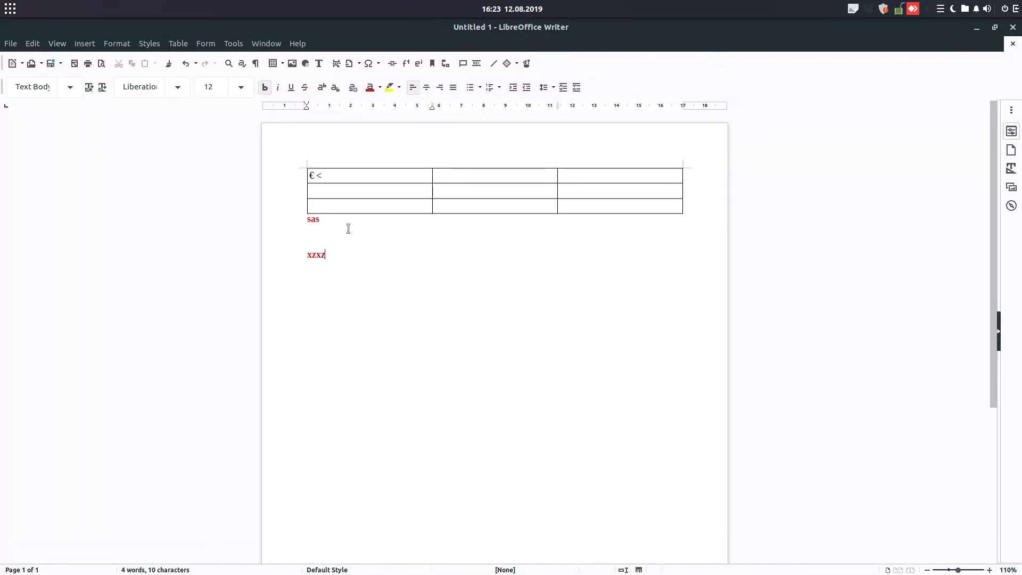
left_click(307, 236)
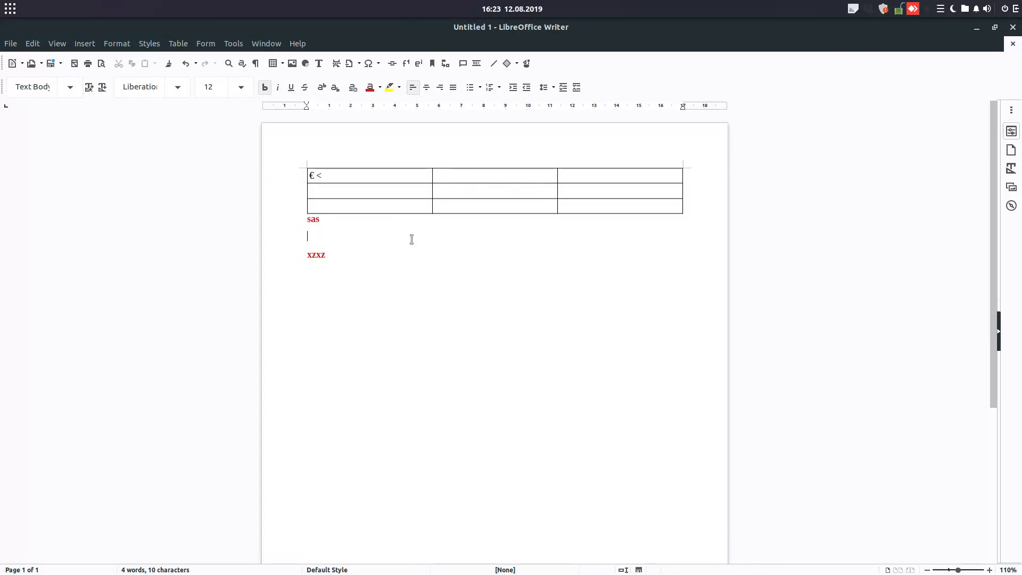
left_click(370, 205)
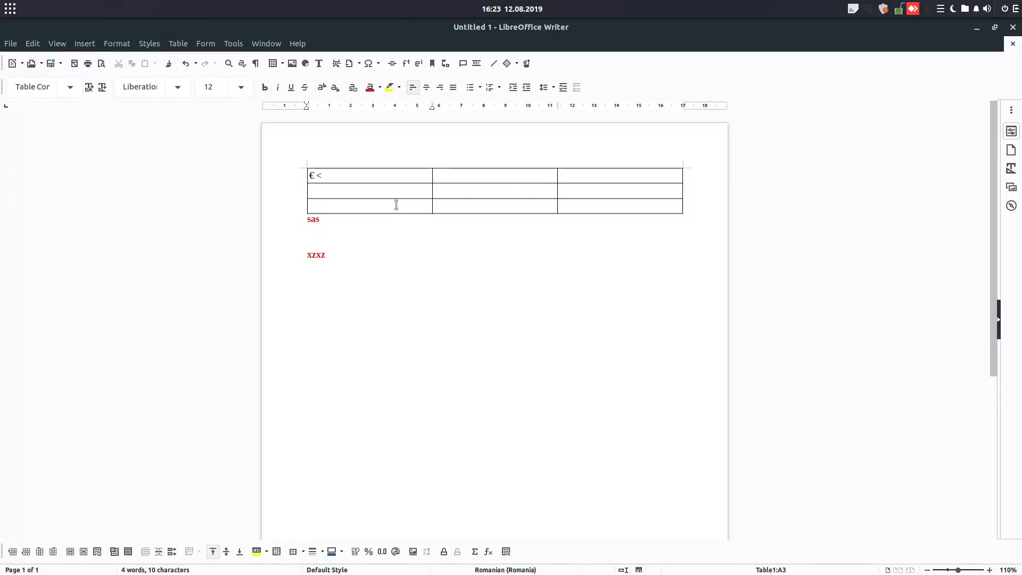
left_click(369, 189)
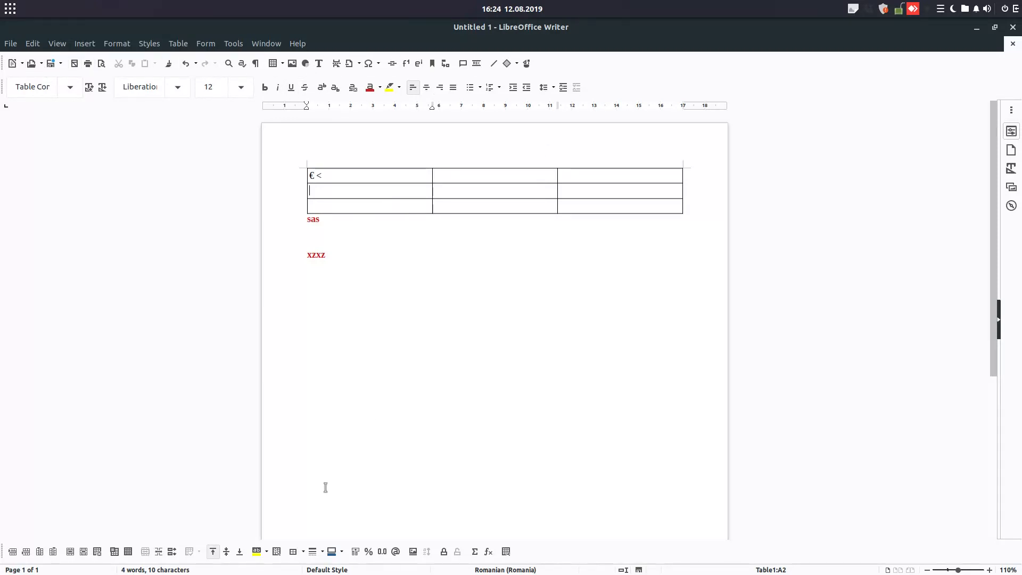
mouse_move(457, 522)
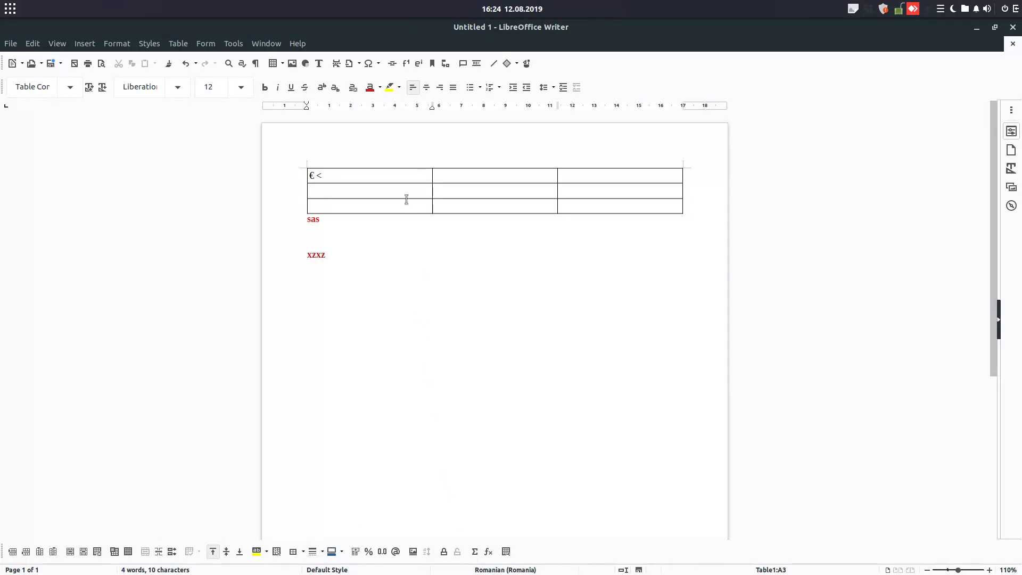
left_click(326, 254)
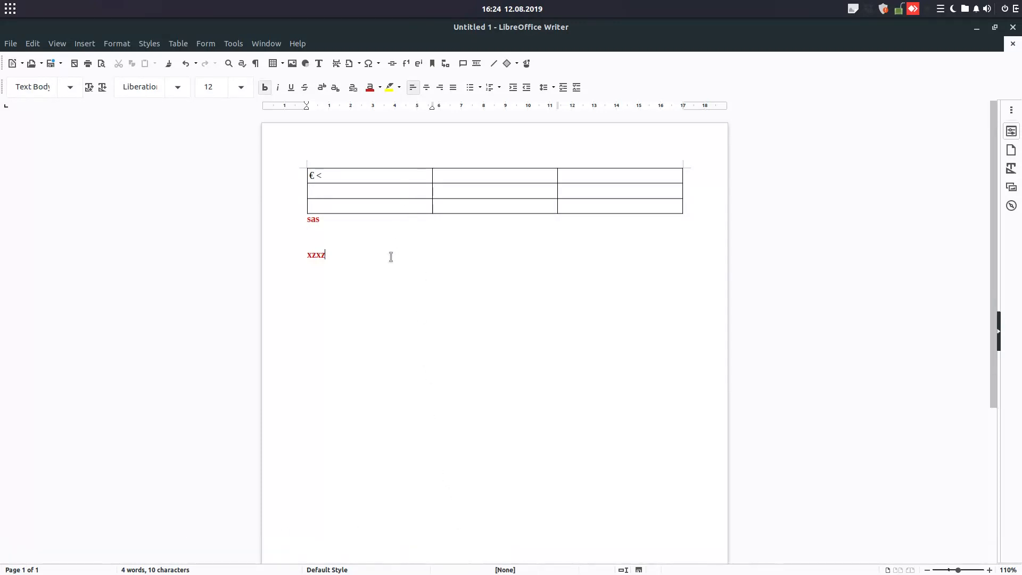
left_click(370, 204)
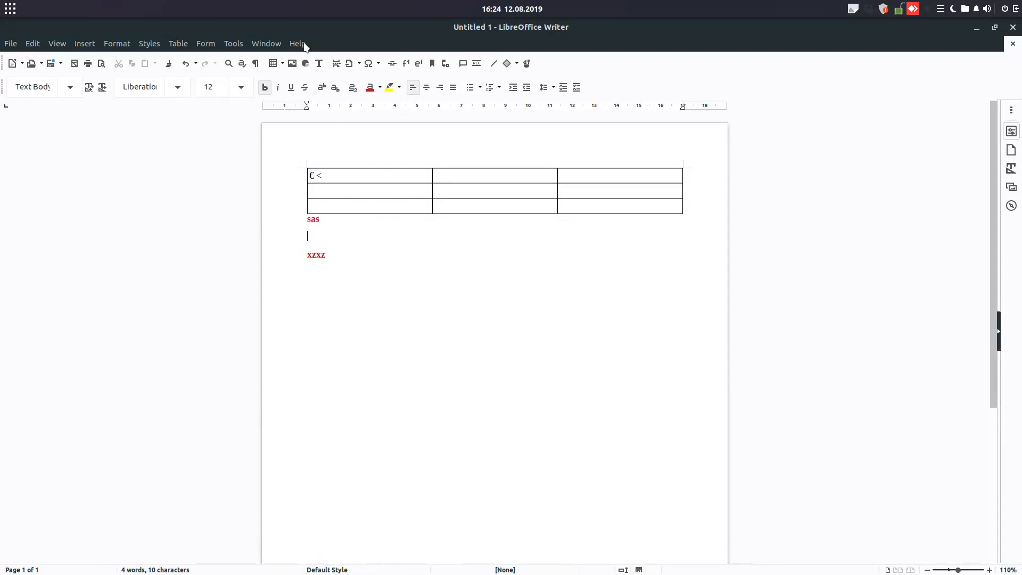
Tick 'Enable experimental features' under Options > Advanced and restart without saving the old document
left_click(233, 43)
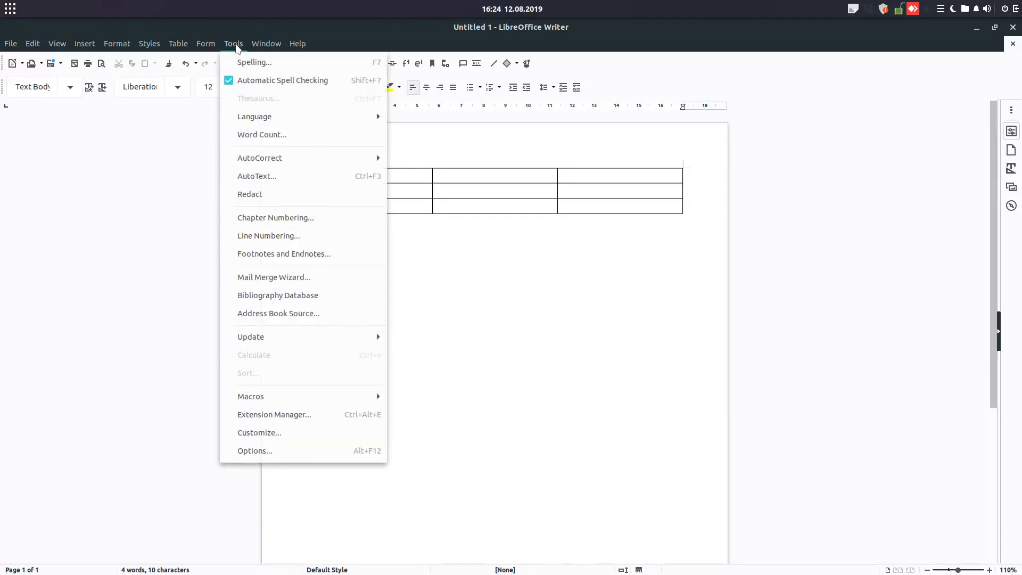
mouse_move(254, 451)
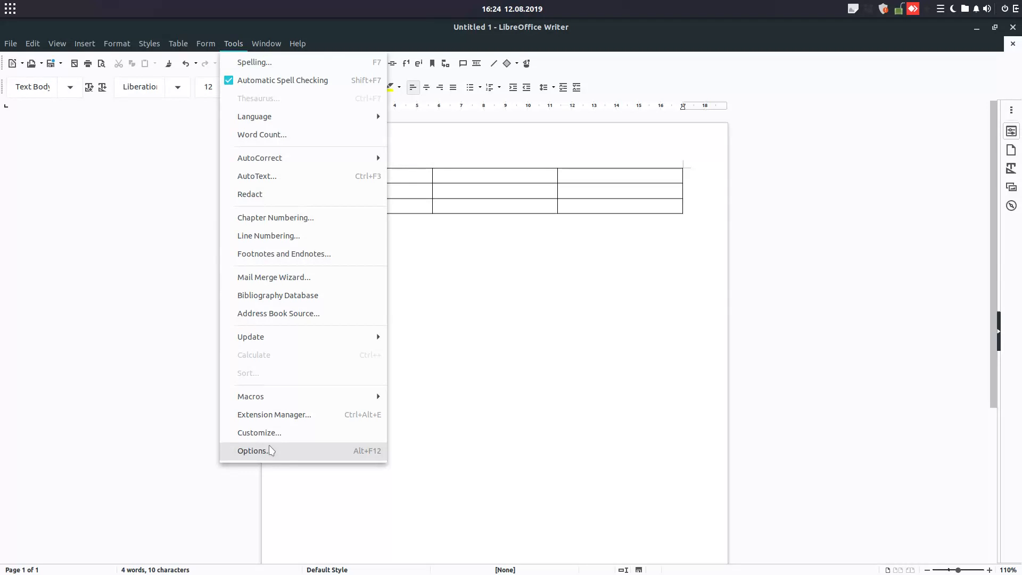
left_click(252, 451)
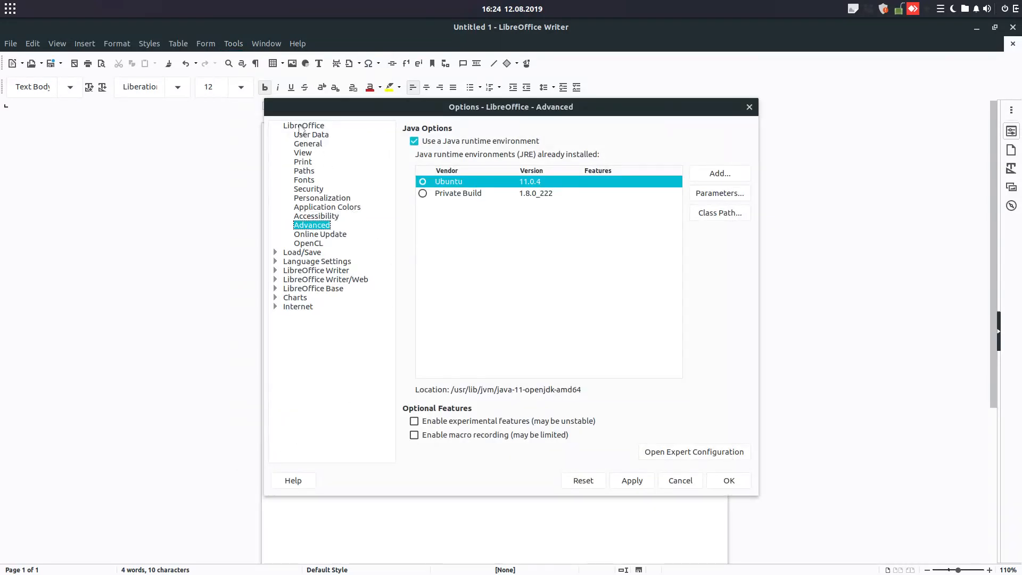
mouse_move(436, 435)
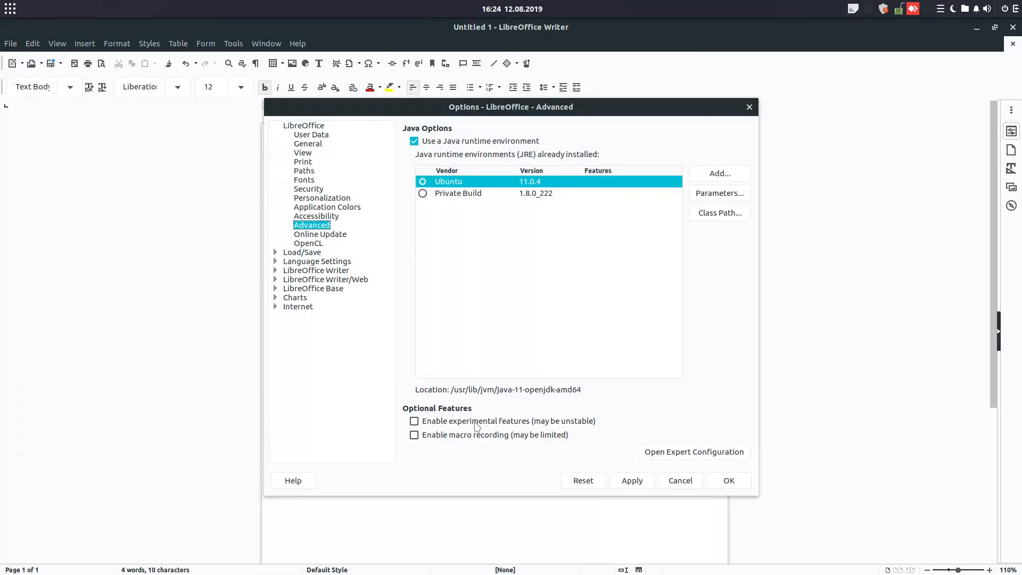
left_click(414, 420)
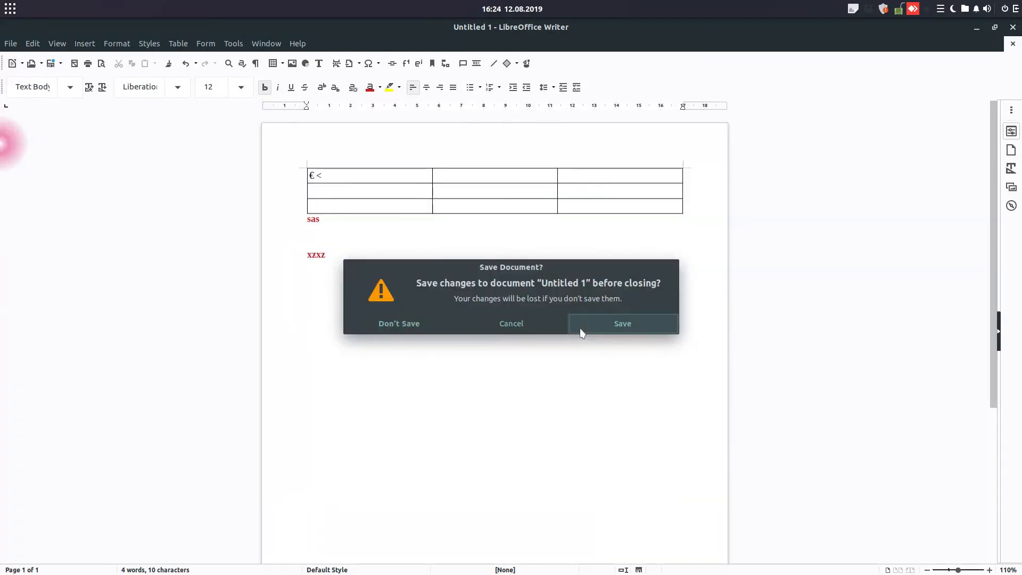
left_click(398, 324)
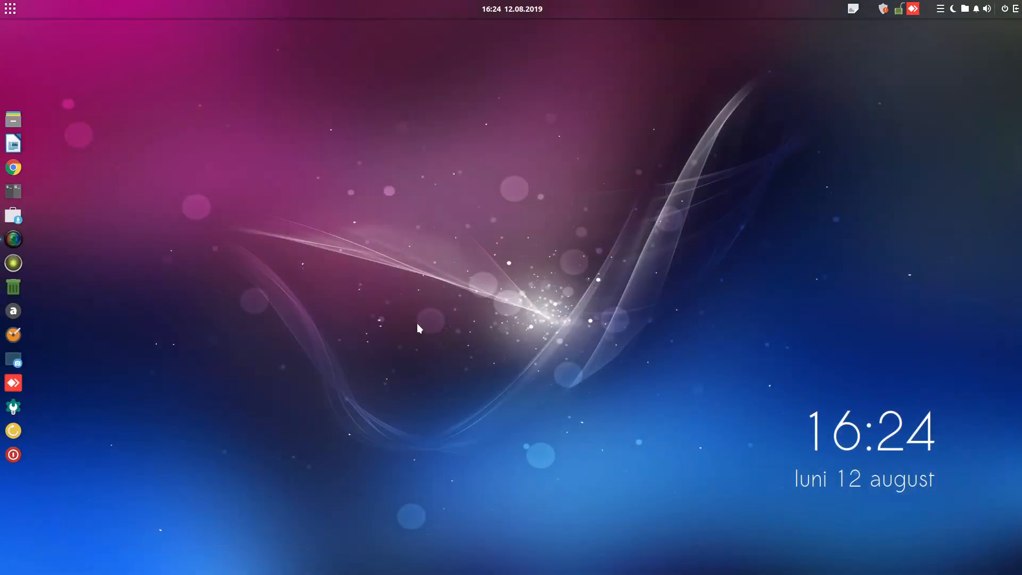
left_click(13, 143)
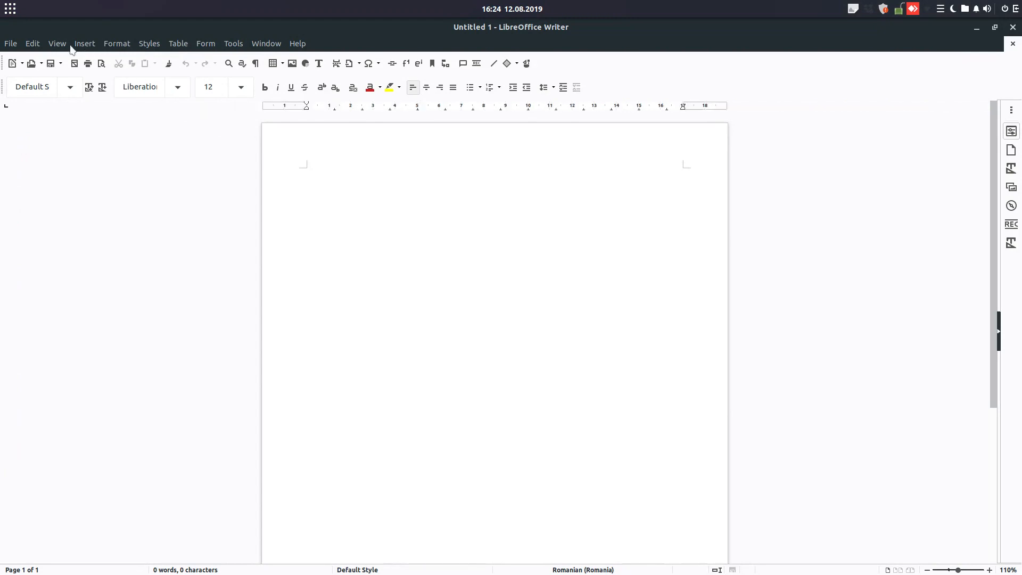
Insert a 3x3 table under Contextual Single, then change the interface to Contextual groups
left_click(56, 42)
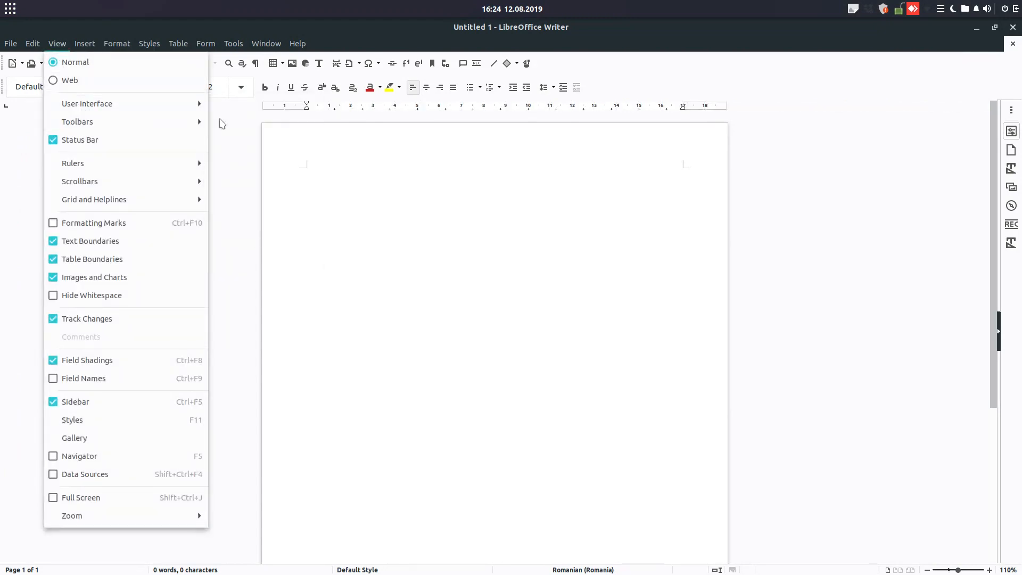
left_click(86, 103)
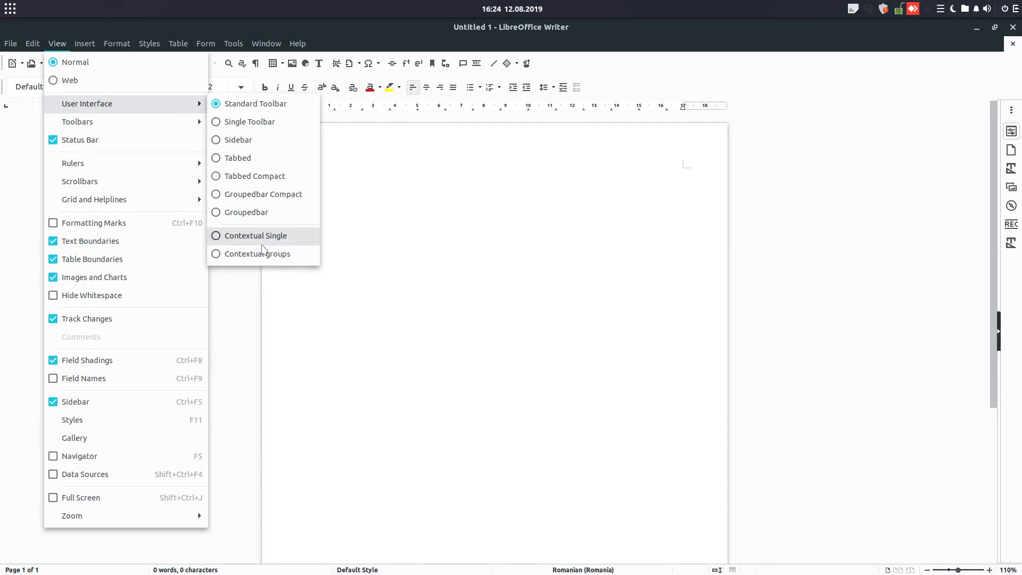
mouse_move(292, 245)
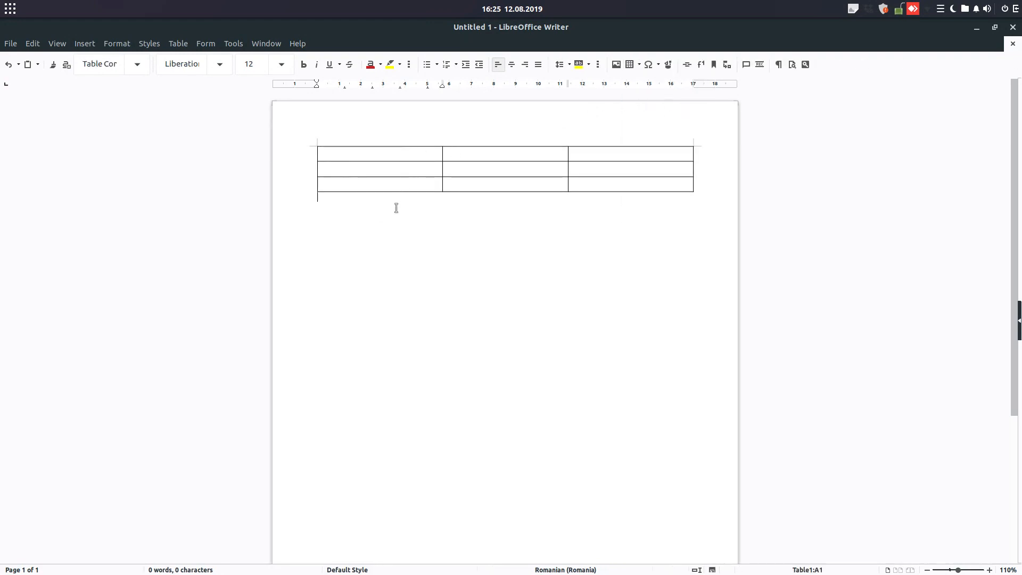
left_click(365, 184)
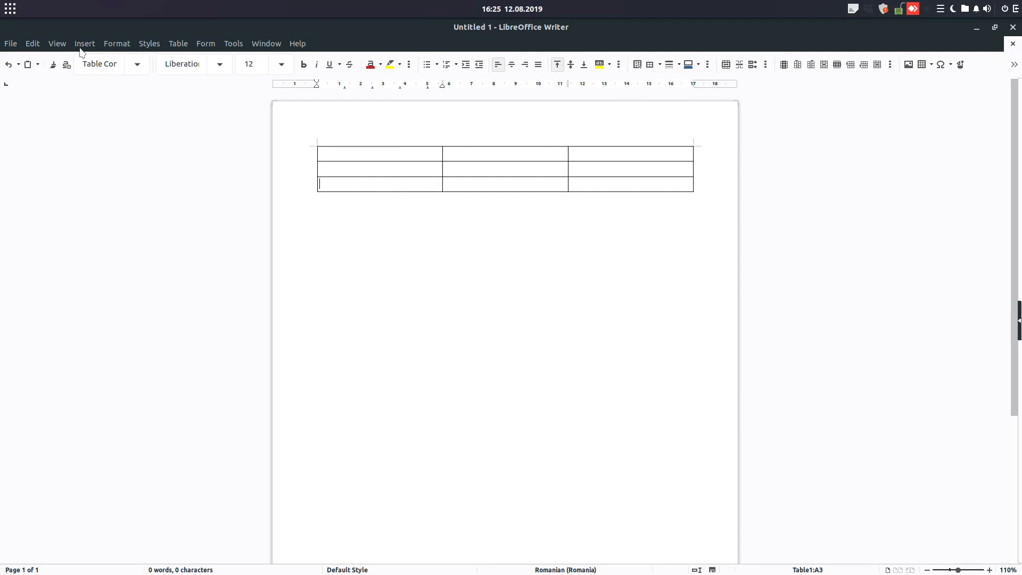
left_click(56, 42)
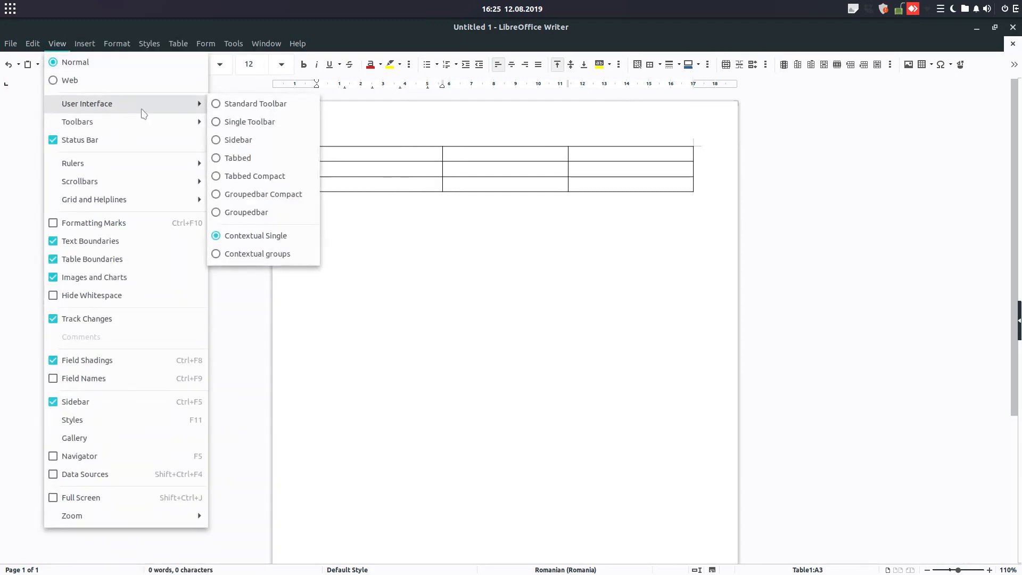
mouse_move(257, 254)
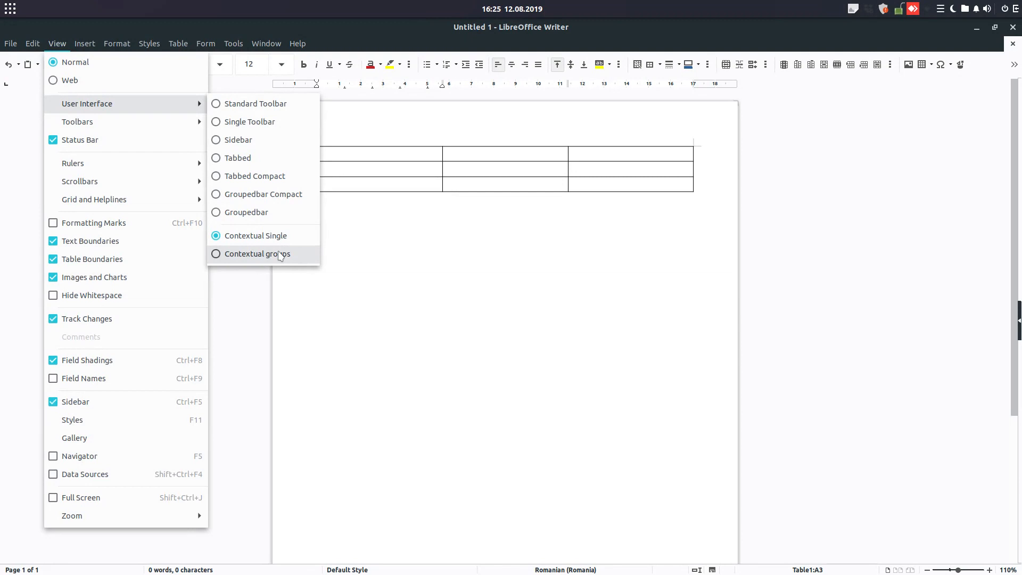
left_click(257, 254)
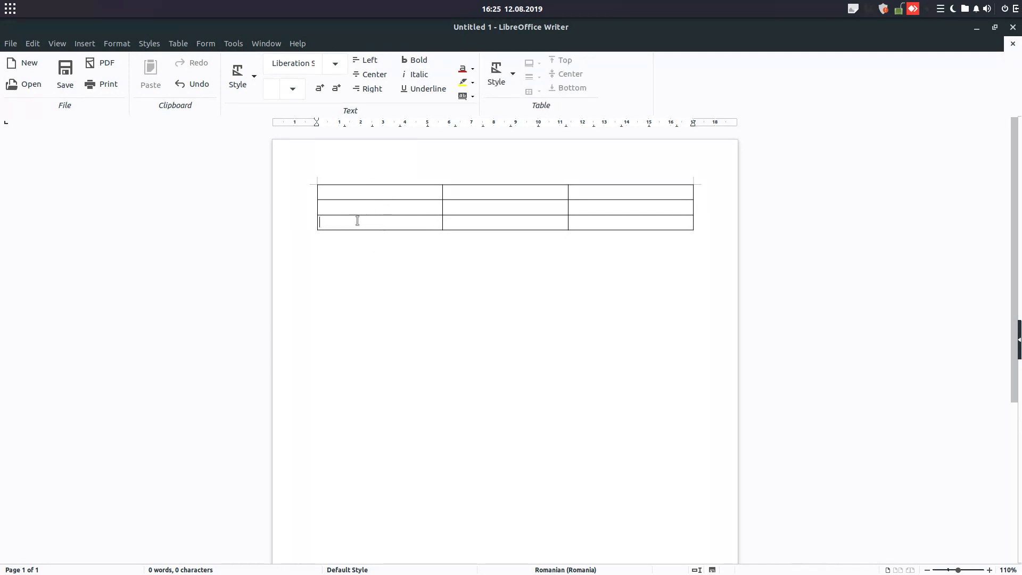
Place the cursor inside the table so the Contextual groups Table group appears
left_click(56, 42)
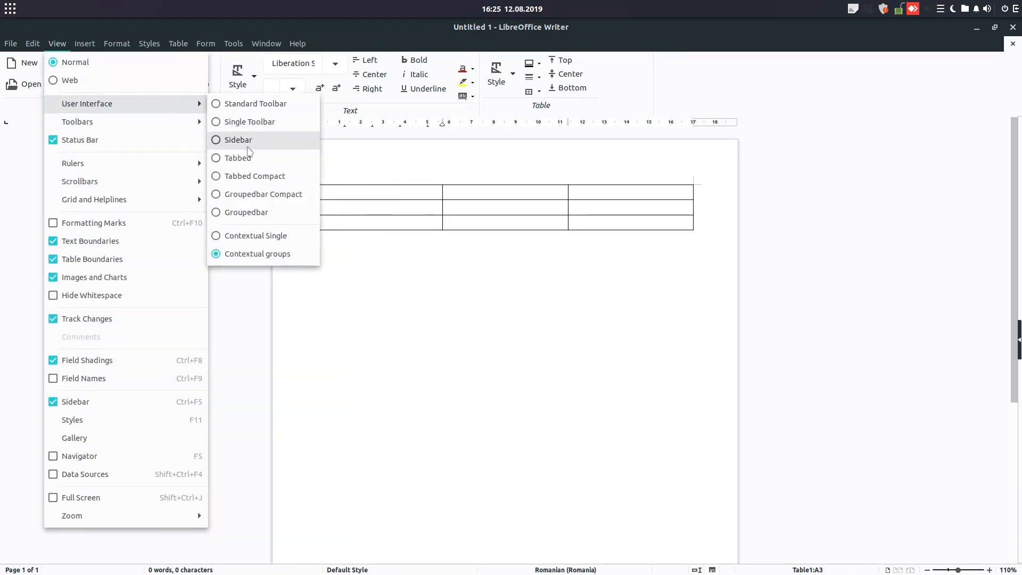
mouse_move(246, 212)
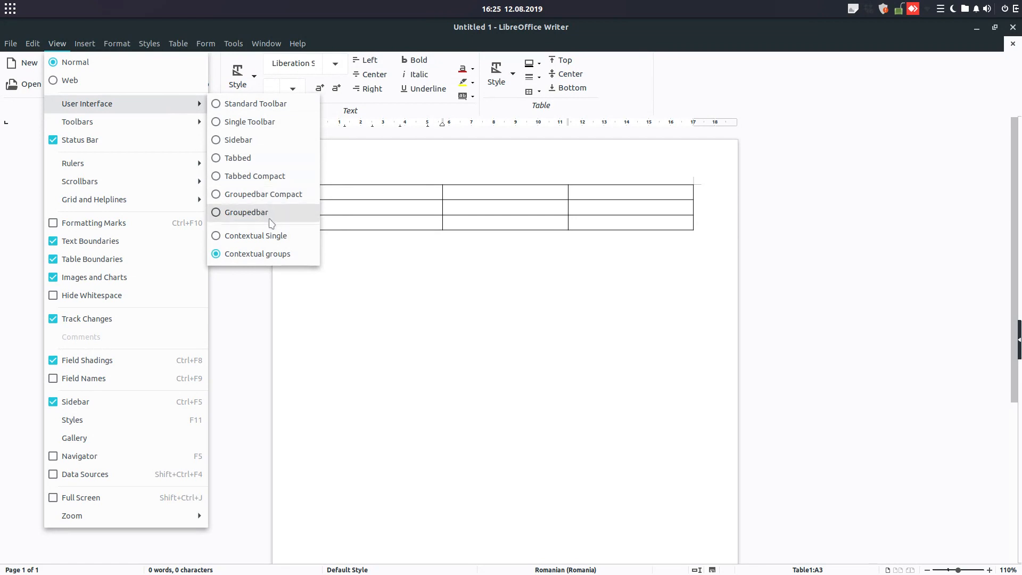
mouse_move(277, 226)
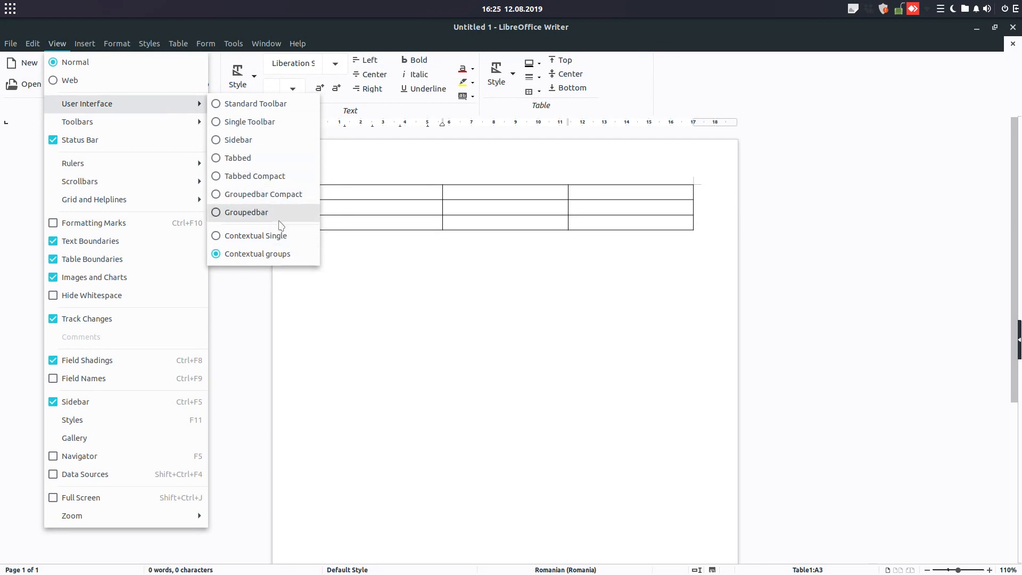
mouse_move(284, 216)
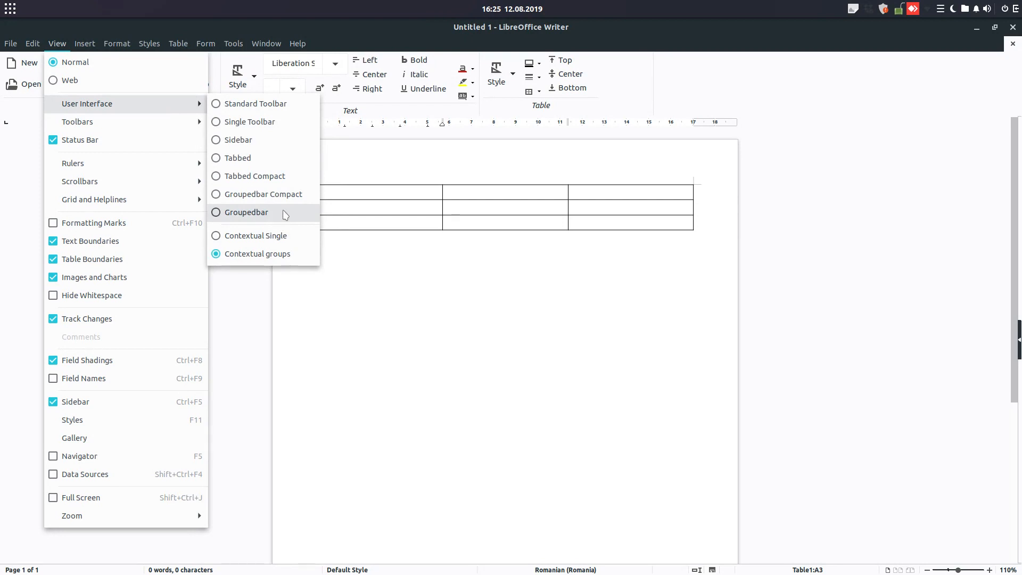
Switch the interface to the Groupedbar layout and bring back the classic menu bar
left_click(246, 212)
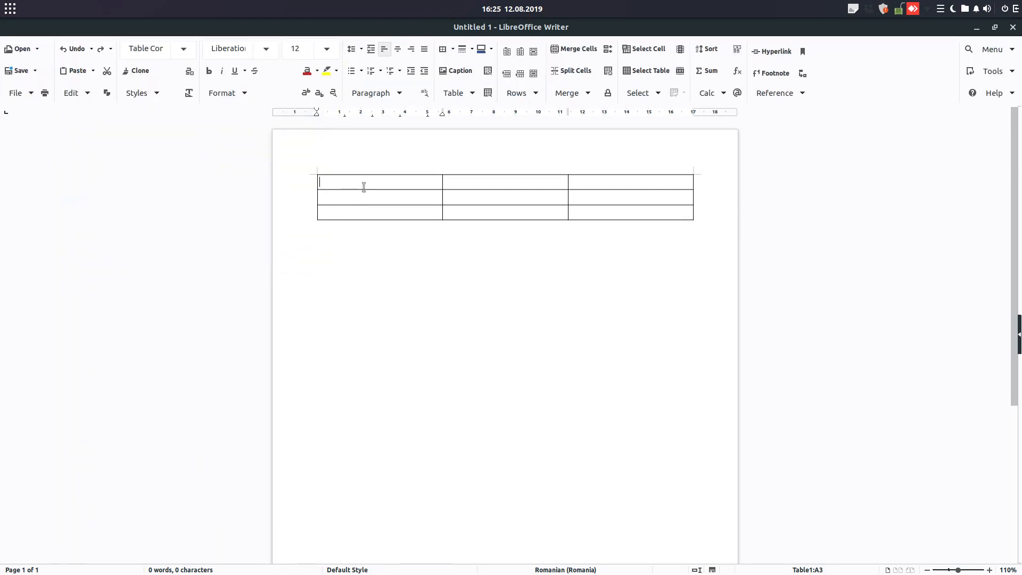
left_click(379, 181)
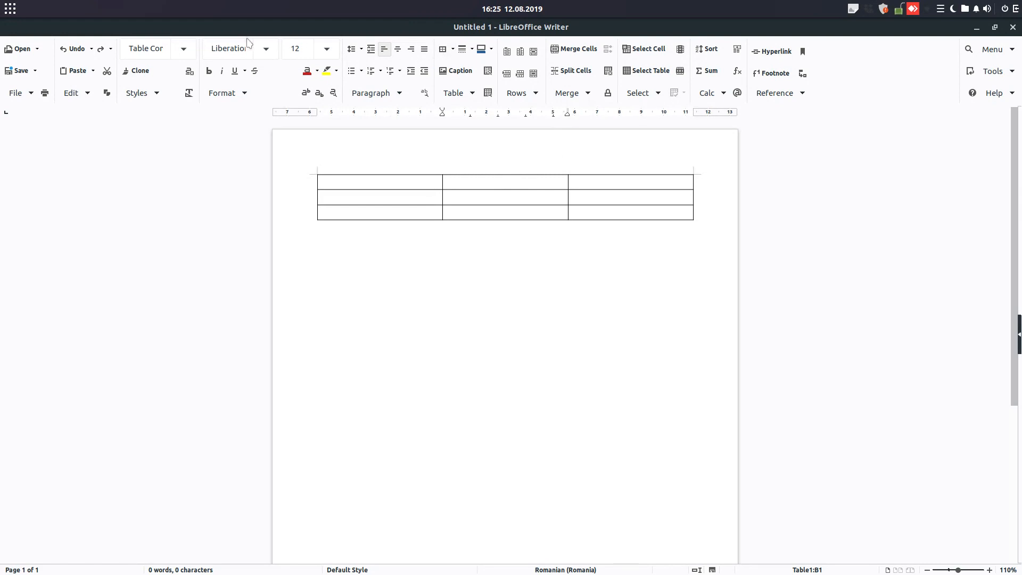
mouse_move(971, 77)
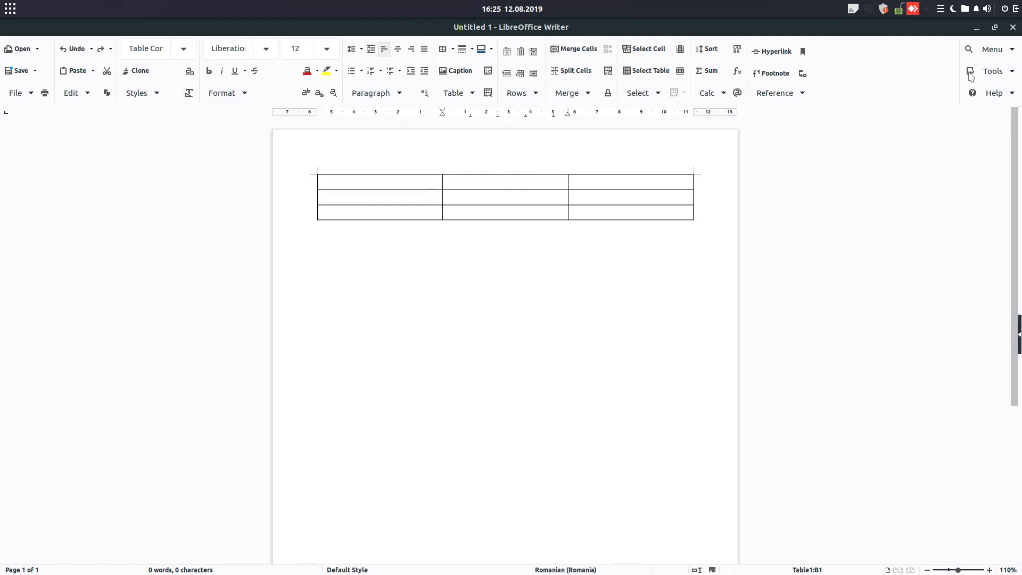
left_click(992, 50)
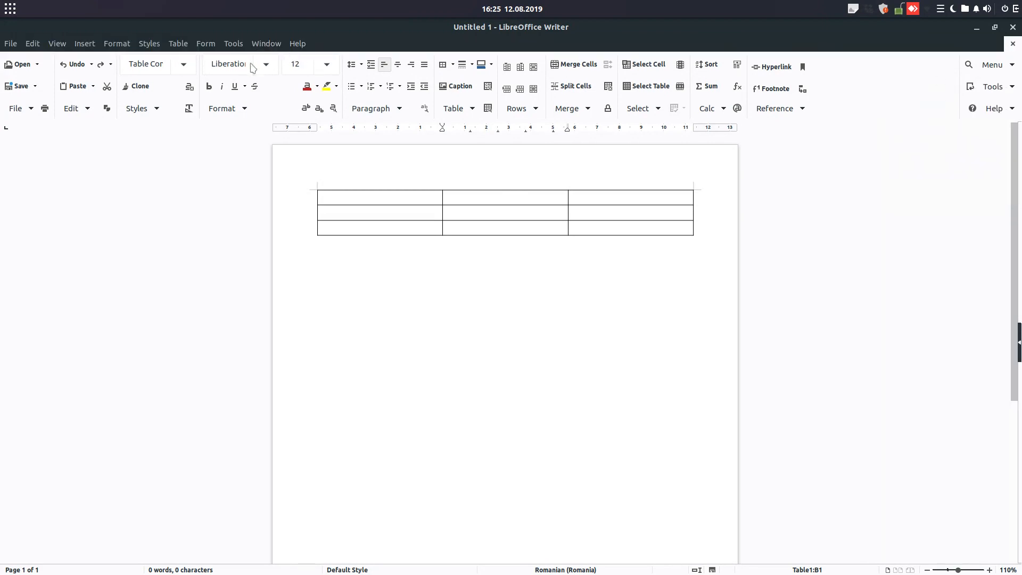
Compare the Groupedbar groups below the table and inside a table cell, then list the layouts
left_click(504, 196)
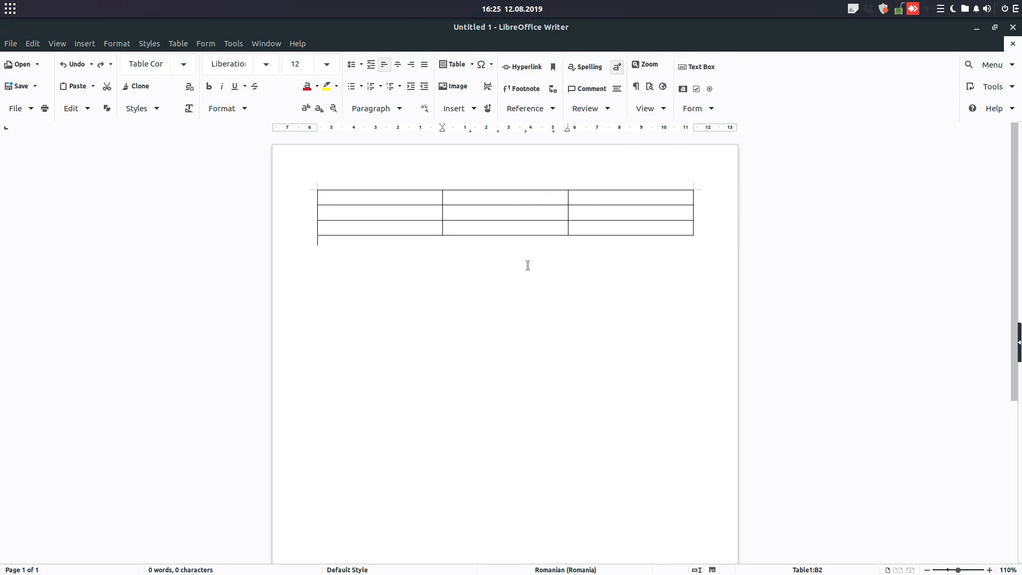
left_click(505, 197)
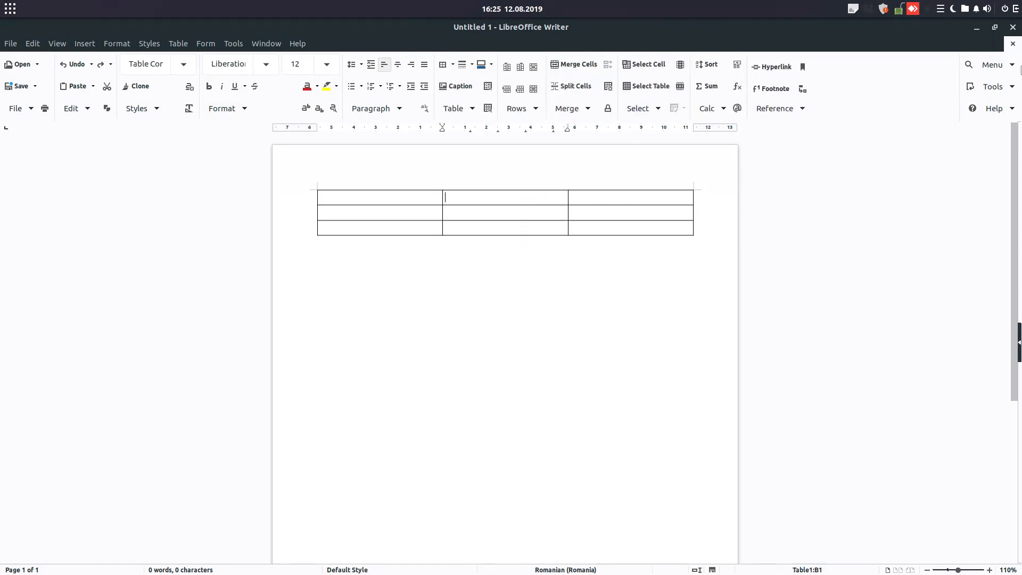
left_click(992, 65)
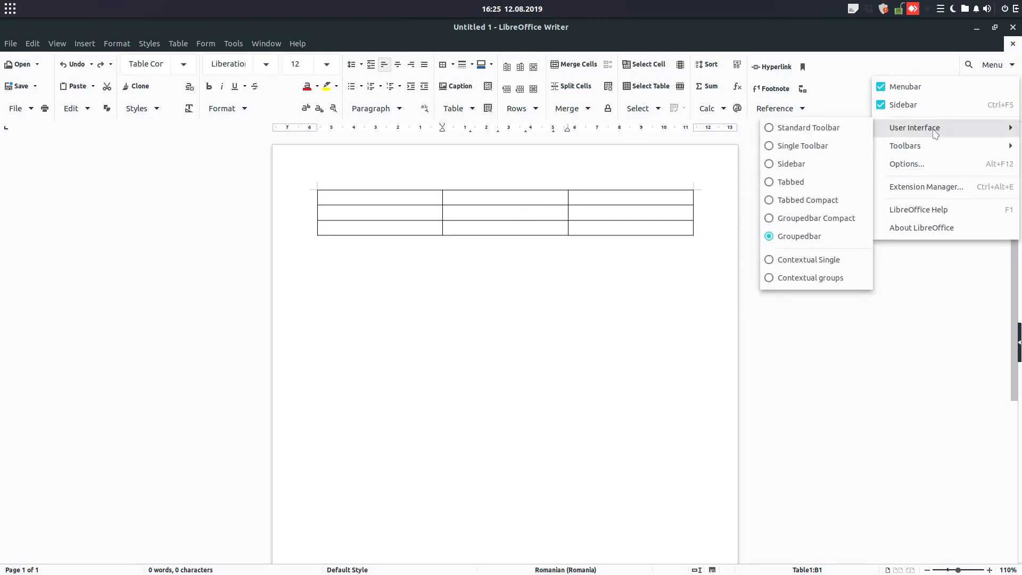
mouse_move(807, 200)
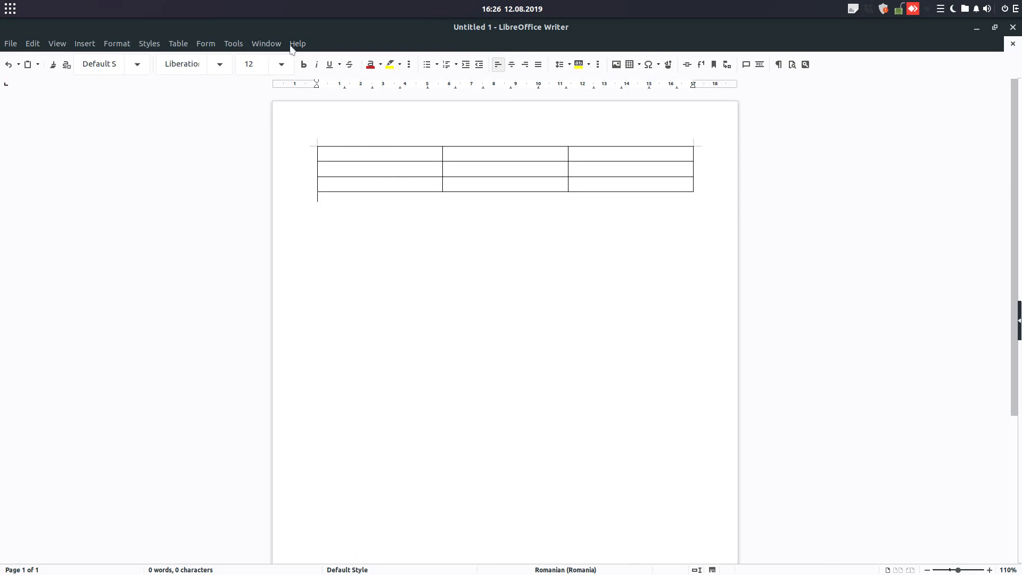
Check the active interface layout, then show About LibreOffice with version 6.3.0.4
left_click(297, 43)
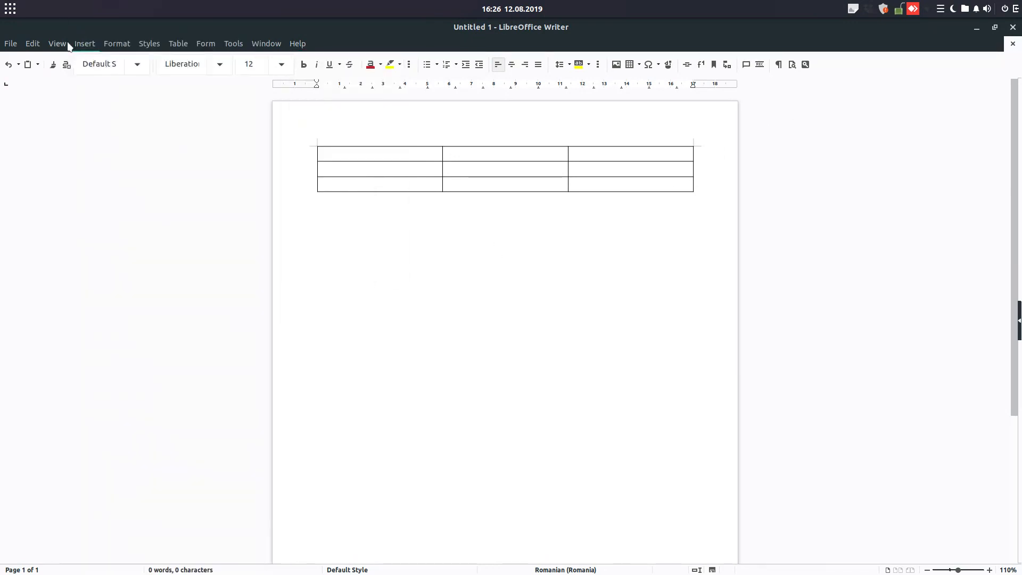
left_click(57, 42)
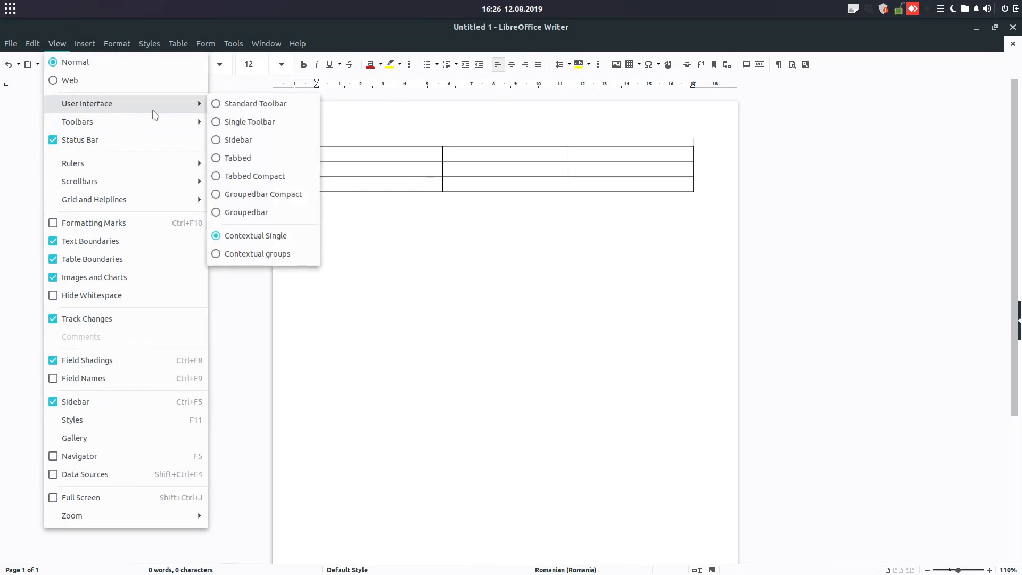
left_click(298, 42)
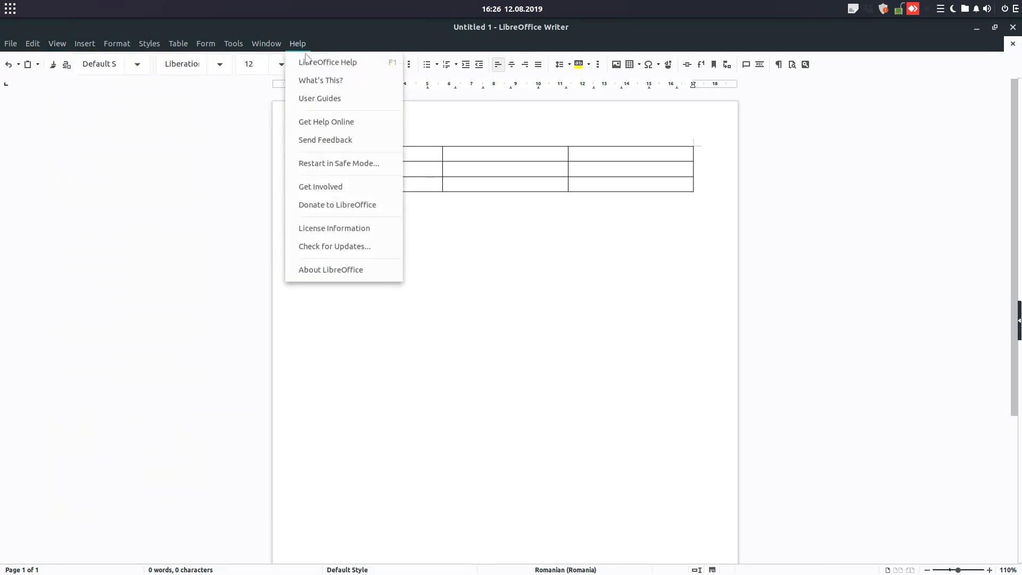
left_click(330, 270)
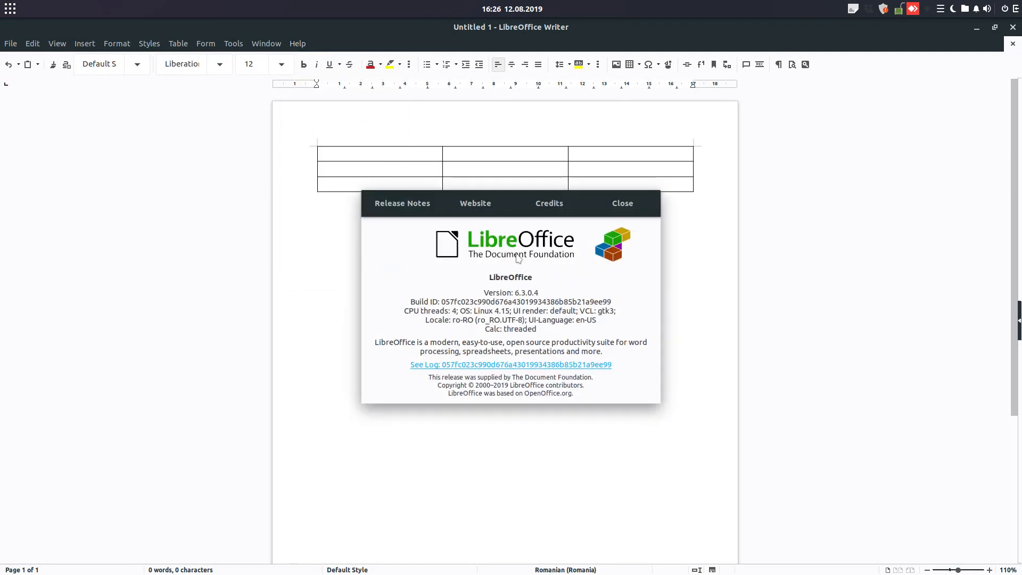
mouse_move(519, 275)
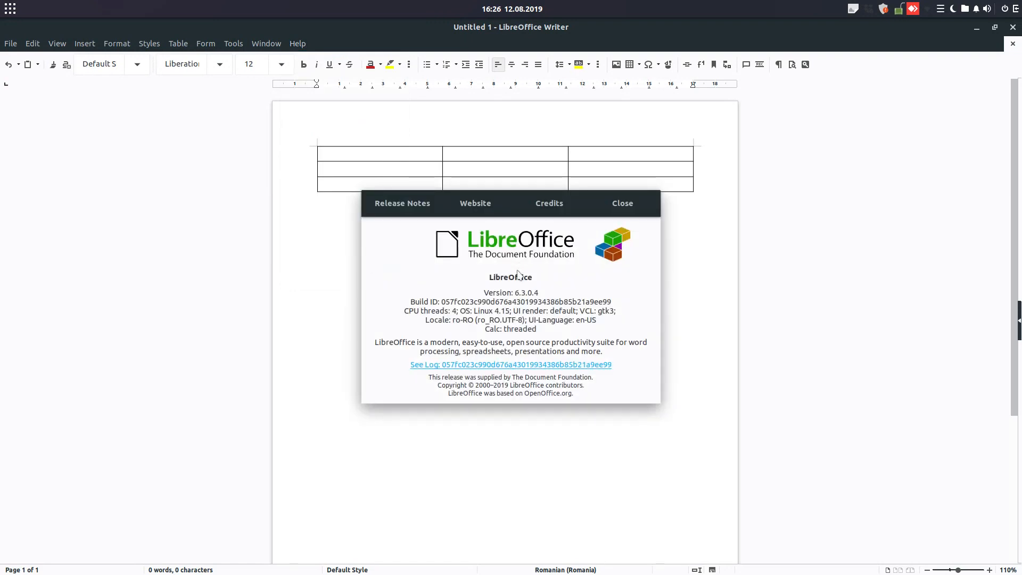